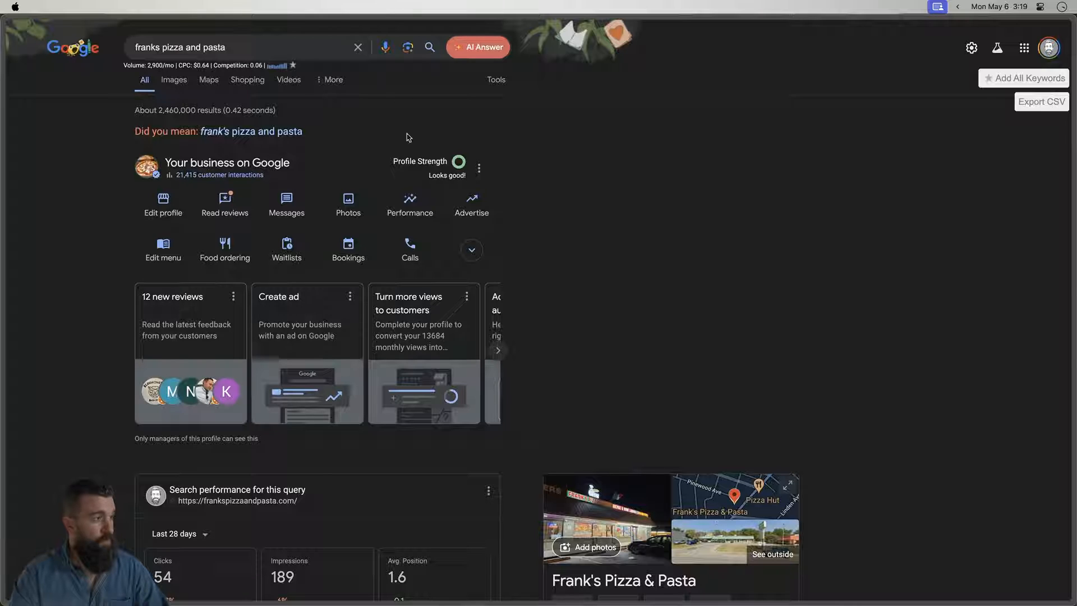
{"action": "mouse_move", "coordinate": [267, 112]}
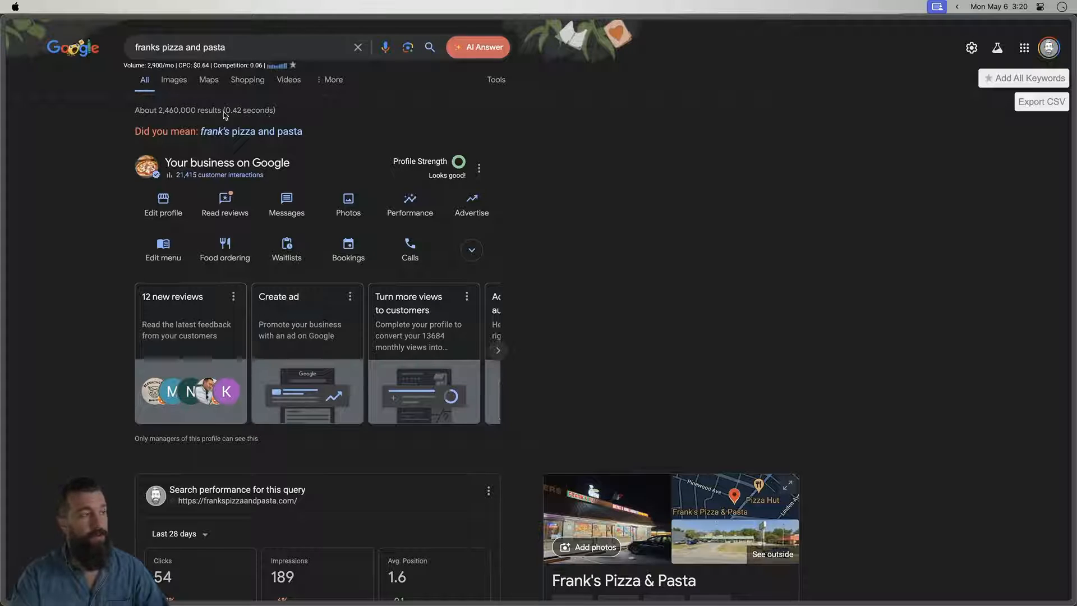
{"action": "mouse_move", "coordinate": [375, 305]}
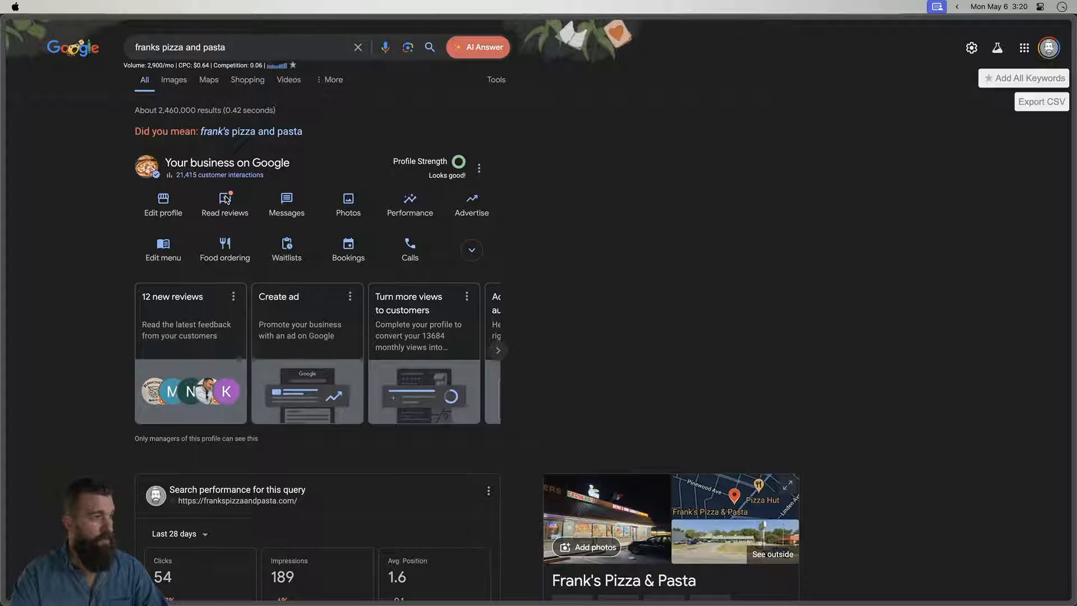
- Copy Frank's Pizza & Pasta's shareable Google review link from the Business Profile's Get more reviews panel
{"action": "left_click", "coordinate": [224, 200]}
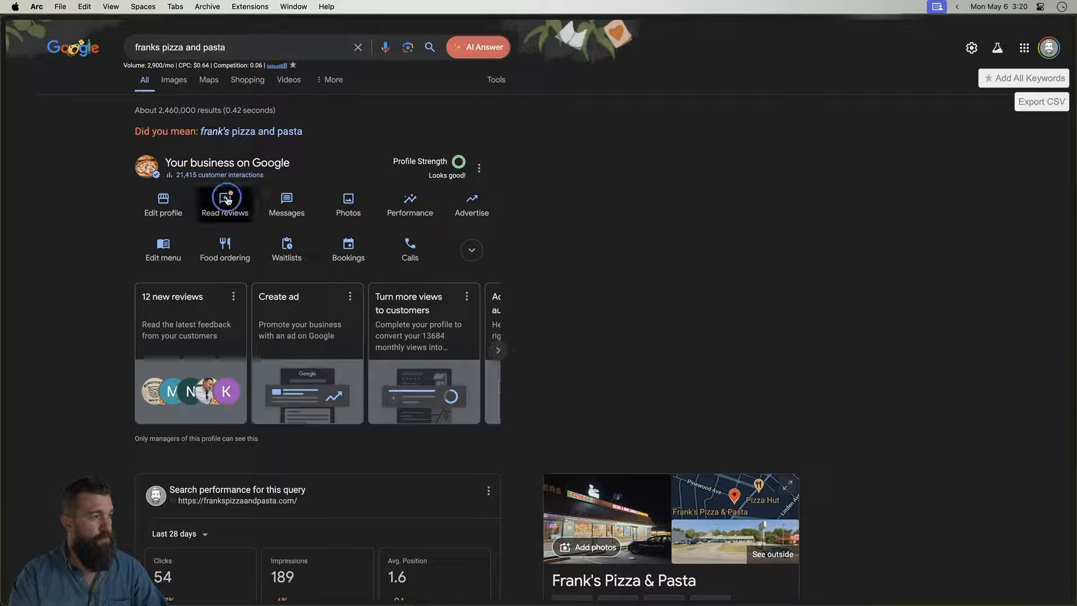
{"action": "left_click", "coordinate": [224, 200]}
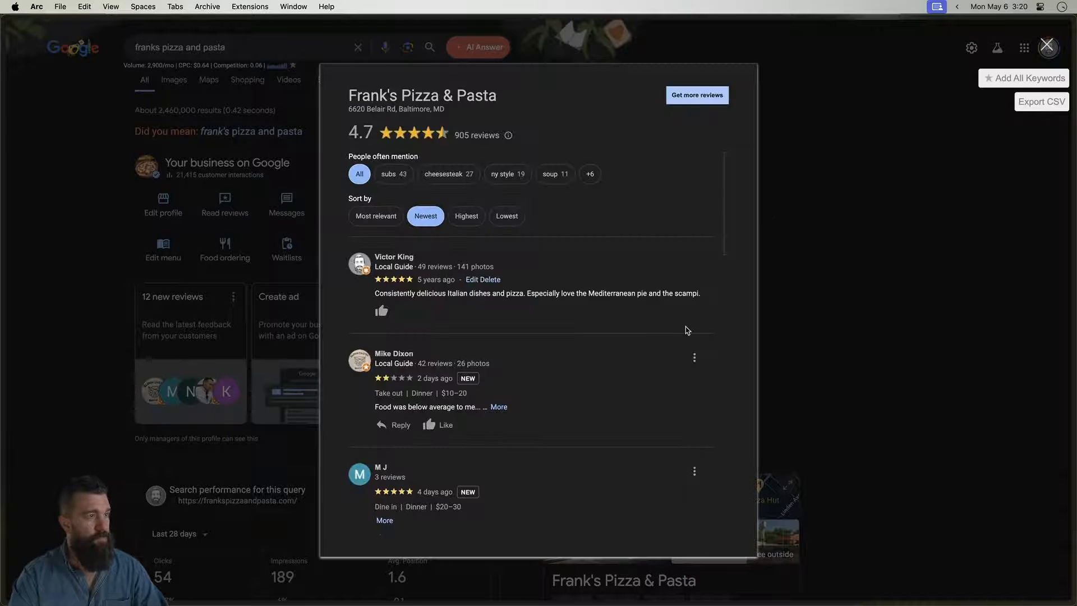
{"action": "left_click", "coordinate": [697, 94]}
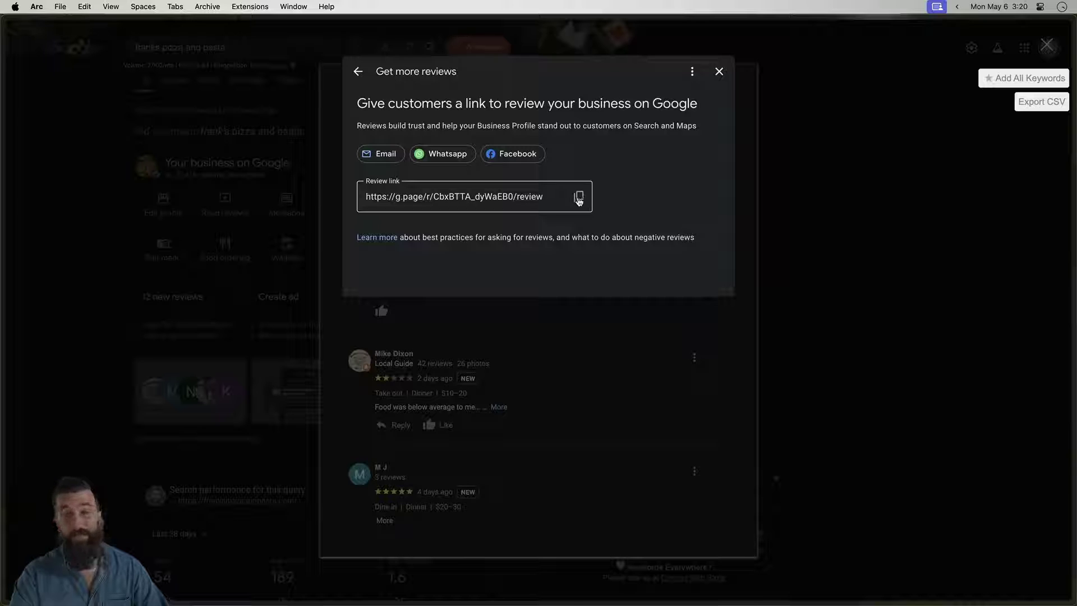
{"action": "left_click", "coordinate": [579, 197]}
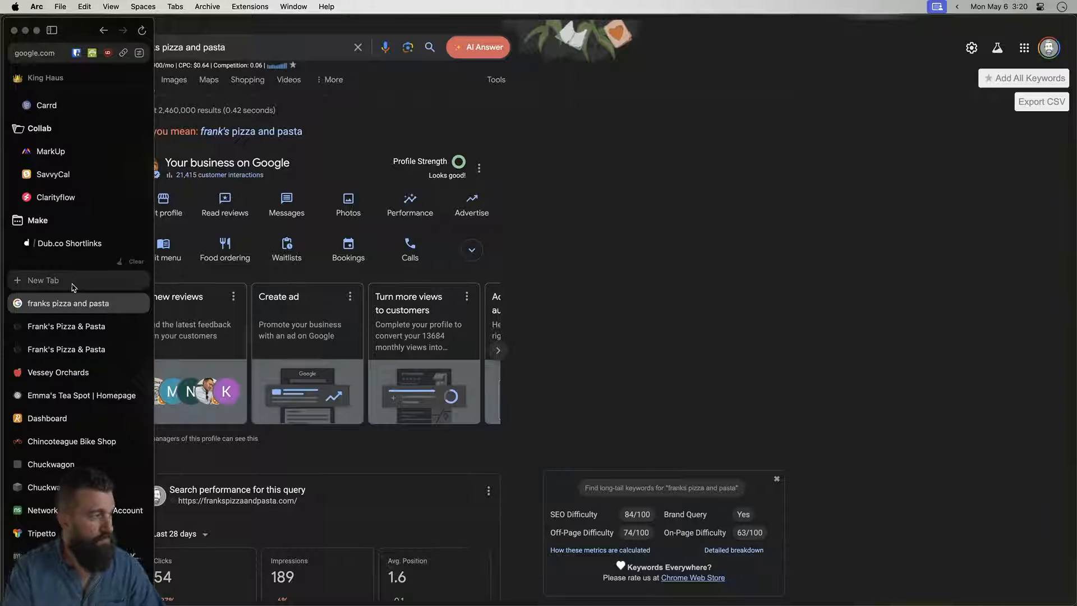
- Switch to the Frank's Pizza & Pasta site and look over the footer's review links
{"action": "left_click", "coordinate": [66, 326]}
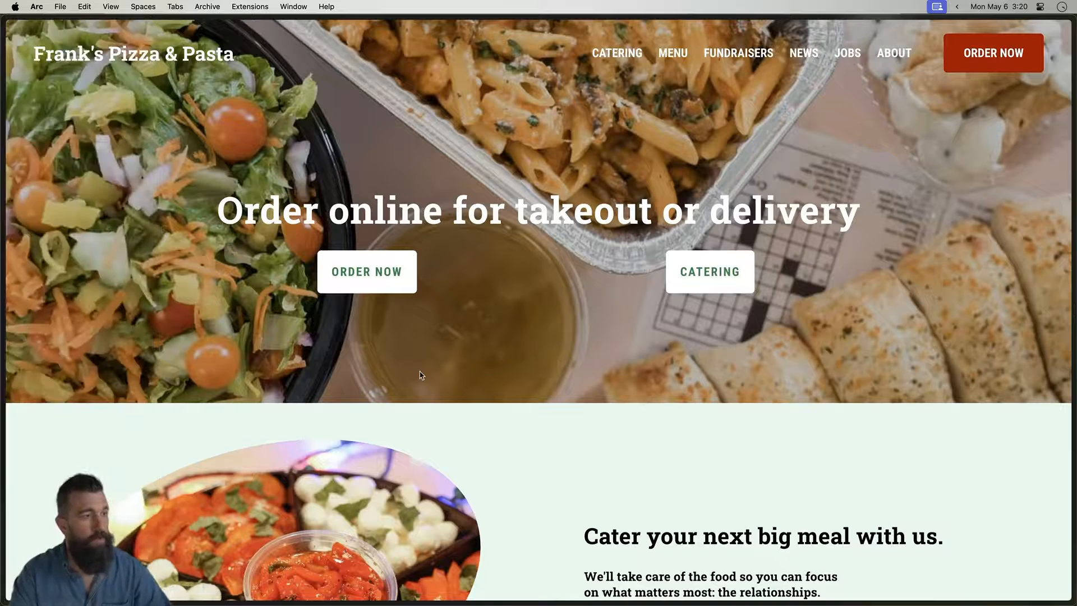
{"action": "scroll", "scroll_direction": "down", "scroll_amount": 3}
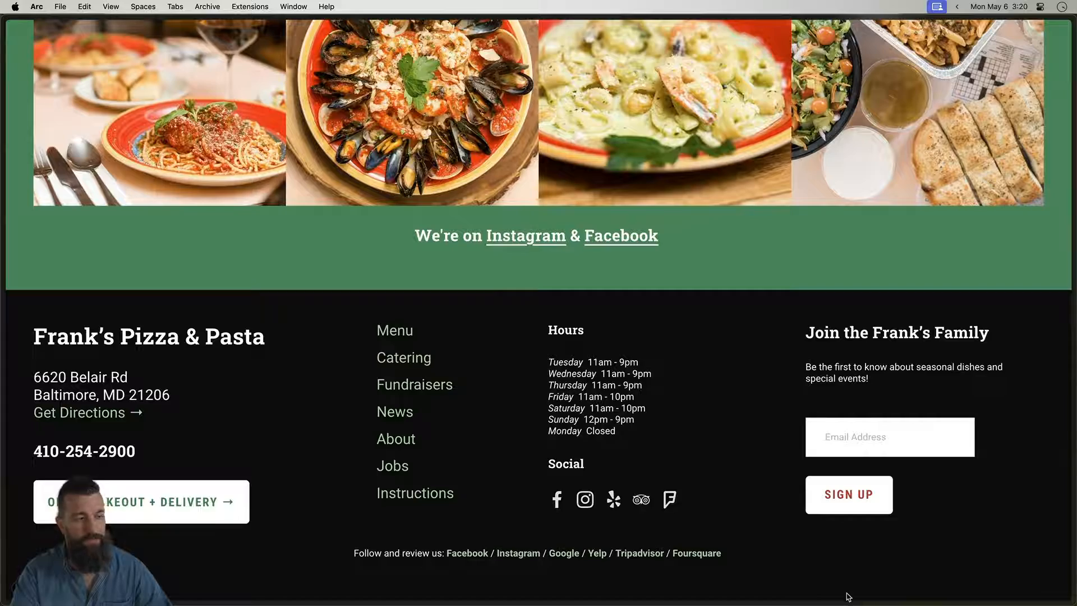
{"action": "scroll", "scroll_direction": "up", "scroll_amount": 3}
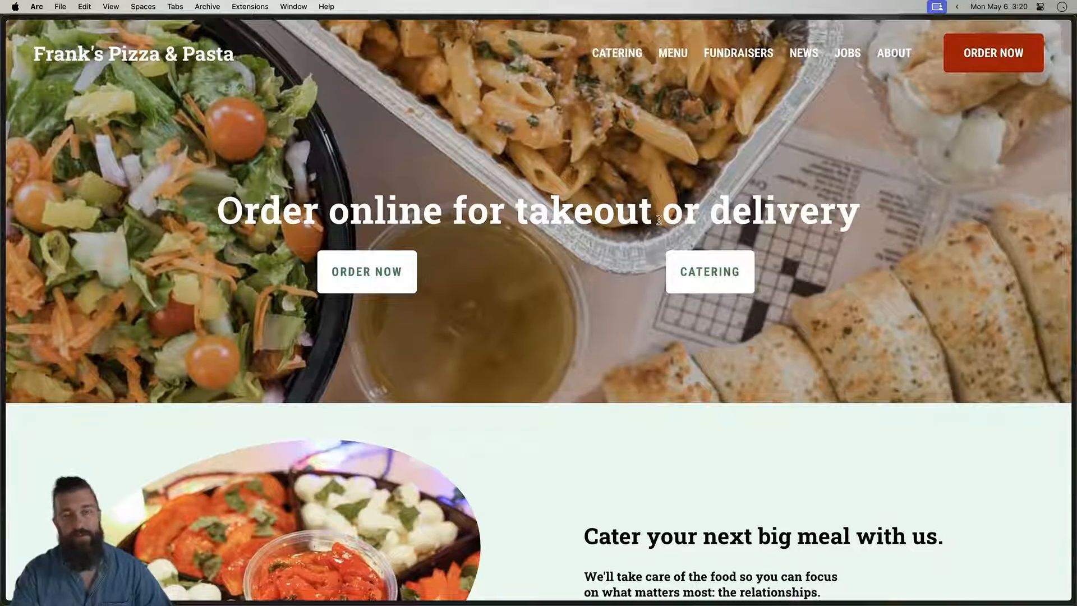
{"action": "scroll", "scroll_direction": "down", "scroll_amount": 3}
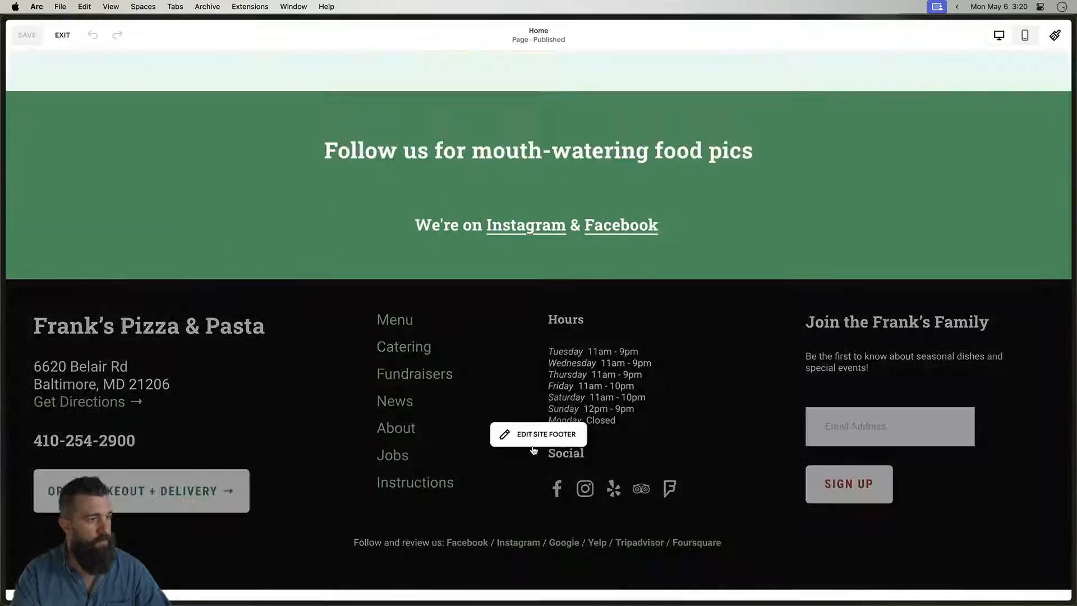
- Begin editing the site footer and check where the Facebook and Google links currently point
{"action": "left_click", "coordinate": [538, 434]}
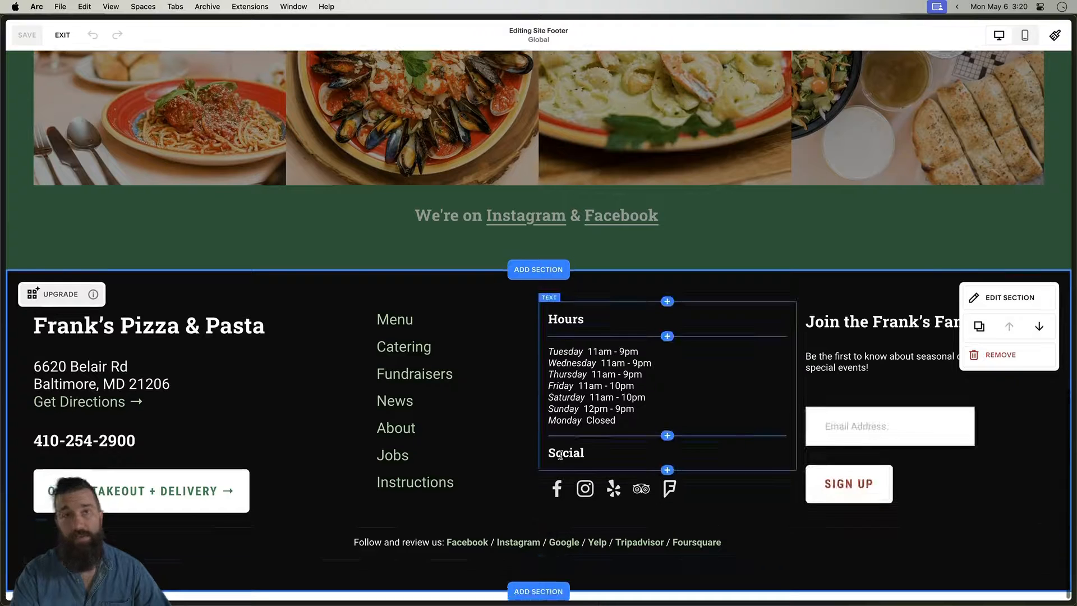
{"action": "left_click", "coordinate": [467, 541]}
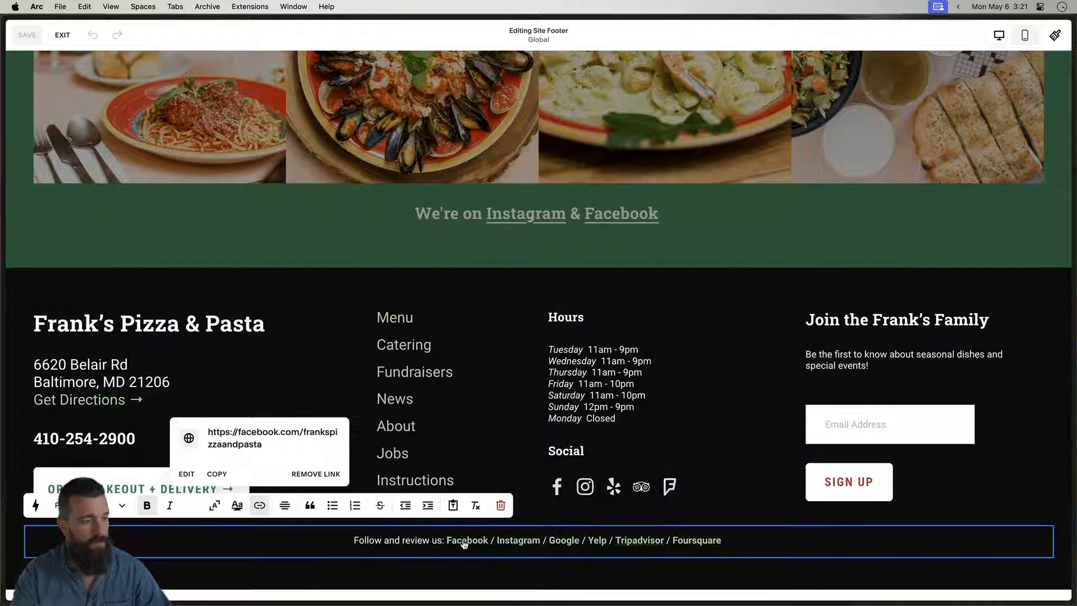
{"action": "left_click", "coordinate": [563, 540]}
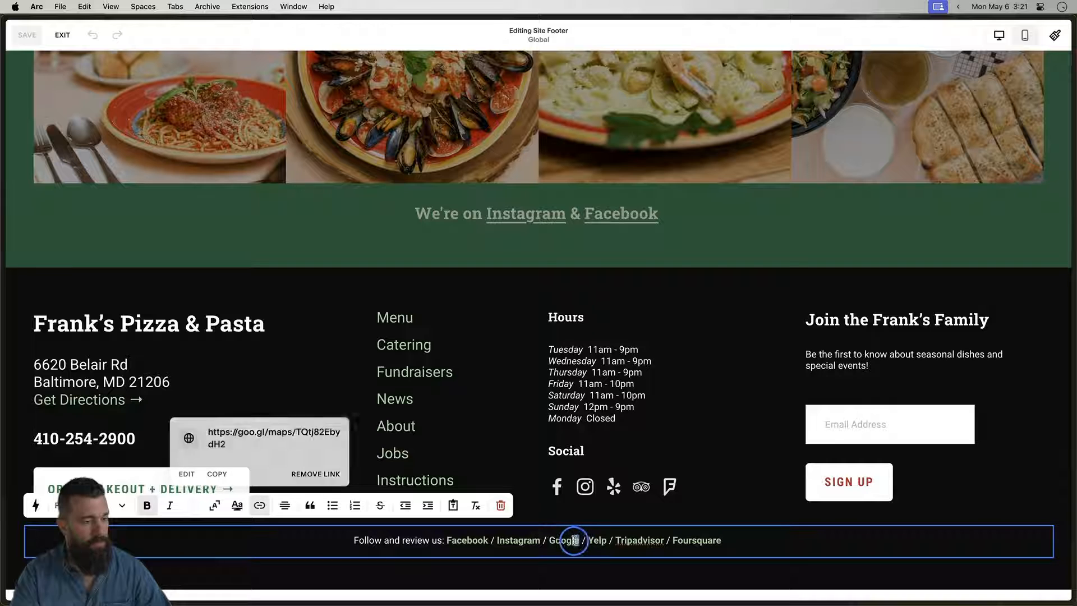
- Replace the footer Google link with the copied g.page review URL and apply it
{"action": "double_click", "coordinate": [564, 539]}
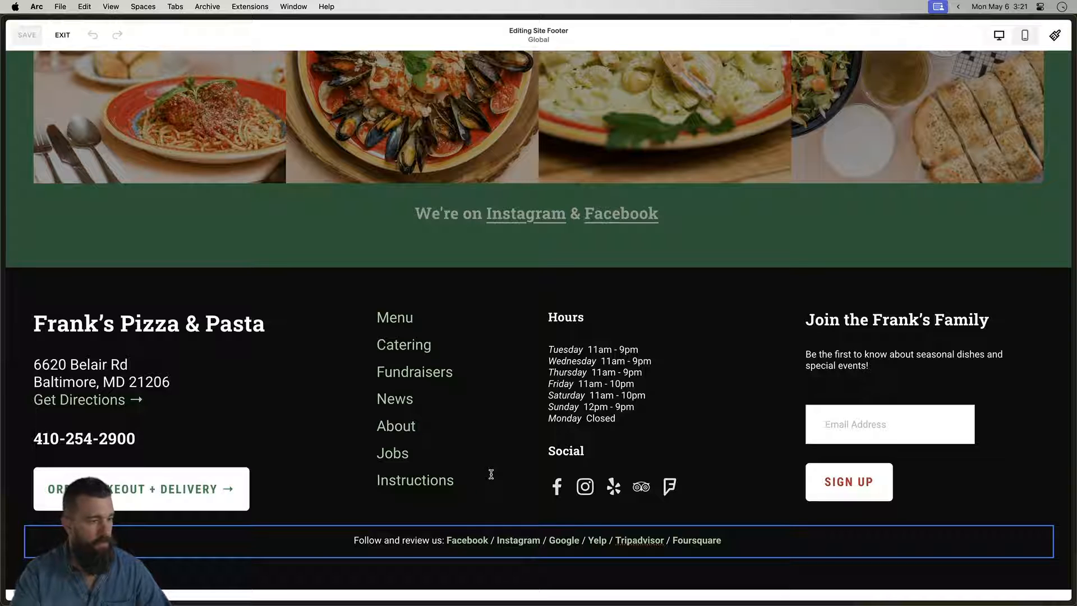
{"action": "left_click", "coordinate": [563, 540]}
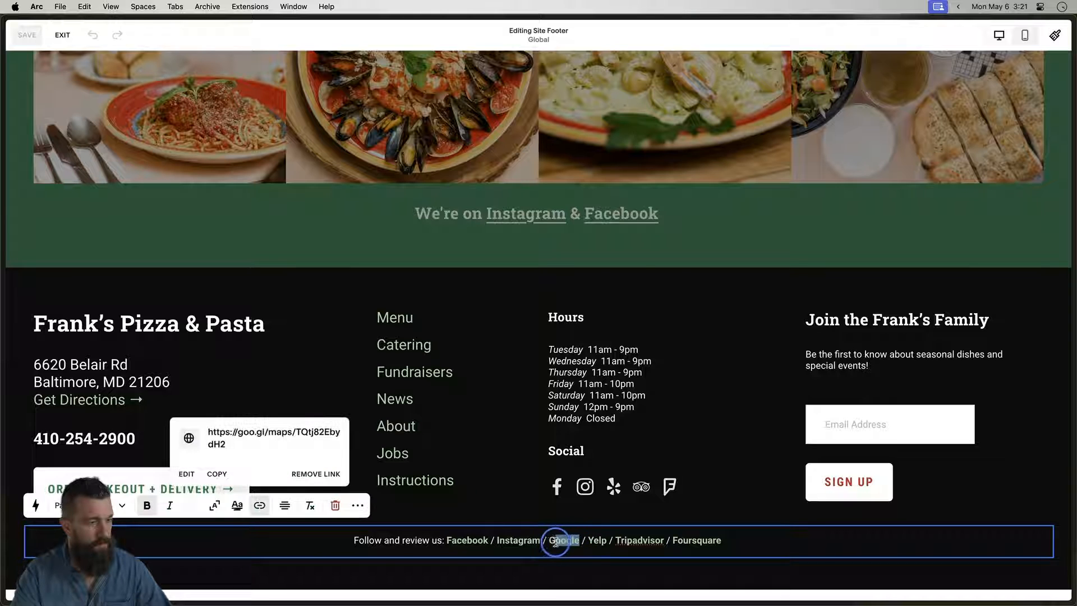
{"action": "left_click", "coordinate": [186, 473]}
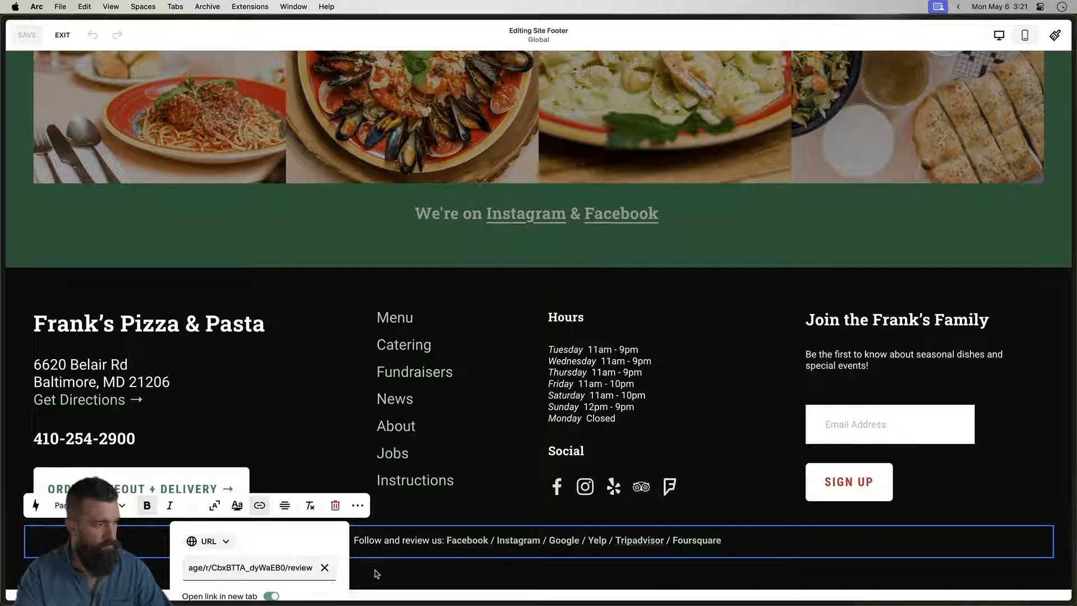
{"action": "left_click", "coordinate": [27, 35]}
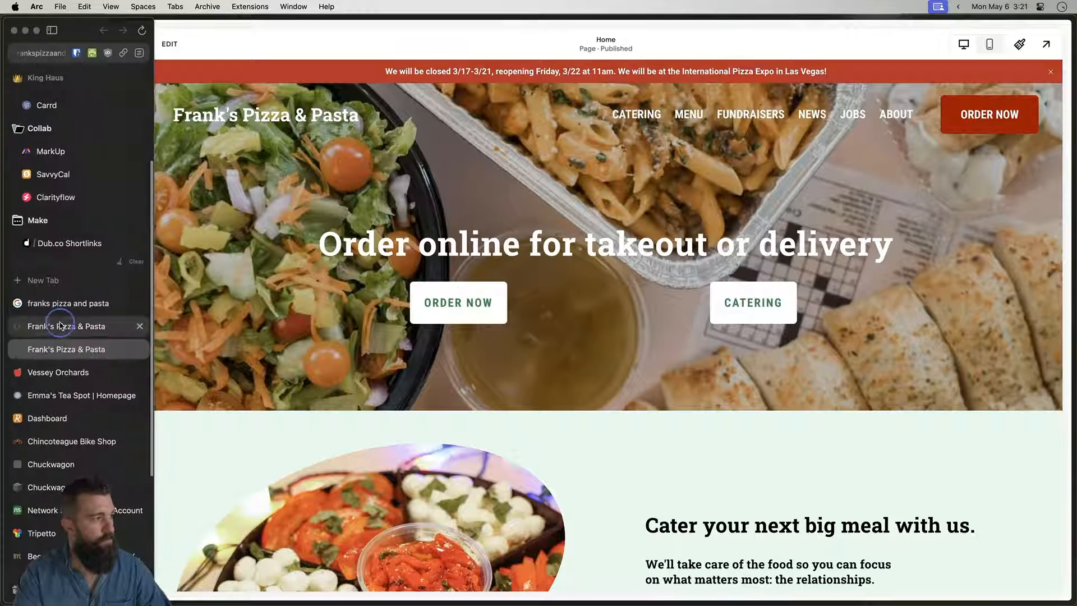
- Follow the live footer's Google link to confirm it opens the Maps review form, then return to the site
{"action": "scroll", "scroll_direction": "down", "scroll_amount": 3}
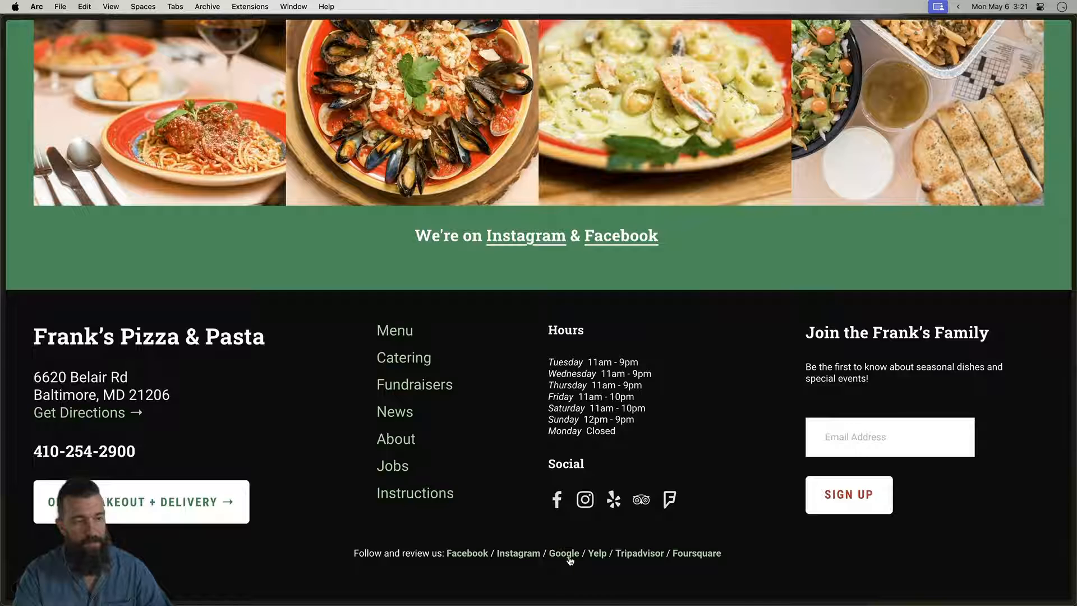
{"action": "left_click", "coordinate": [563, 554]}
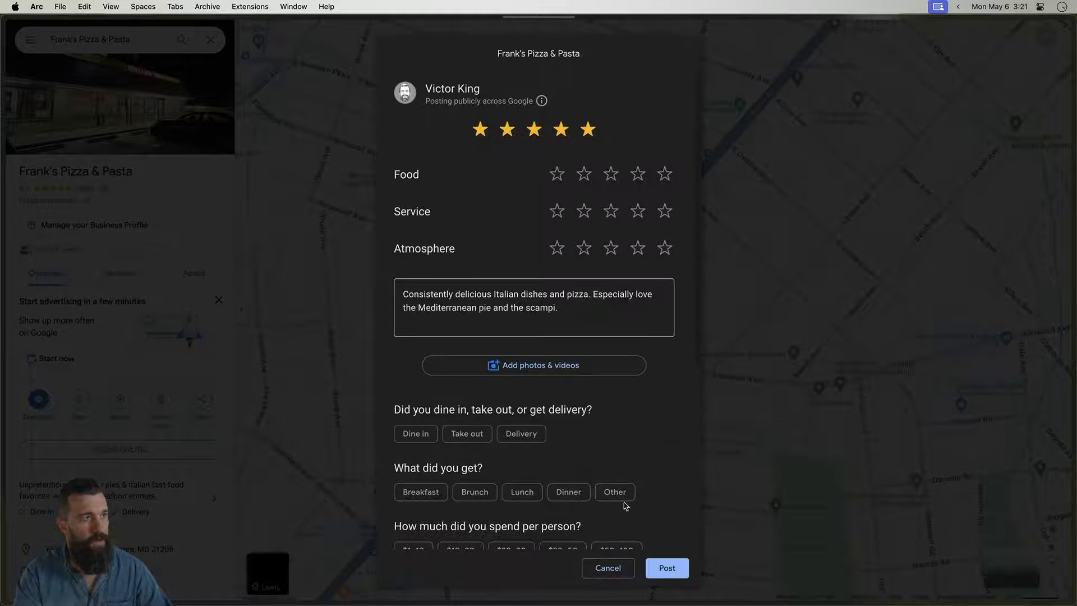
{"action": "scroll", "scroll_direction": "down", "scroll_amount": 3}
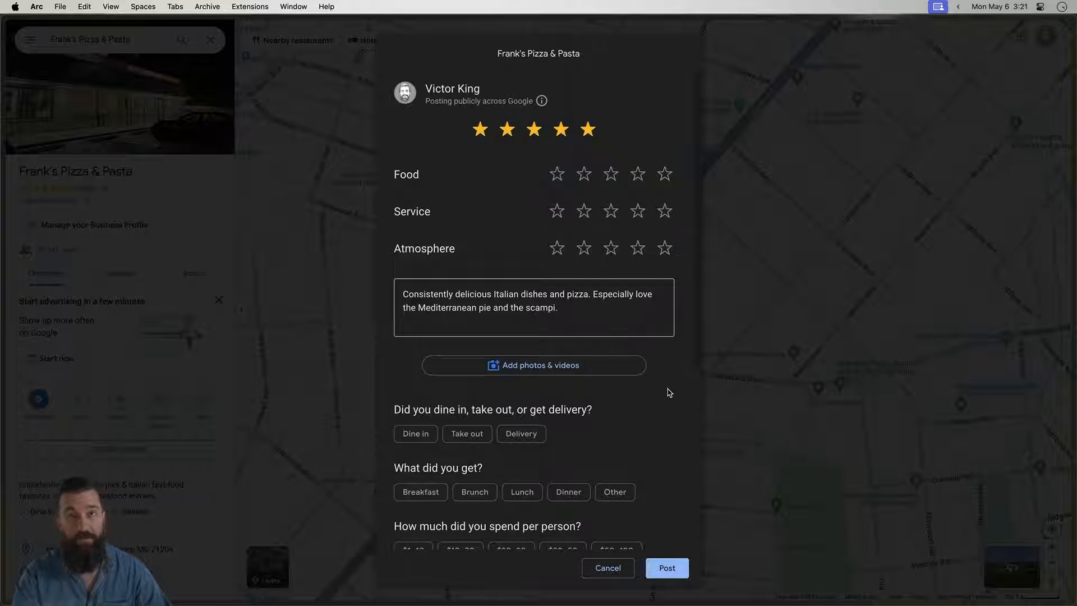
{"action": "mouse_move", "coordinate": [742, 429]}
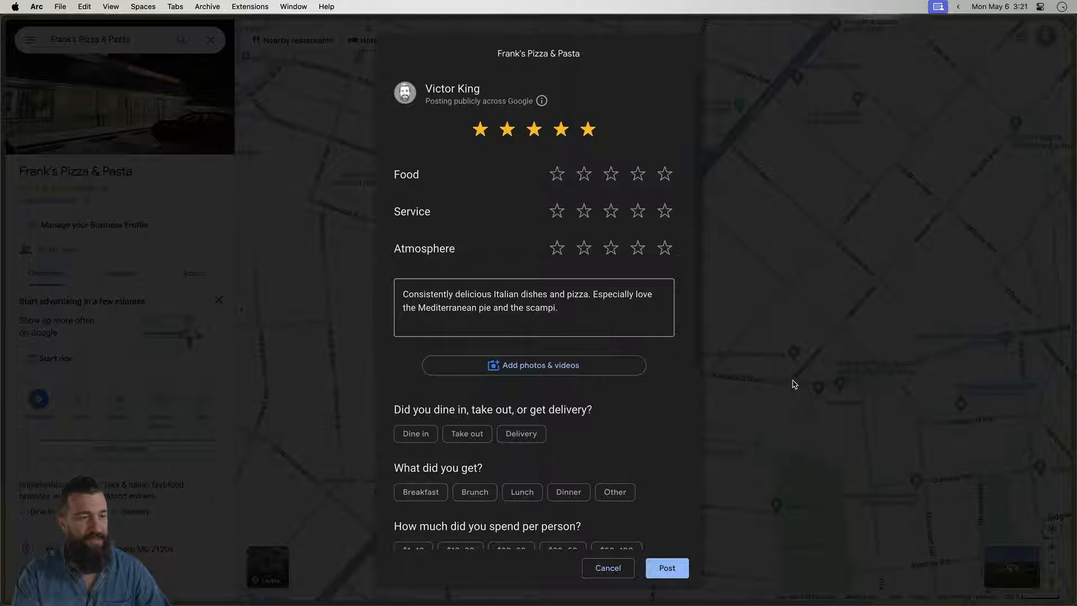
{"action": "left_click", "coordinate": [608, 568]}
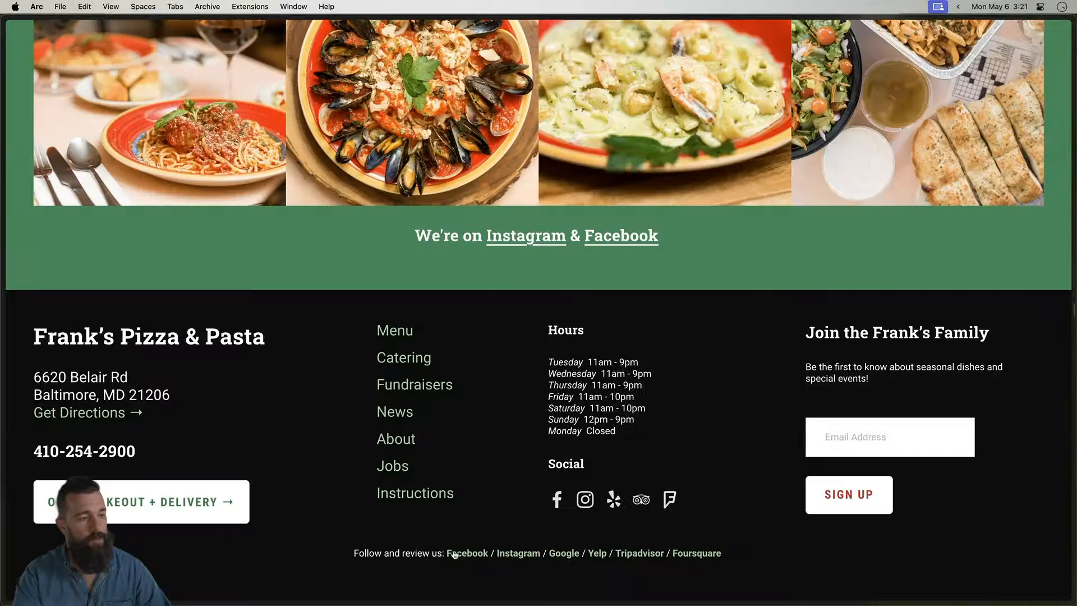
- Follow the footer's Facebook link and show Frank's Pizza and Pasta's Reviews on its Facebook Page
{"action": "left_click", "coordinate": [468, 553]}
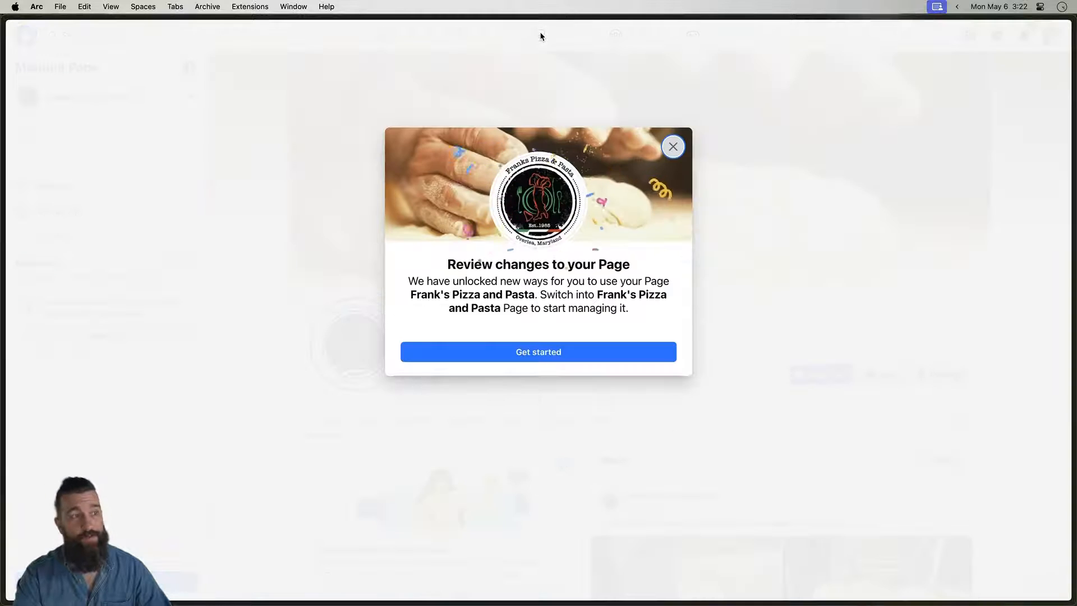
{"action": "left_click", "coordinate": [672, 145]}
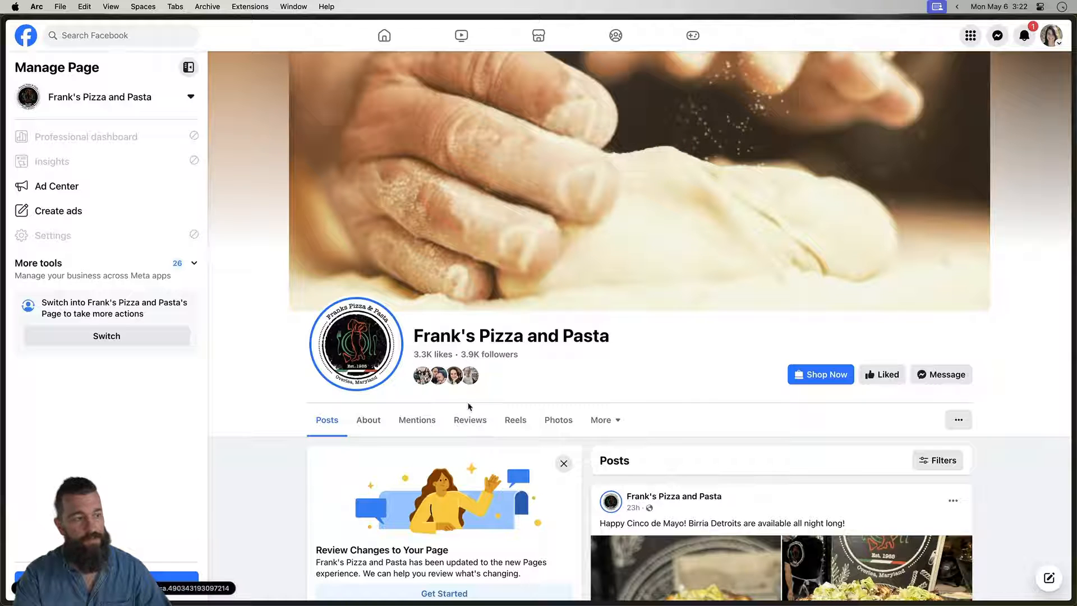
{"action": "left_click", "coordinate": [470, 420]}
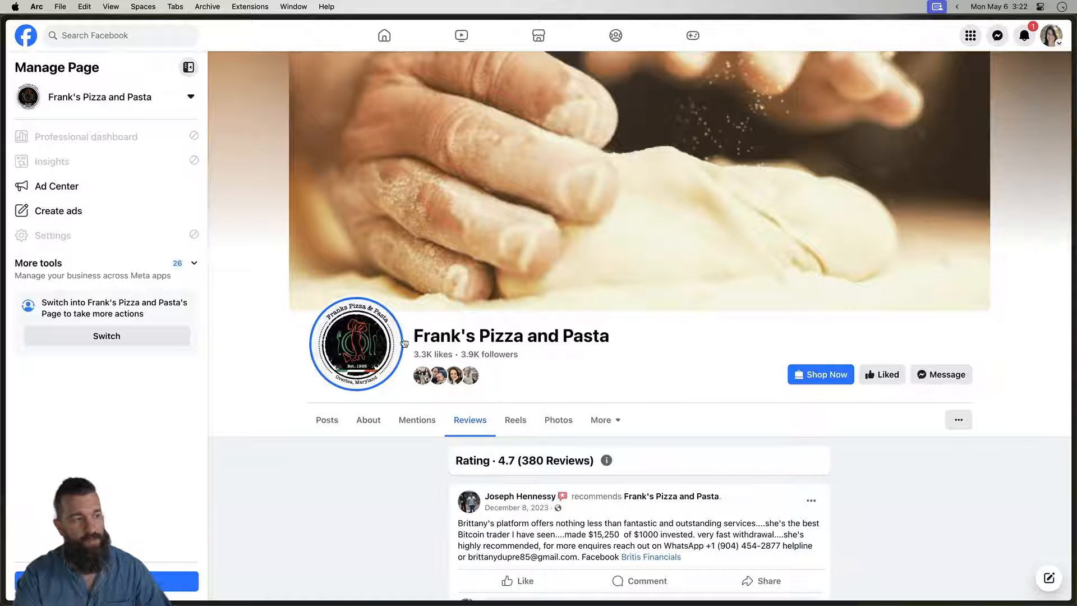
{"action": "mouse_move", "coordinate": [469, 429]}
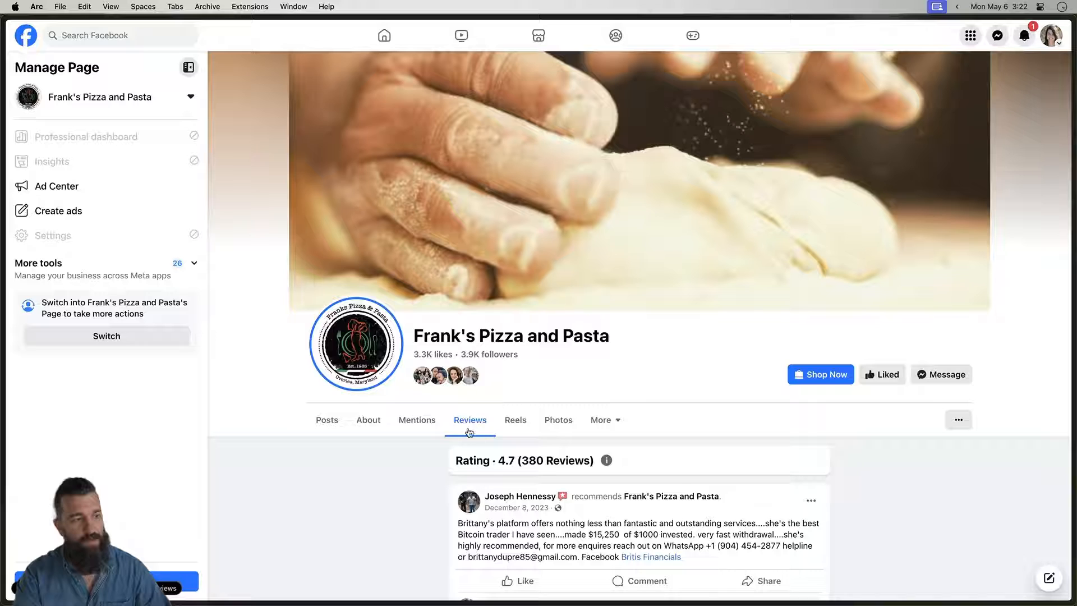
{"action": "mouse_move", "coordinate": [478, 400]}
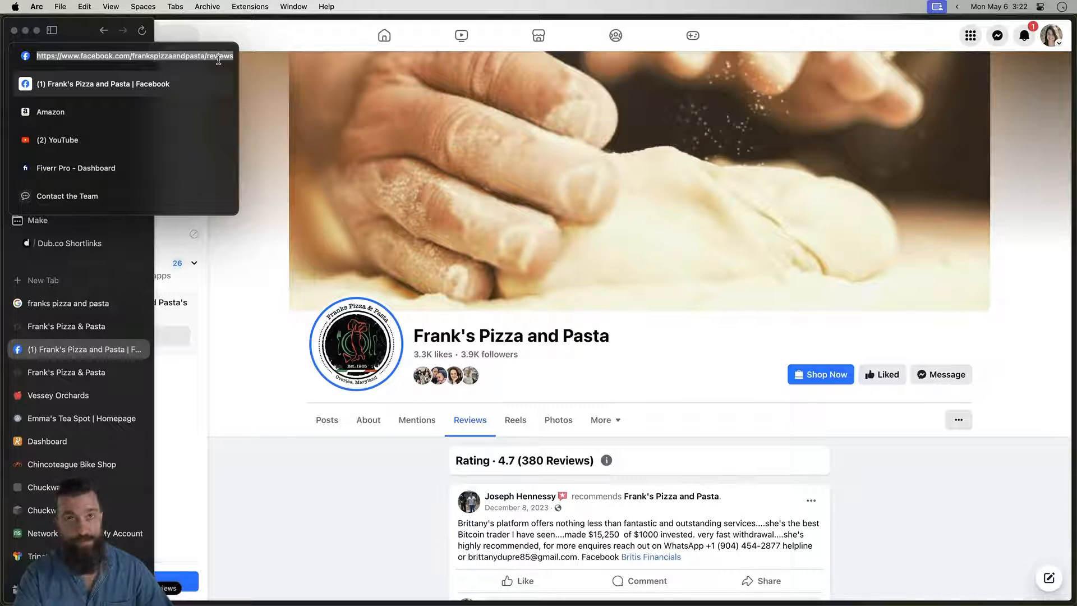
{"action": "mouse_move", "coordinate": [251, 47]}
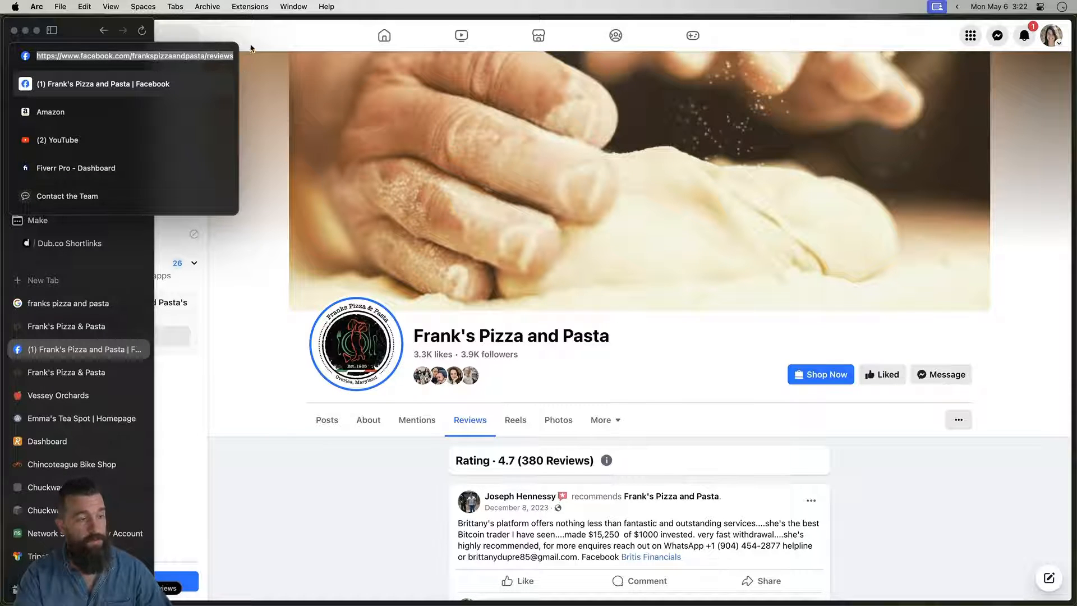
{"action": "mouse_move", "coordinate": [388, 530]}
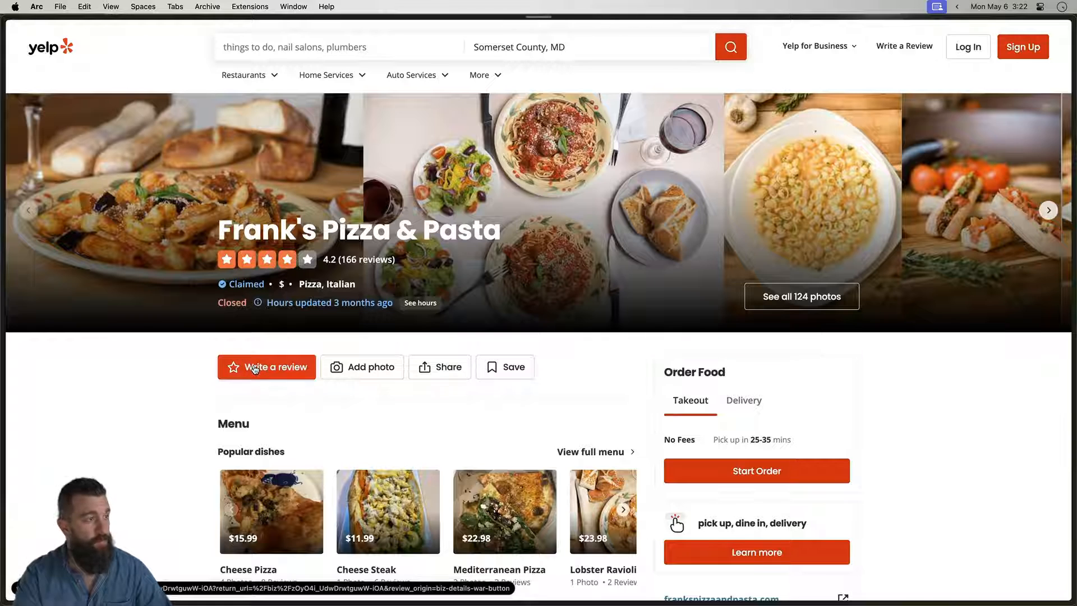
- Open Yelp's Write a Review form for Frank's Pizza & Pasta to get its web address
{"action": "left_click", "coordinate": [267, 367]}
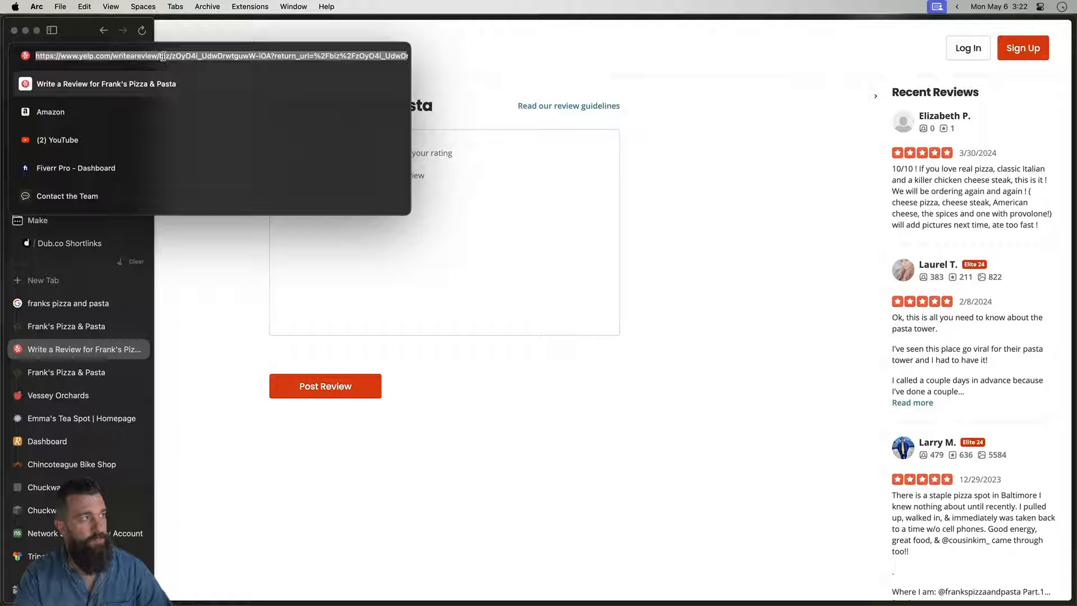
{"action": "mouse_move", "coordinate": [186, 58]}
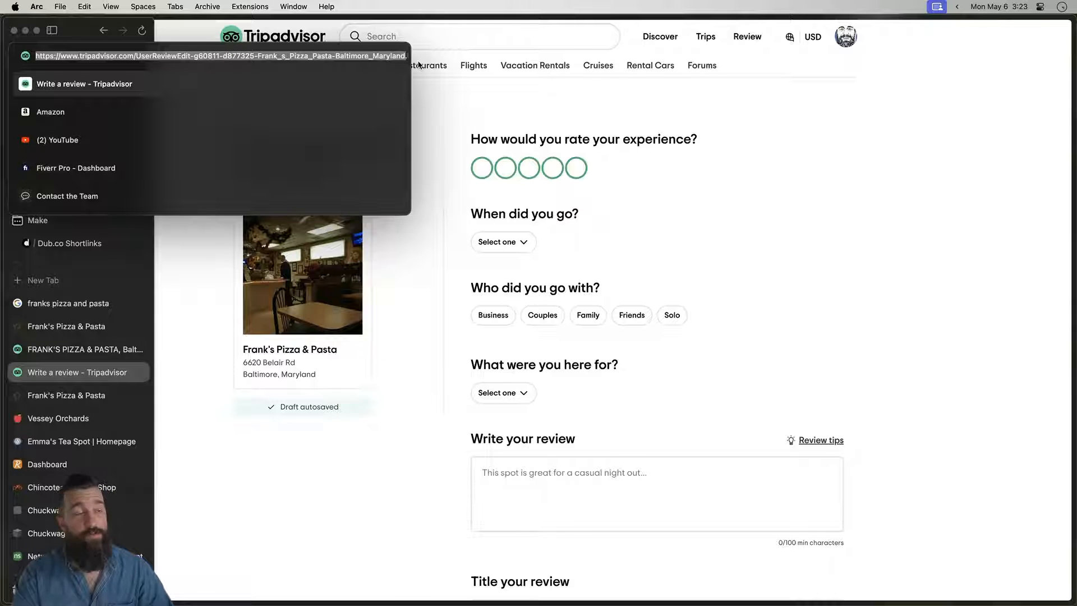
- Reveal and select the Tripadvisor write-a-review page's URL in the Arc address bar
{"action": "left_click", "coordinate": [410, 328]}
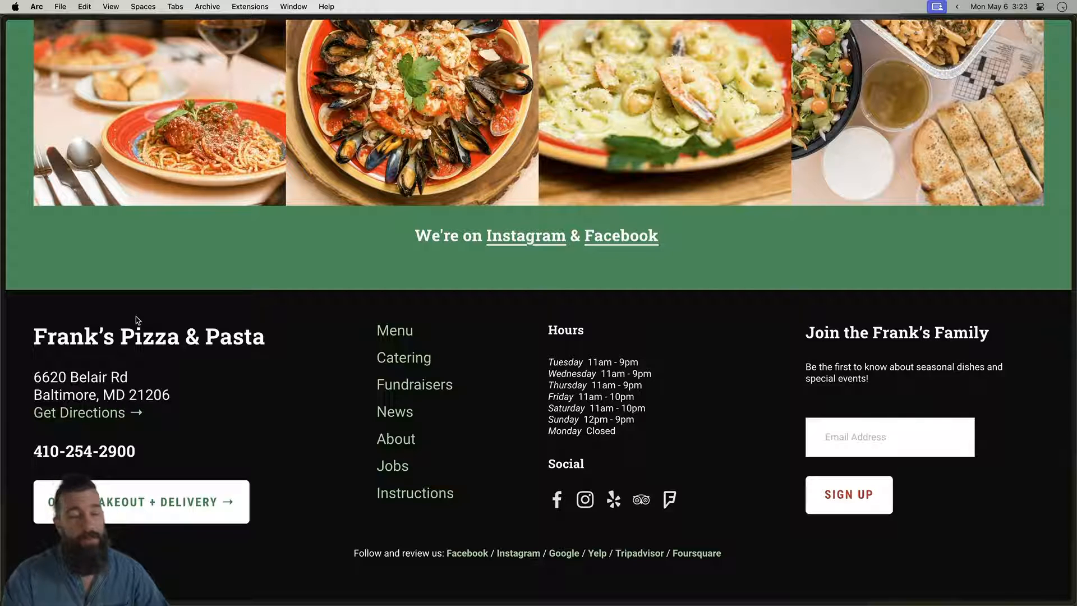
{"action": "mouse_move", "coordinate": [471, 560]}
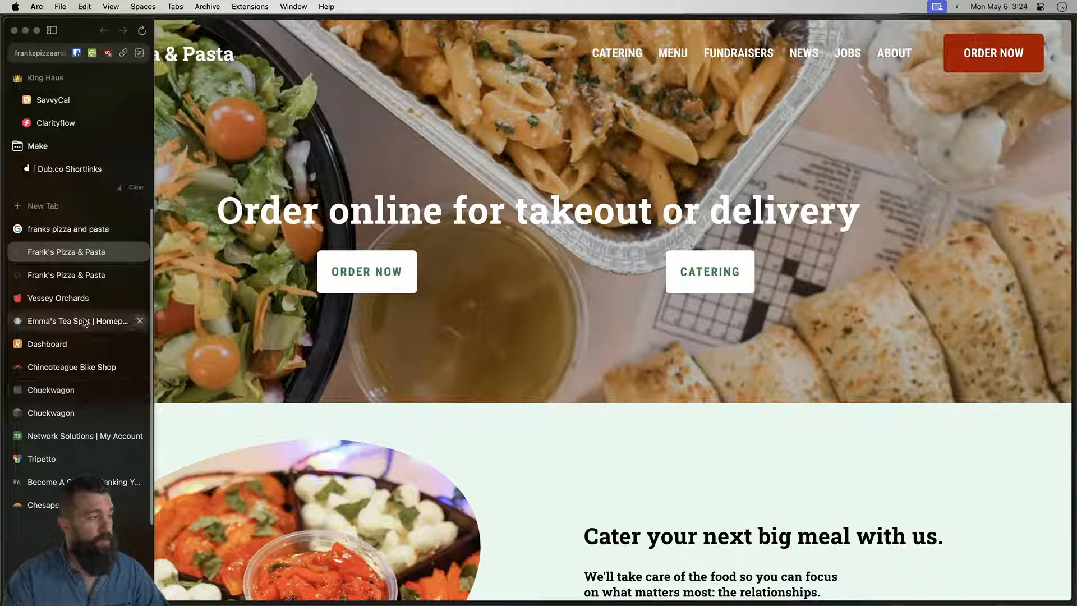
{"action": "mouse_move", "coordinate": [83, 348]}
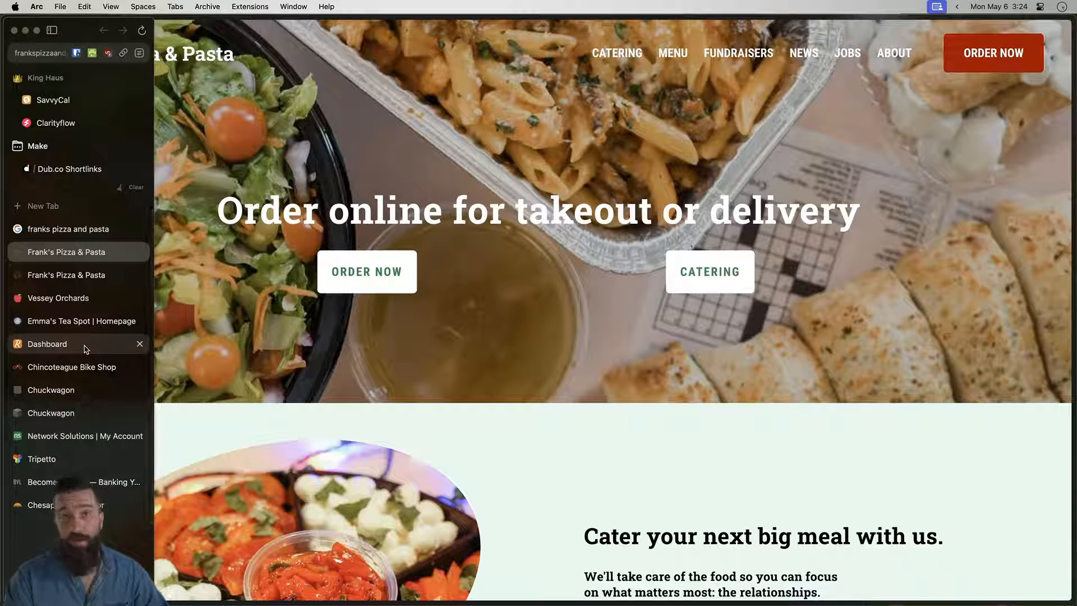
- Review Repuso's Plans & Pricing page comparing Basic, Enhanced and Agency, then switch to Emma's Tea Spot
{"action": "left_click", "coordinate": [47, 344]}
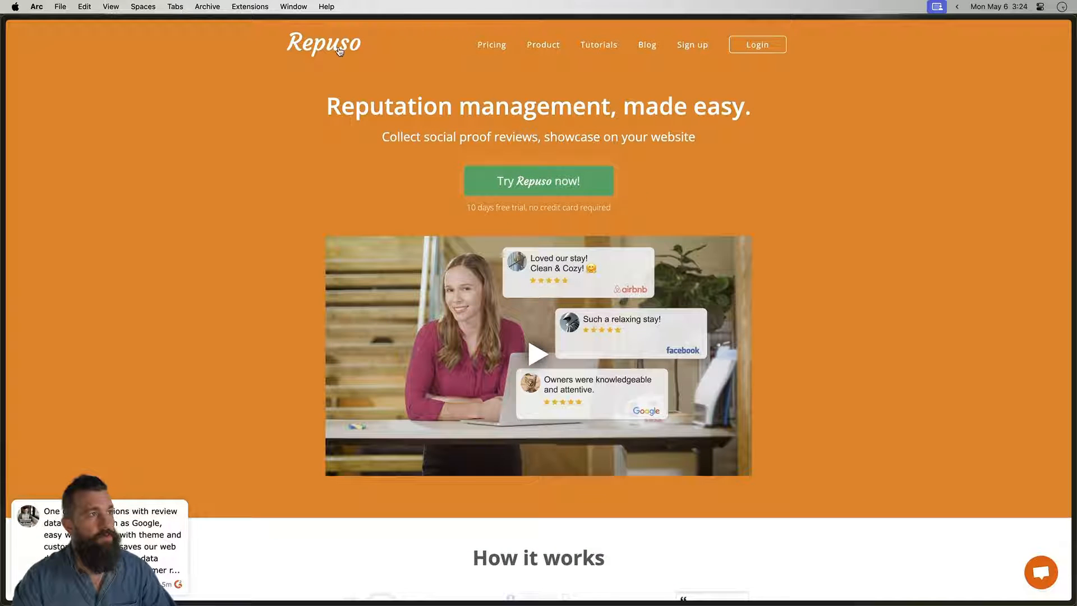
{"action": "left_click", "coordinate": [492, 45]}
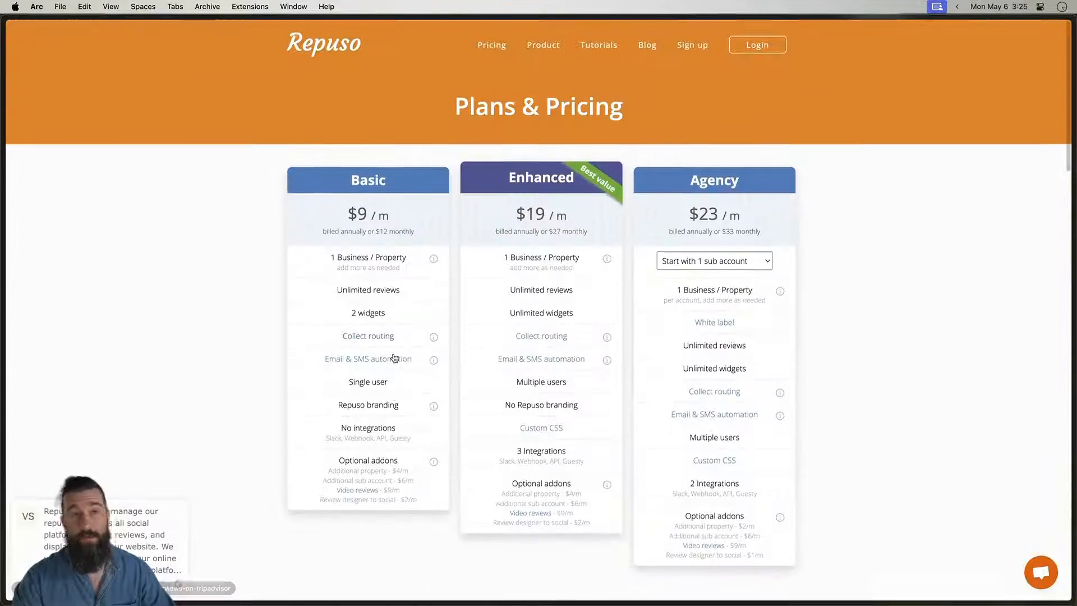
{"action": "scroll", "scroll_direction": "down", "scroll_amount": 3}
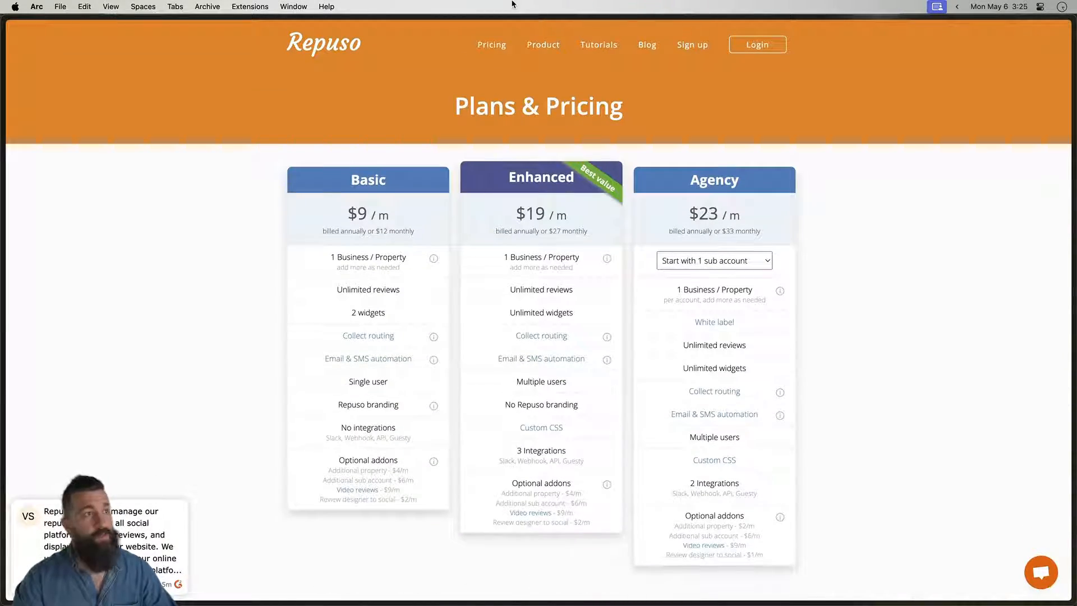
{"action": "left_click", "coordinate": [759, 44]}
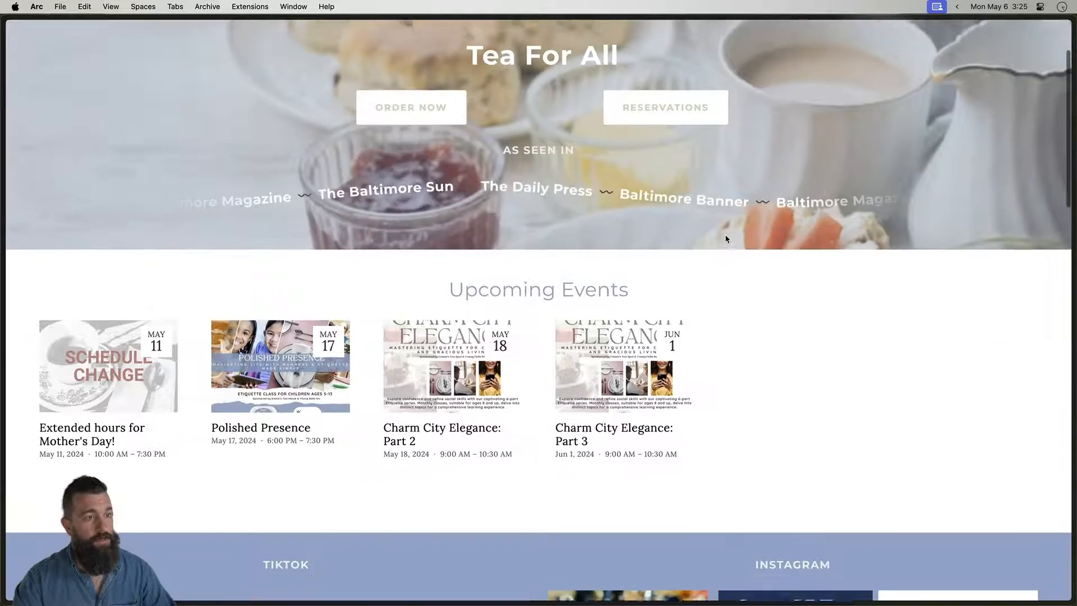
- Load more customer reviews in Emma's Tea Spot's Reviews section and close an enlarged review popup
{"action": "scroll", "scroll_direction": "down", "scroll_amount": 3}
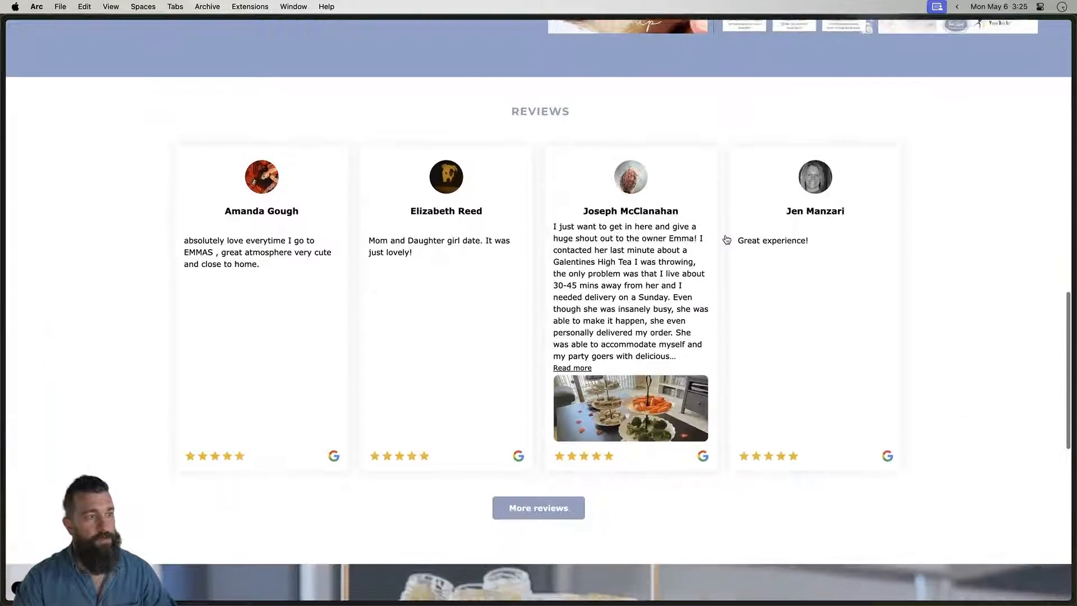
{"action": "scroll", "scroll_direction": "down", "scroll_amount": 3}
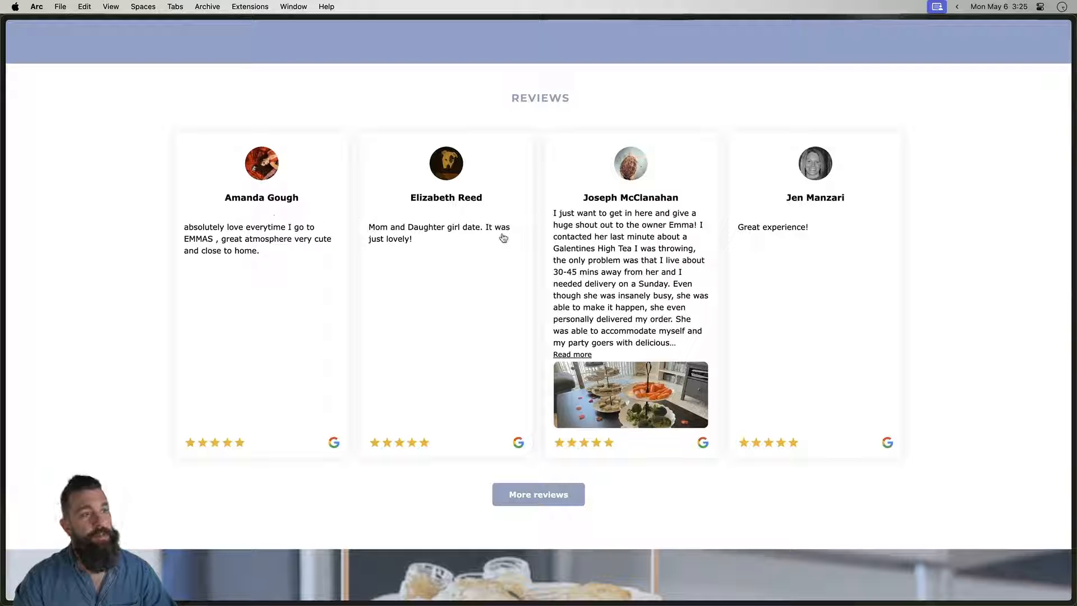
{"action": "left_click", "coordinate": [539, 494]}
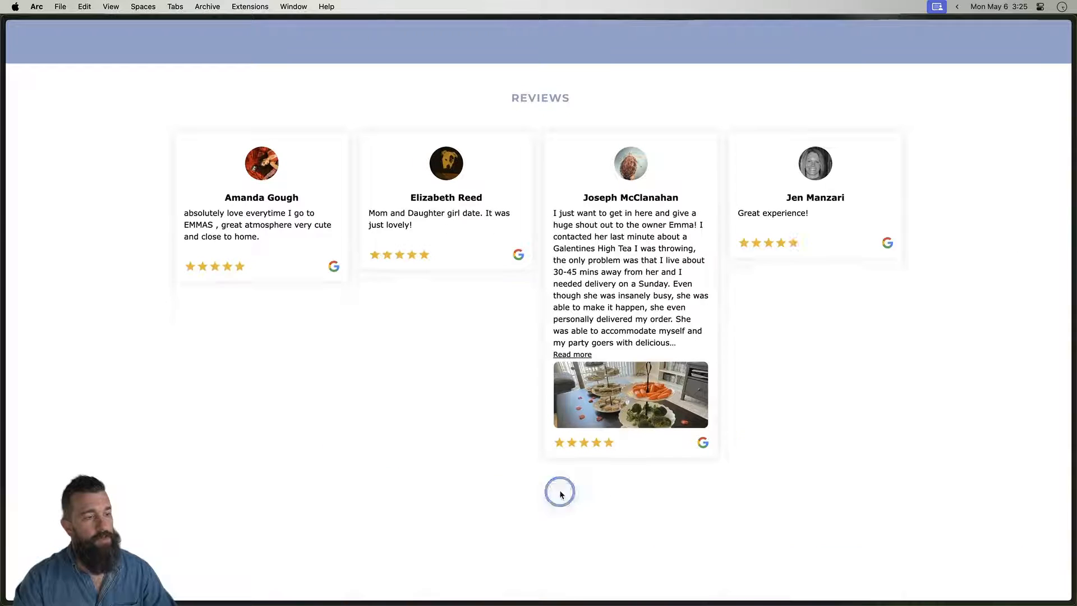
{"action": "scroll", "scroll_direction": "down", "scroll_amount": 3}
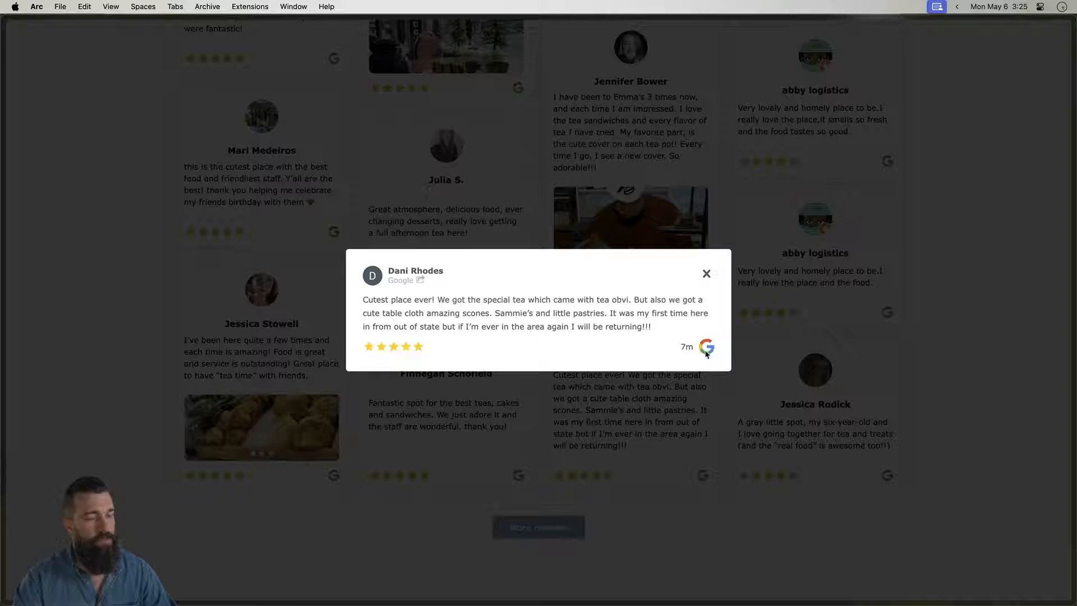
{"action": "left_click", "coordinate": [707, 273]}
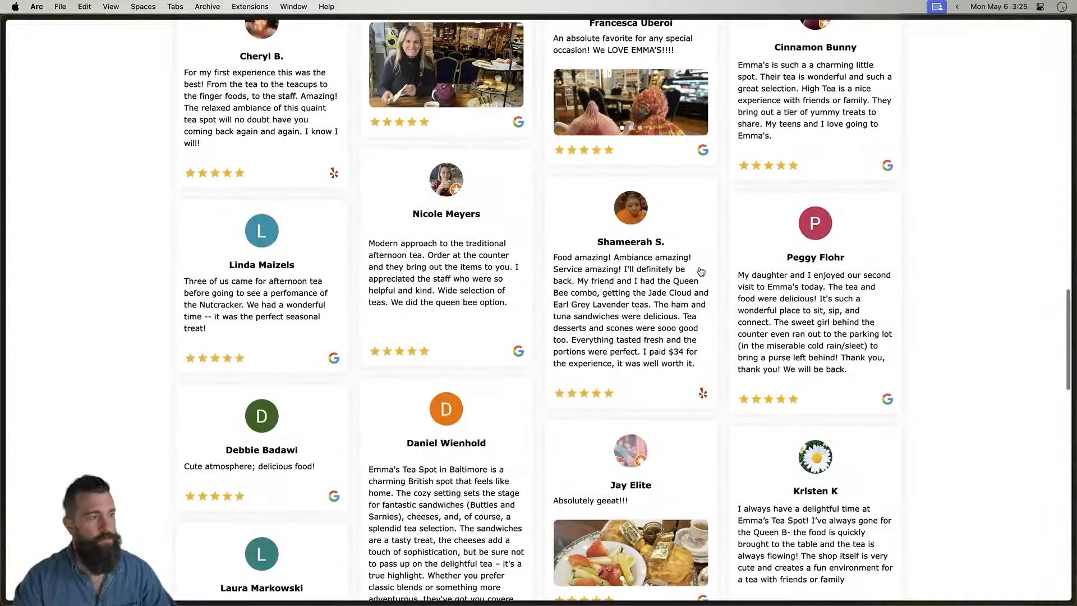
- Browse through the expanded reviews wall grid
{"action": "scroll", "scroll_direction": "up", "scroll_amount": 3}
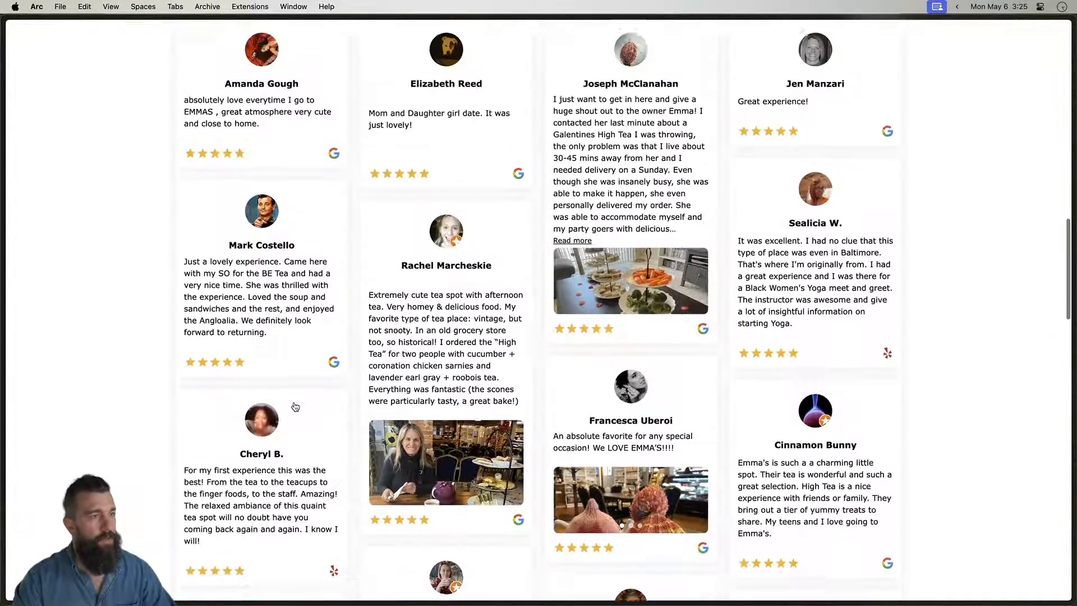
{"action": "scroll", "scroll_direction": "down", "scroll_amount": 3}
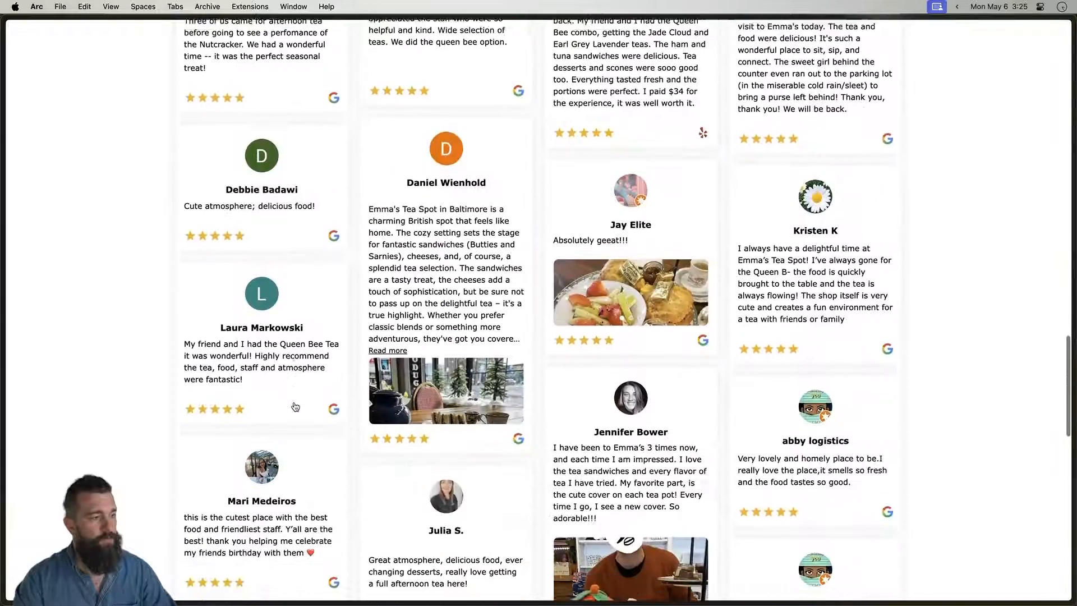
{"action": "scroll", "scroll_direction": "down", "scroll_amount": 3}
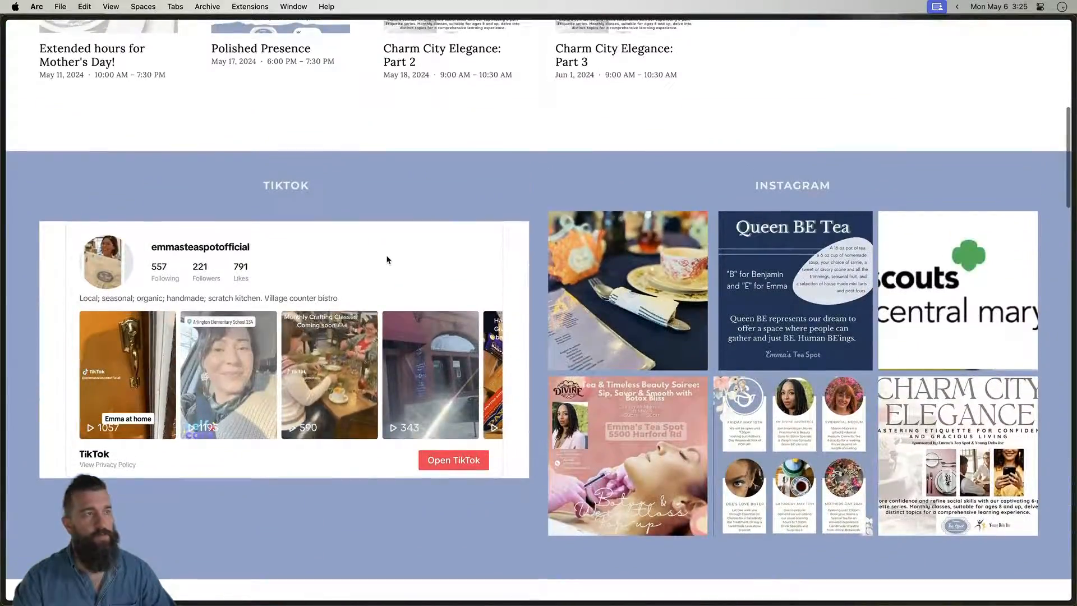
{"action": "scroll", "scroll_direction": "down", "scroll_amount": 3}
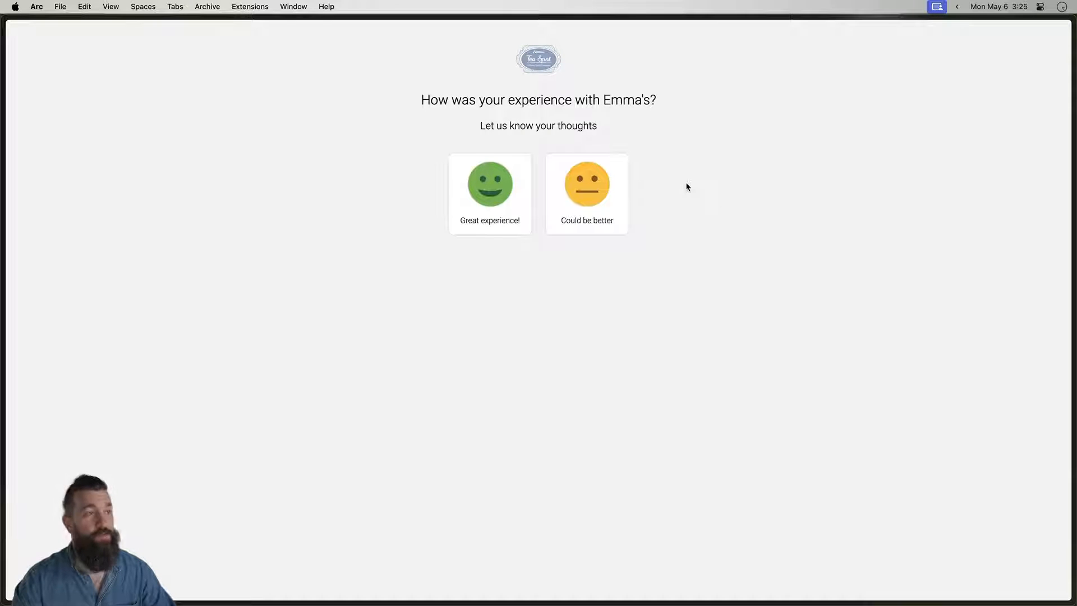
{"action": "mouse_move", "coordinate": [494, 213]}
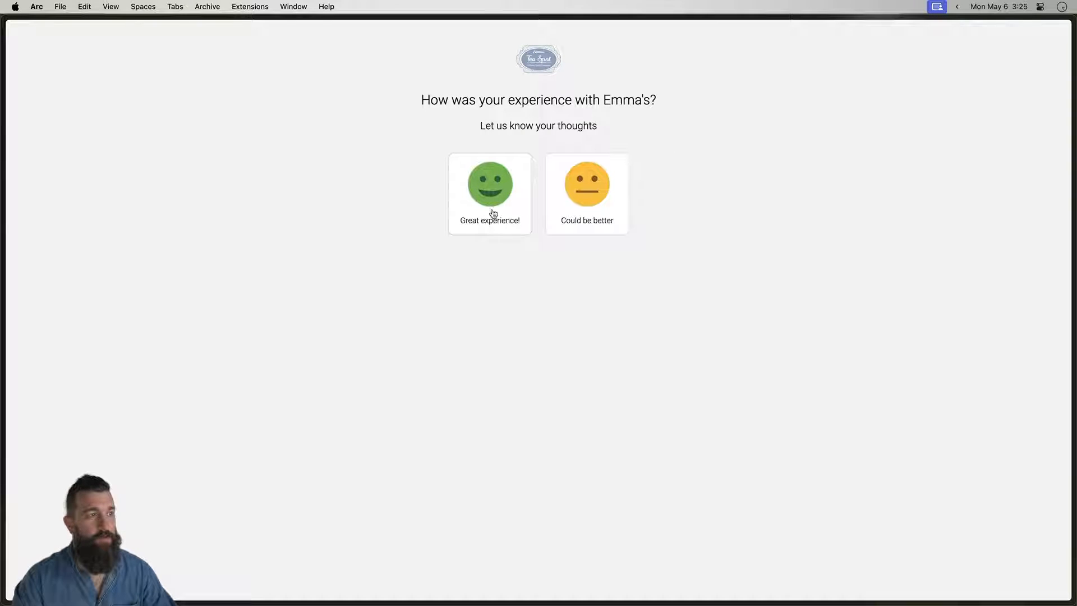
{"action": "mouse_move", "coordinate": [615, 213]}
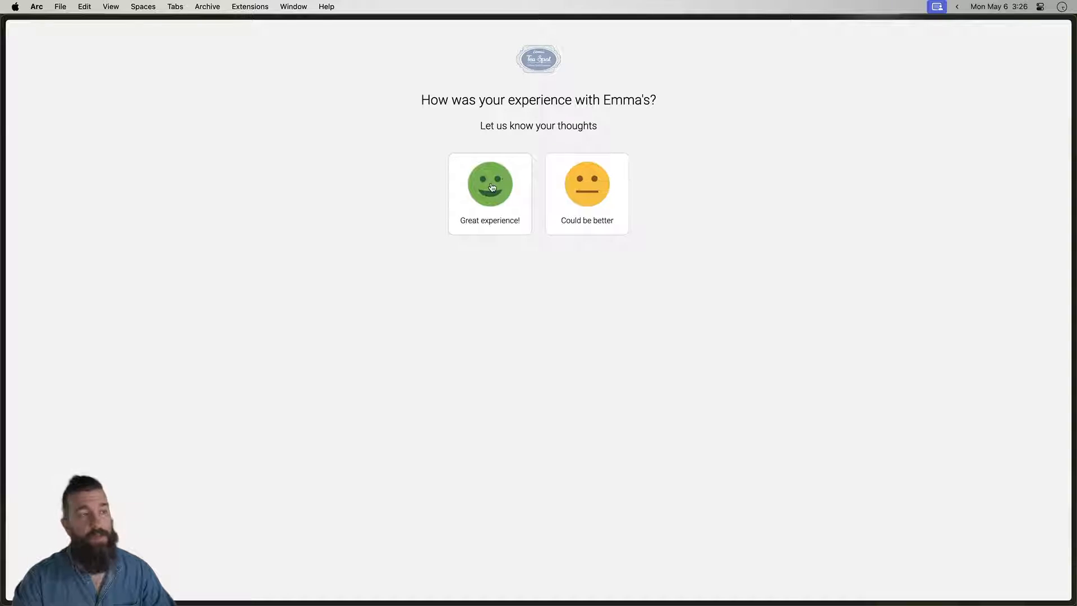
- Choose 'Great experience!' so the Google, Facebook, Yelp and TripAdvisor review buttons appear
{"action": "left_click", "coordinate": [490, 186]}
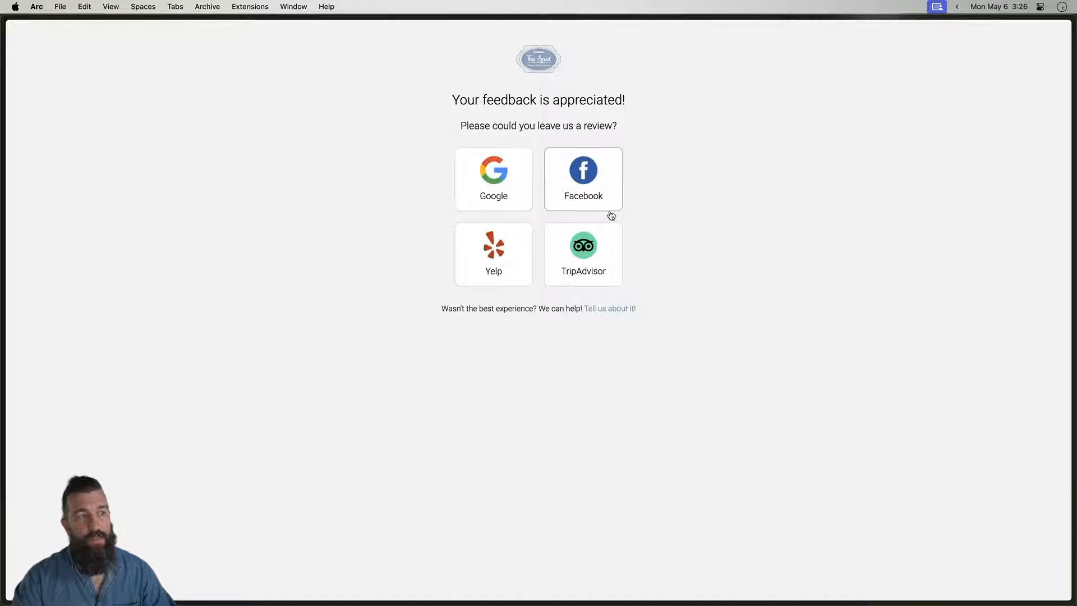
{"action": "mouse_move", "coordinate": [664, 236]}
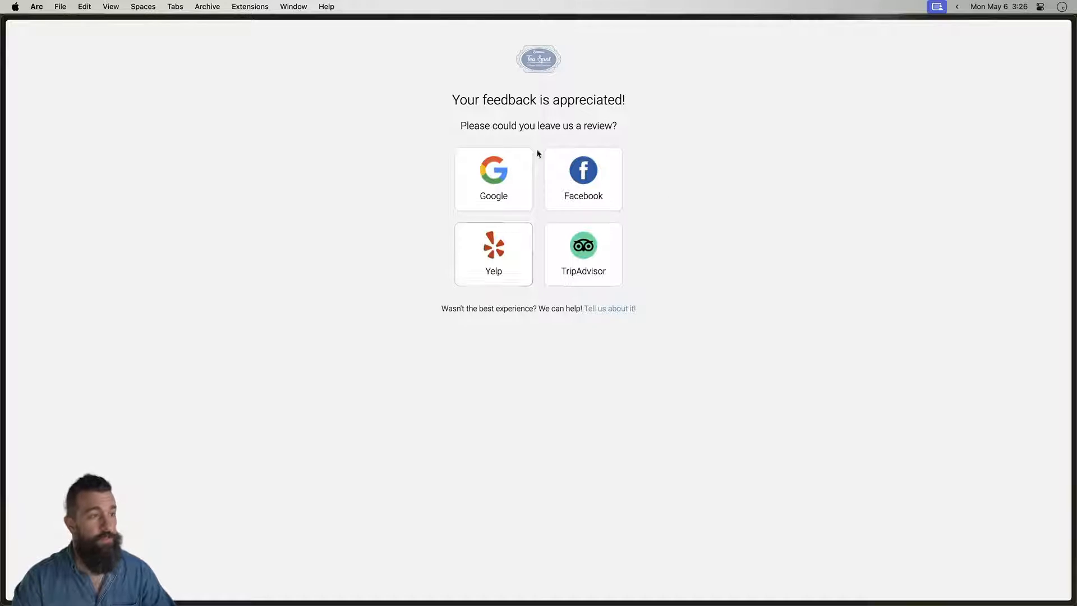
{"action": "mouse_move", "coordinate": [543, 210]}
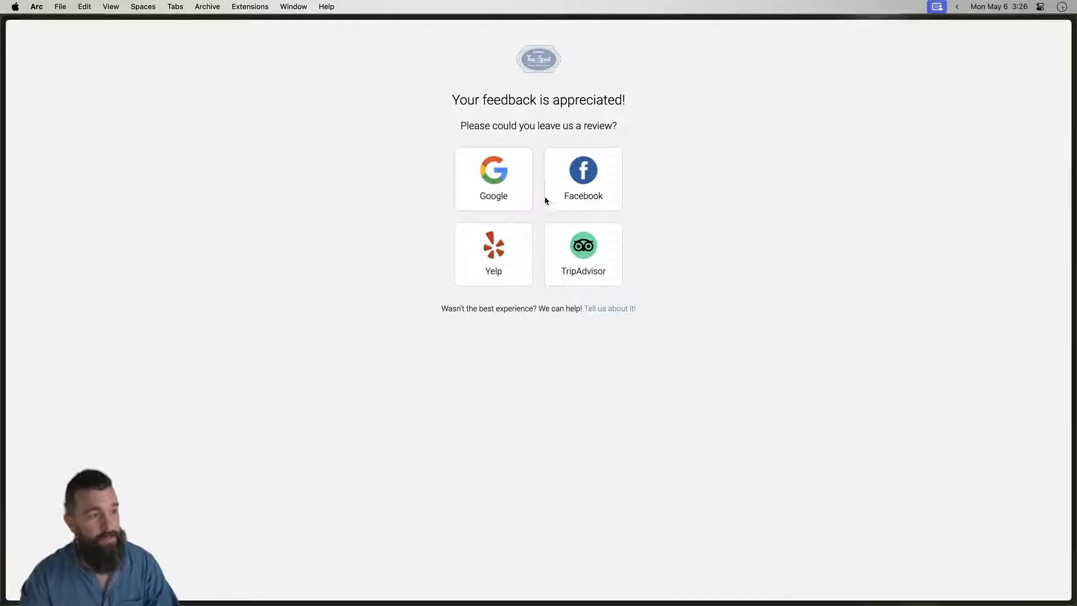
{"action": "mouse_move", "coordinate": [630, 312]}
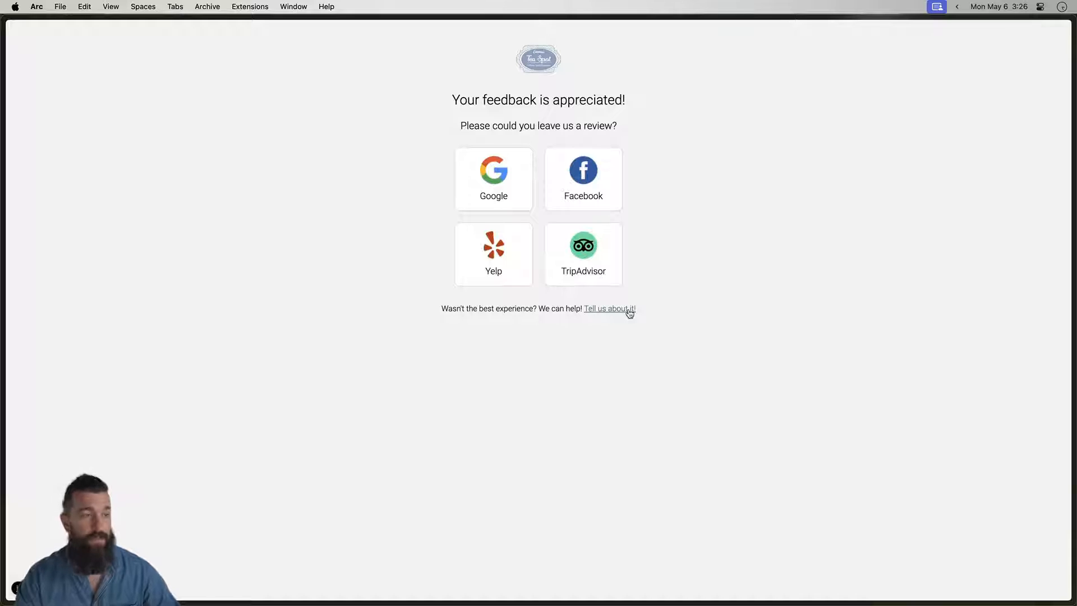
- Choose 'Tell us about it!' and give the private feedback form a one-star rating
{"action": "left_click", "coordinate": [611, 308]}
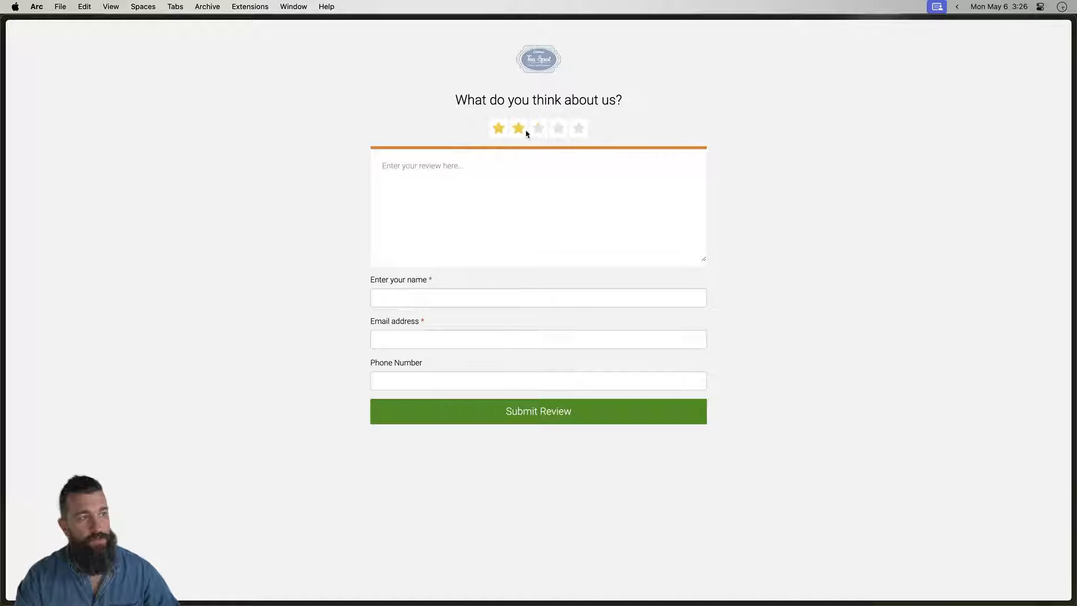
{"action": "left_click", "coordinate": [498, 127]}
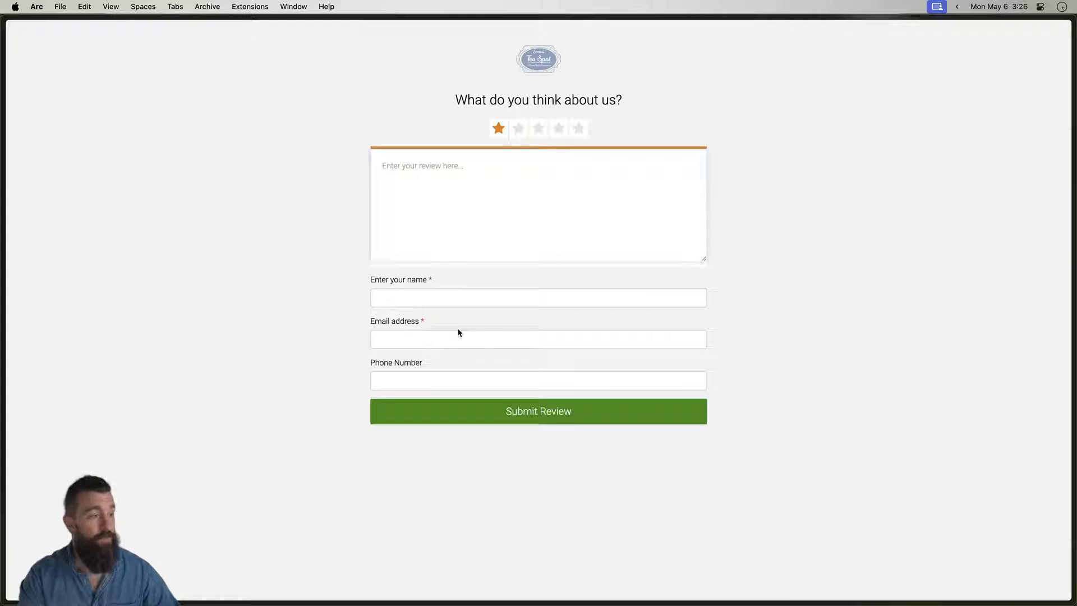
{"action": "mouse_move", "coordinate": [794, 118]}
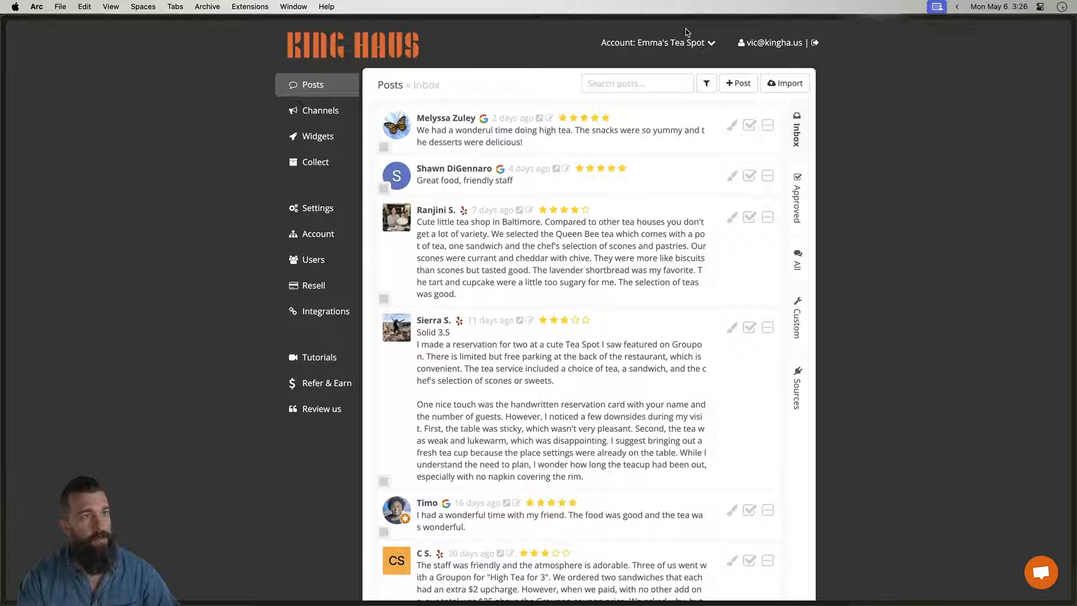
- View Emma's Tea Spot's Collect review sources: Google, Facebook, Yelp and TripAdvisor links
{"action": "left_click", "coordinate": [321, 110]}
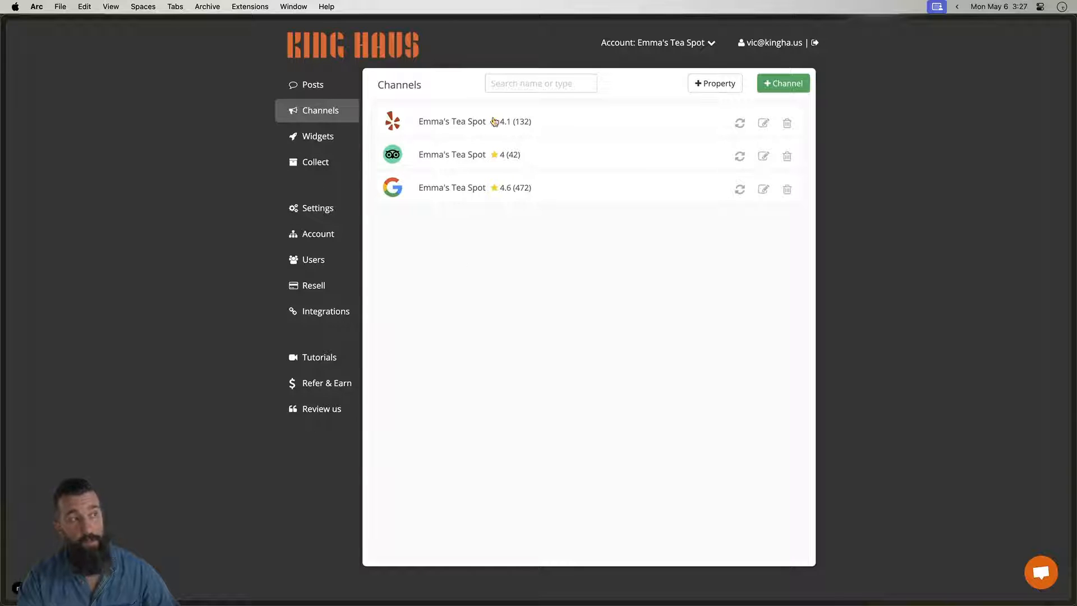
{"action": "mouse_move", "coordinate": [315, 164]}
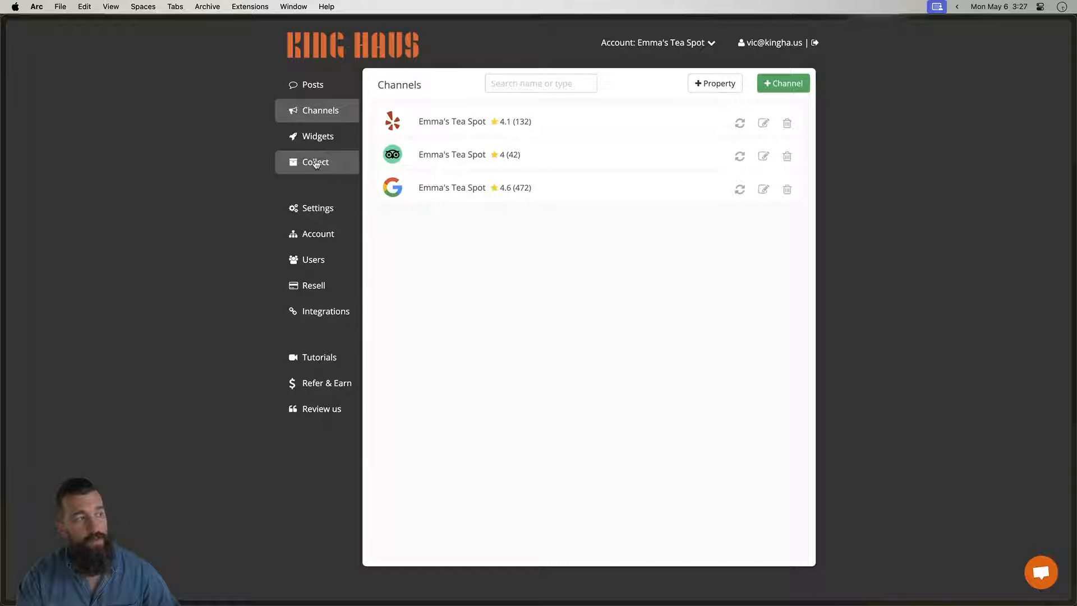
{"action": "left_click", "coordinate": [314, 162]}
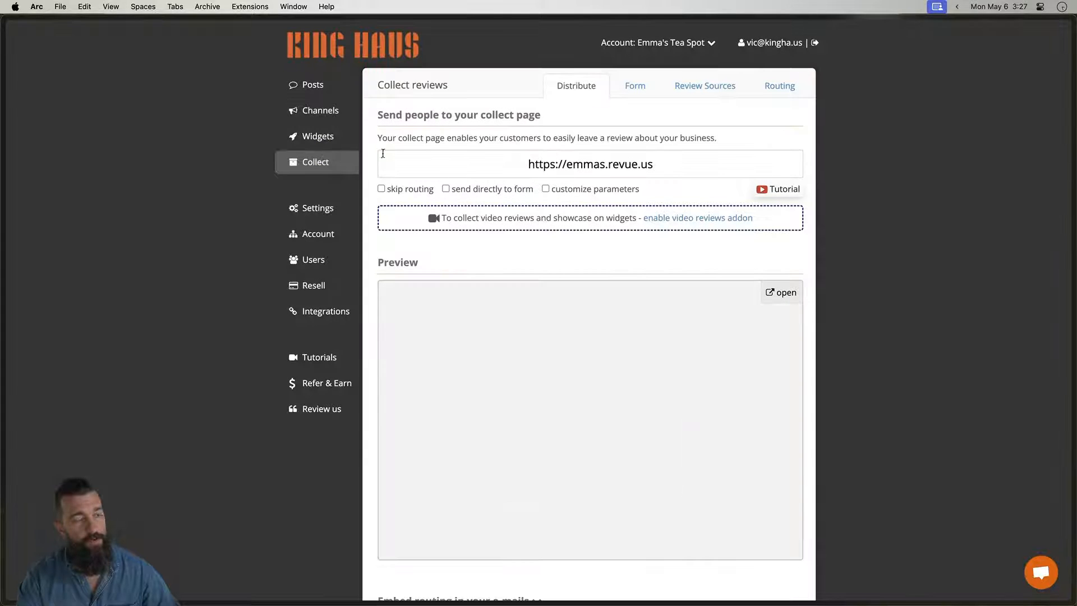
{"action": "left_click", "coordinate": [635, 86]}
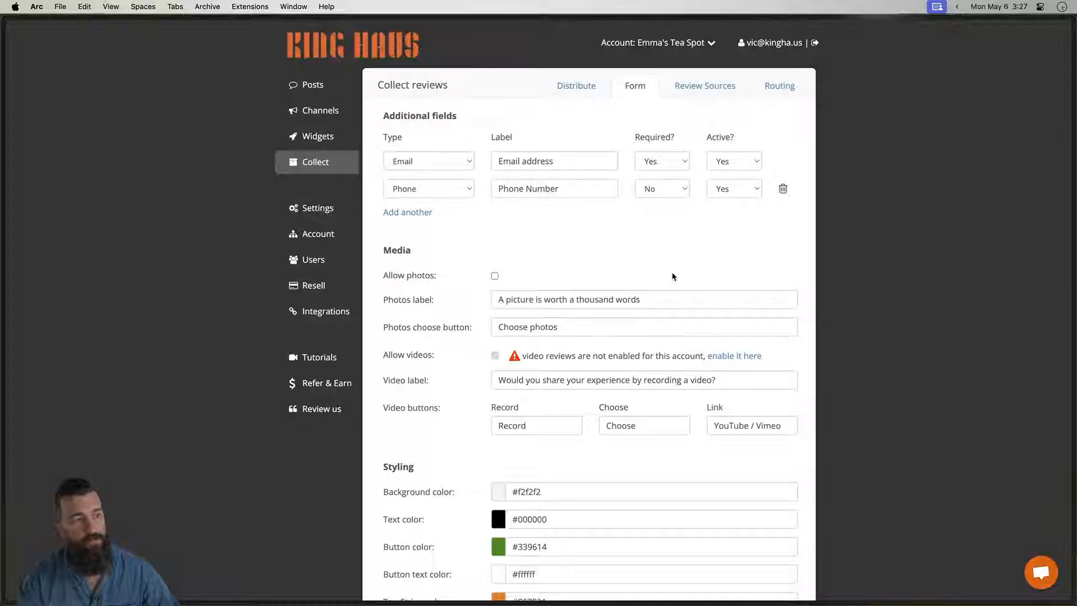
{"action": "left_click", "coordinate": [705, 85]}
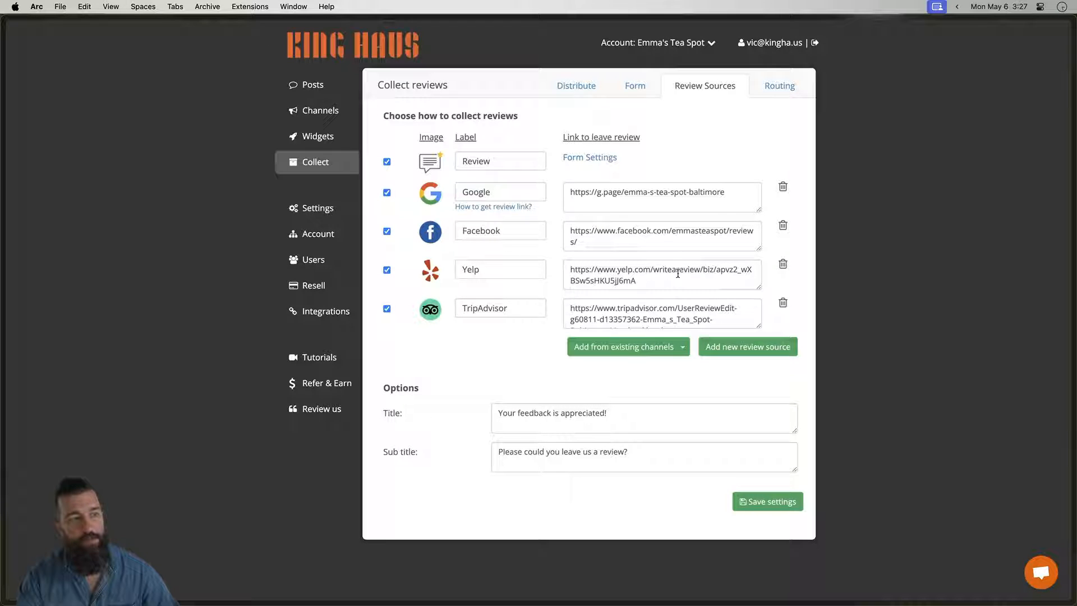
{"action": "mouse_move", "coordinate": [311, 87]}
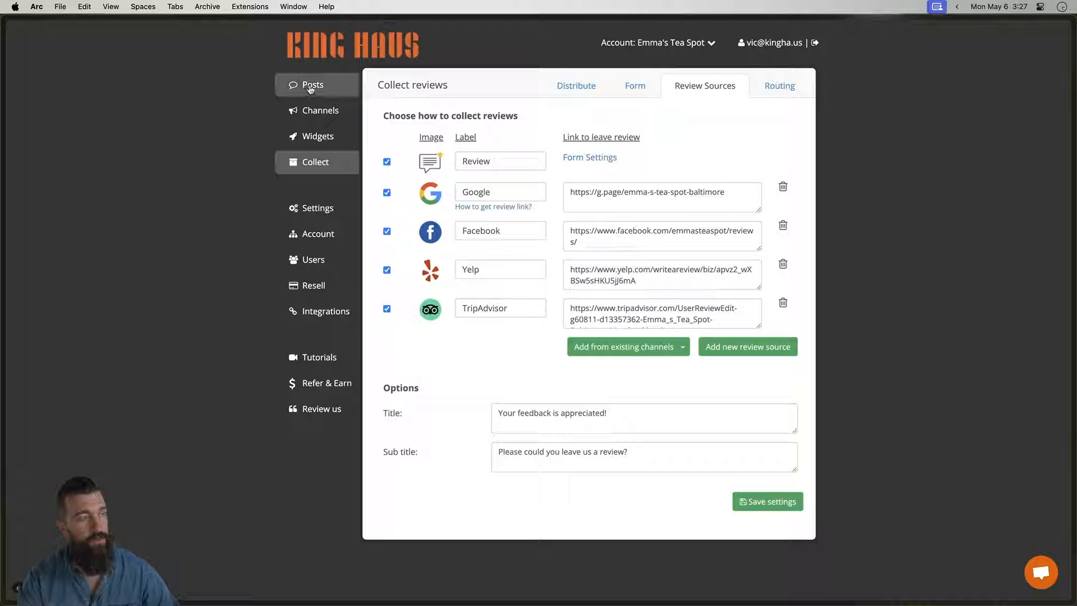
- In the Posts inbox, approve the high-tea and Baltimore reviews and dismiss the next two
{"action": "left_click", "coordinate": [312, 86]}
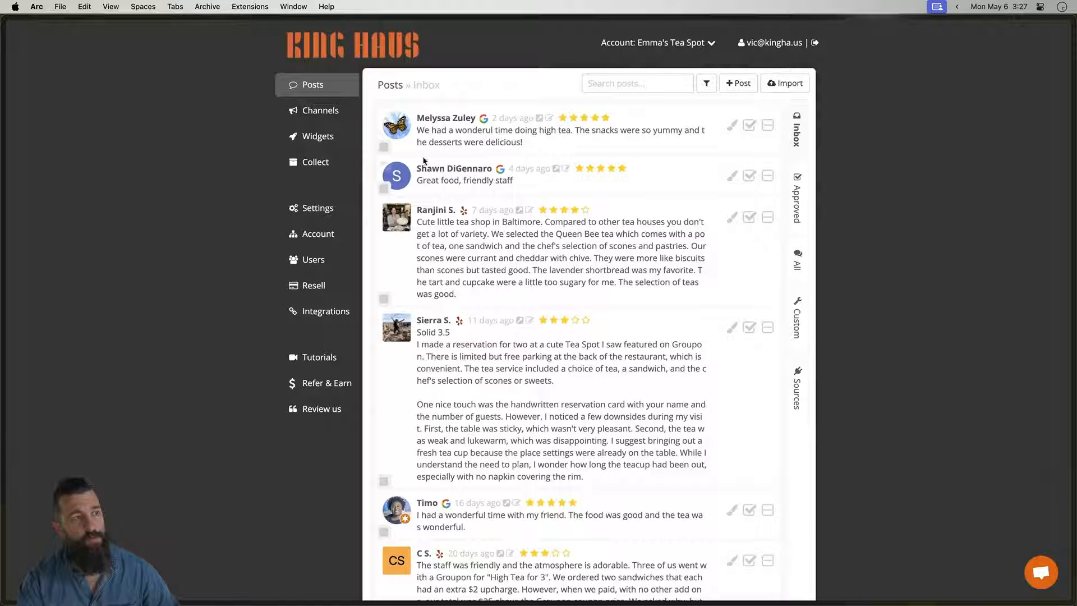
{"action": "mouse_move", "coordinate": [749, 126]}
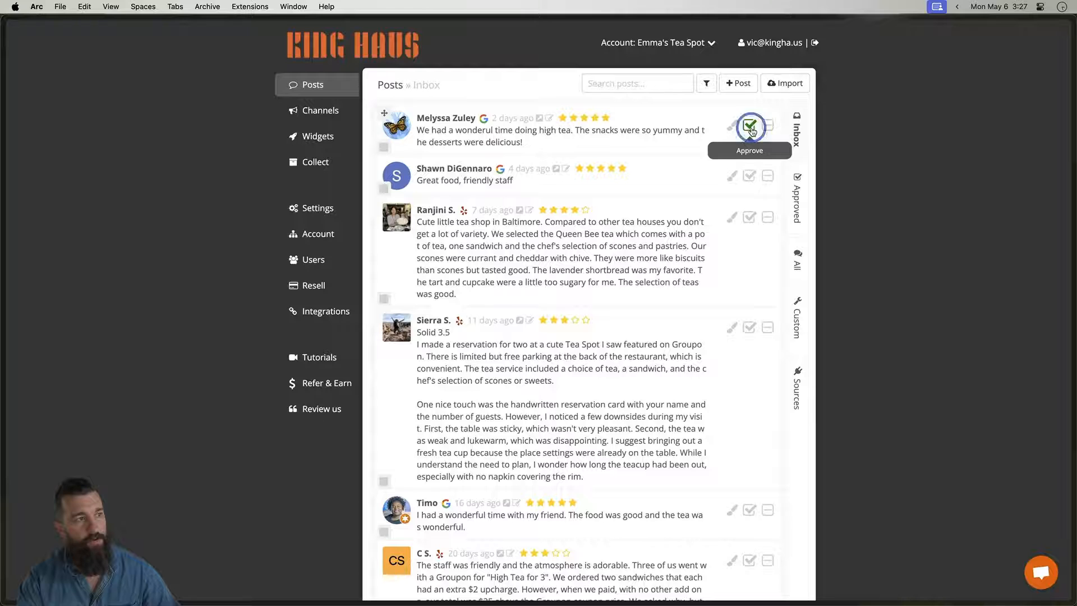
{"action": "left_click", "coordinate": [750, 128]}
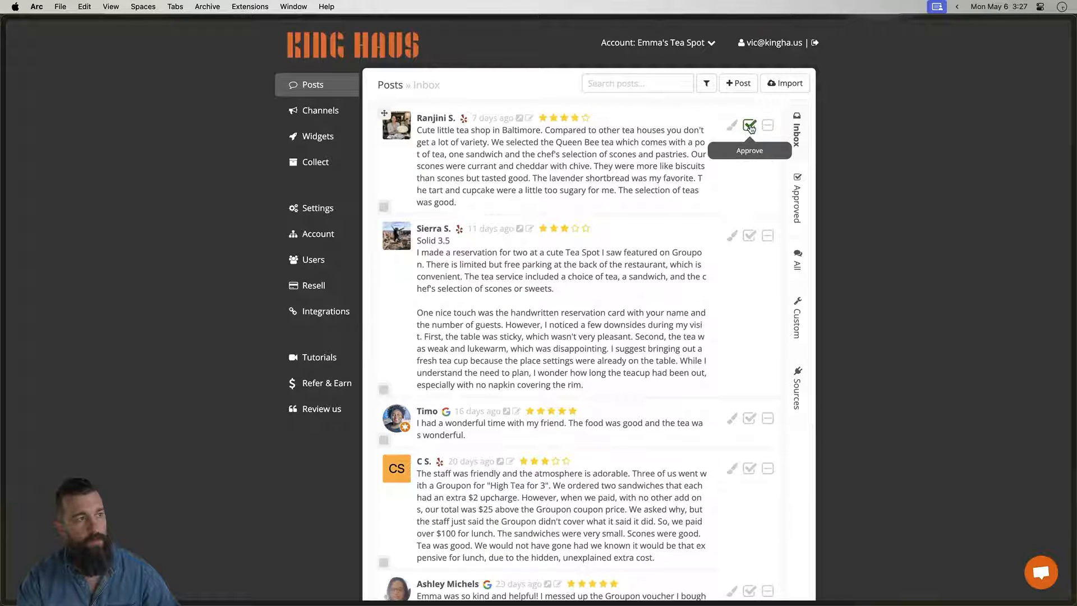
{"action": "left_click", "coordinate": [750, 125]}
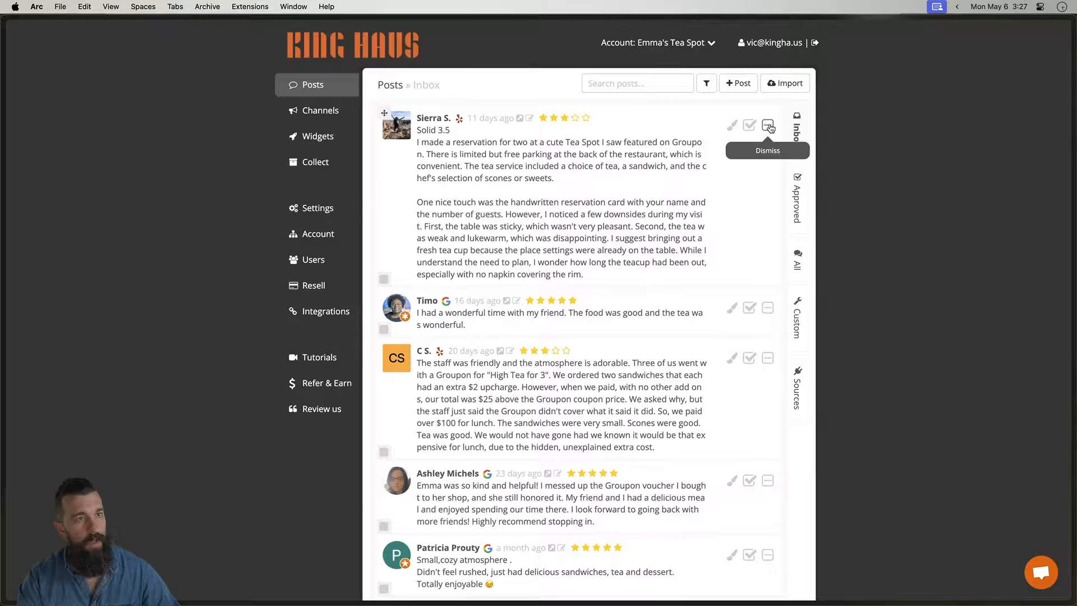
{"action": "left_click", "coordinate": [768, 126]}
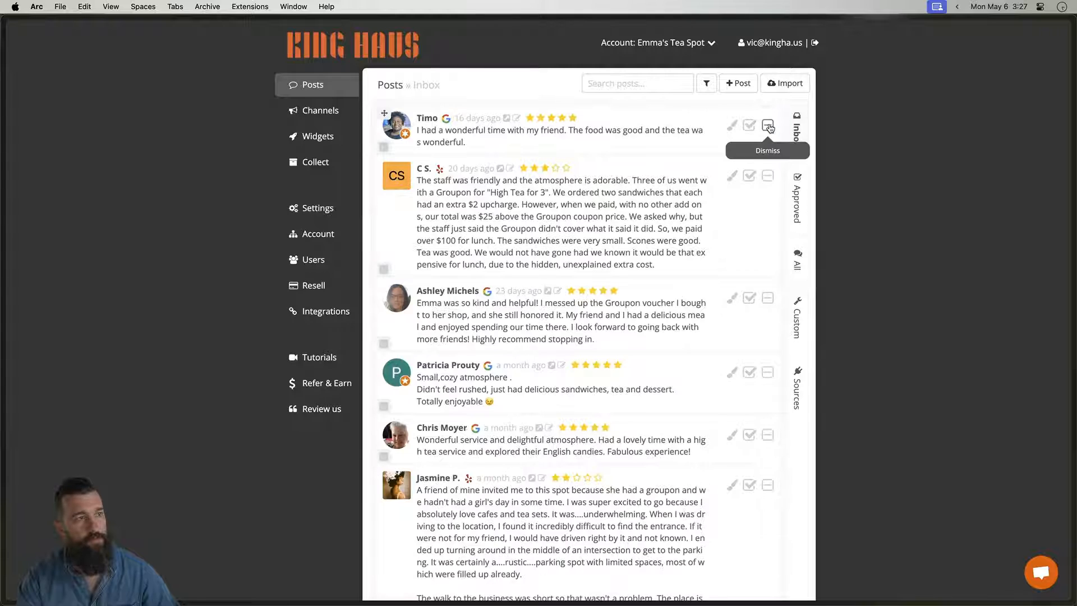
{"action": "left_click", "coordinate": [767, 126]}
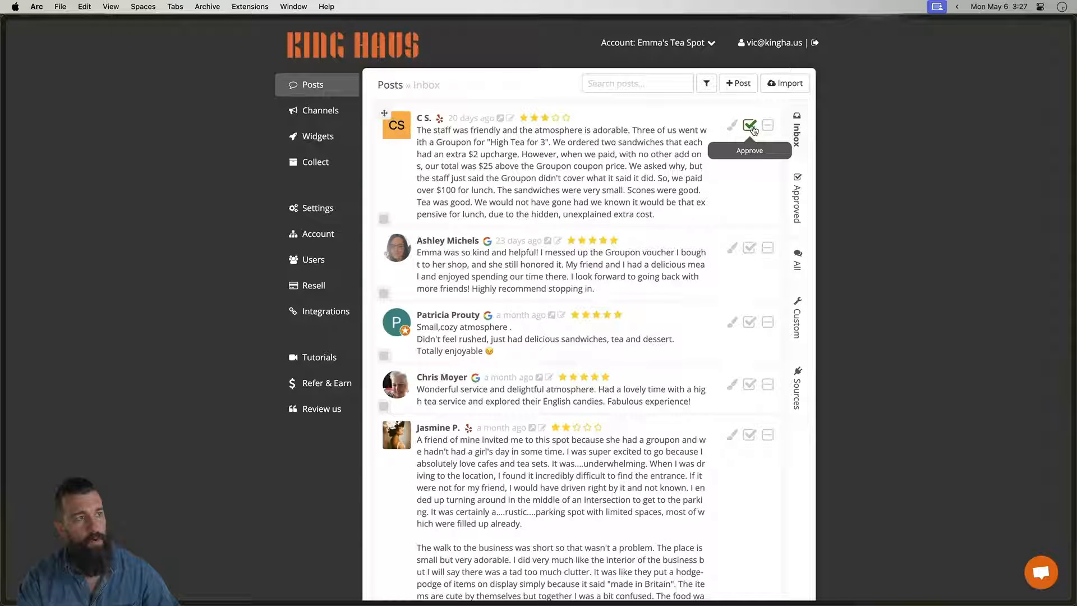
- Approve the Groupon upcharge review and dismiss the voucher and hard-to-find-entrance reviews
{"action": "left_click", "coordinate": [750, 126]}
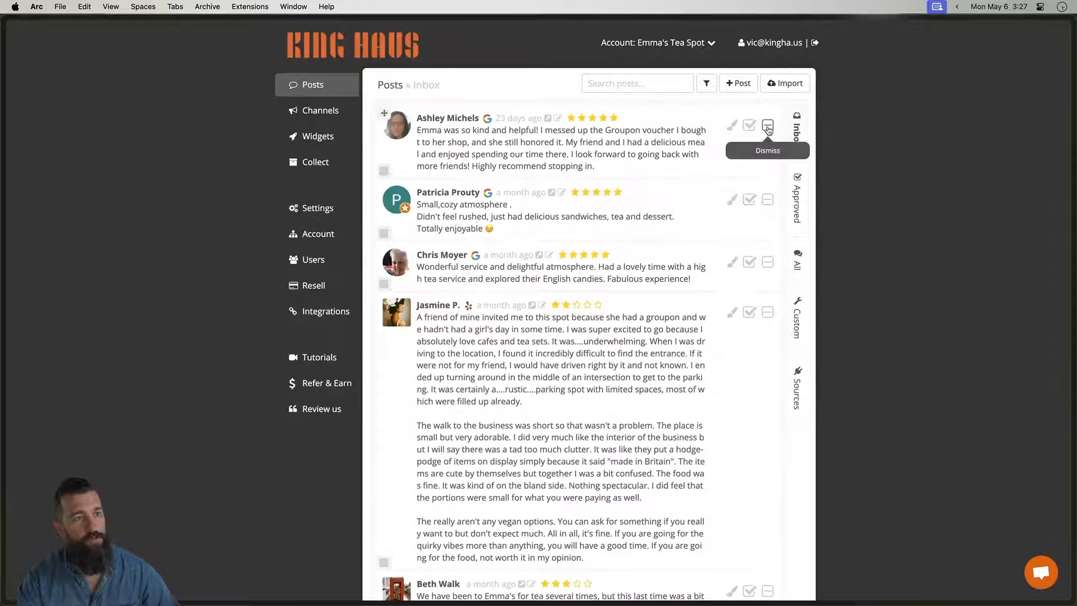
{"action": "left_click", "coordinate": [767, 125]}
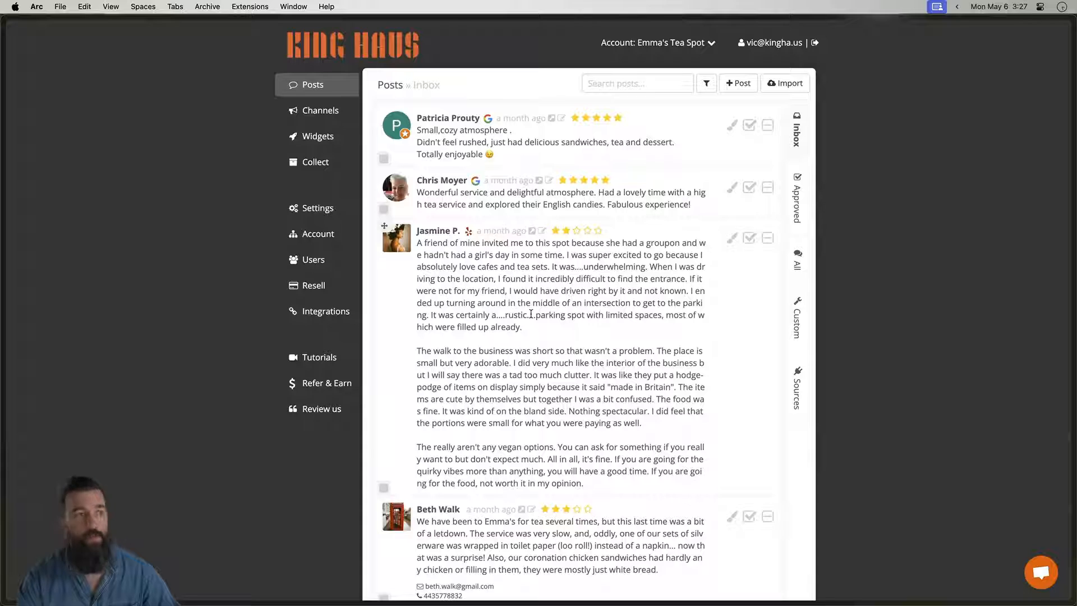
{"action": "mouse_move", "coordinate": [767, 238]}
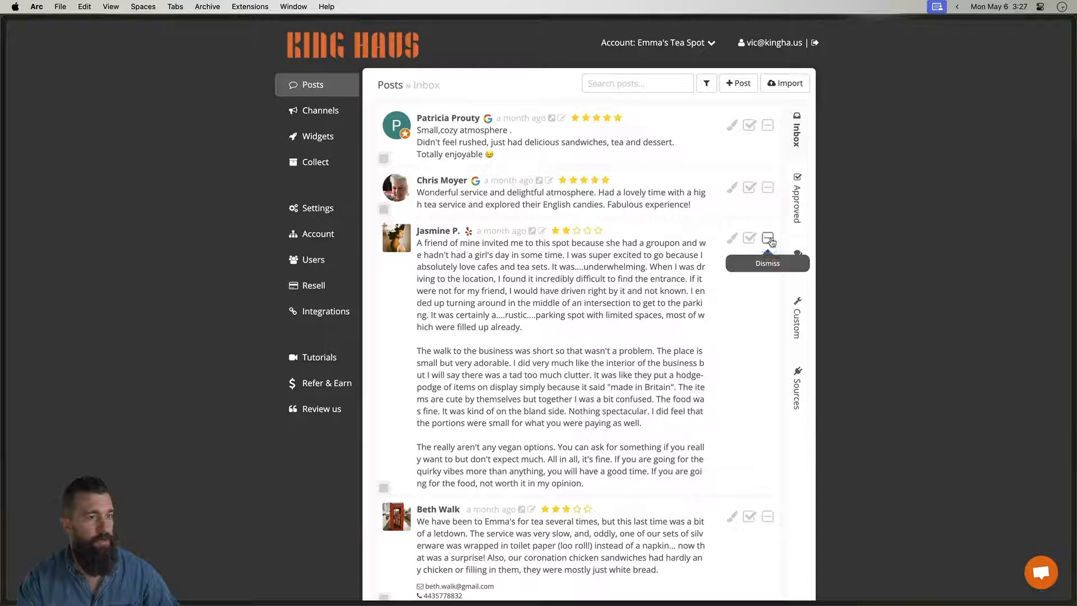
{"action": "left_click", "coordinate": [768, 238]}
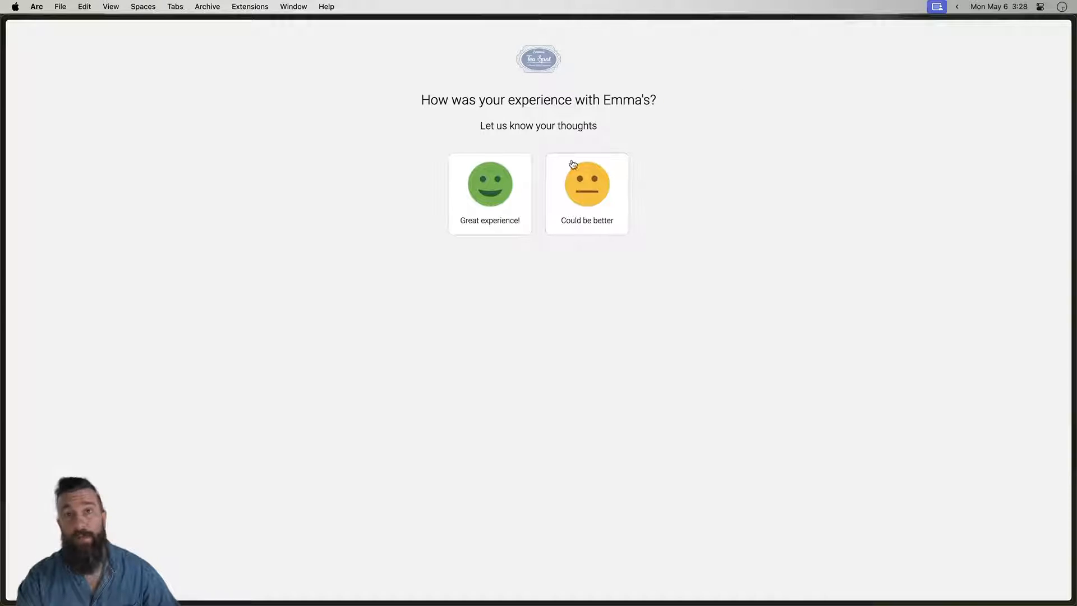
{"action": "mouse_move", "coordinate": [498, 204]}
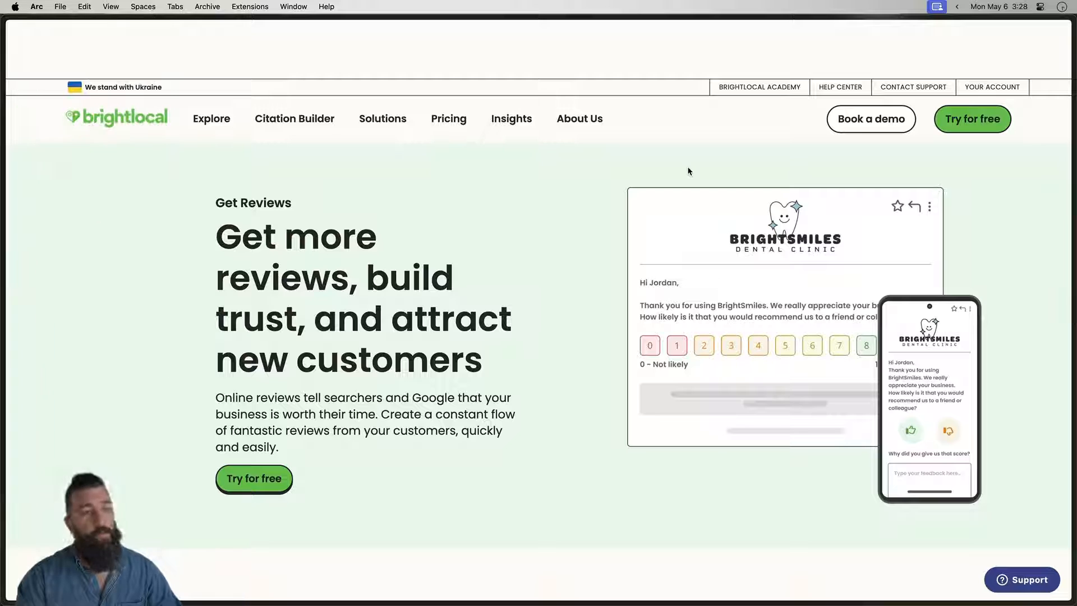
{"action": "mouse_move", "coordinate": [687, 153]}
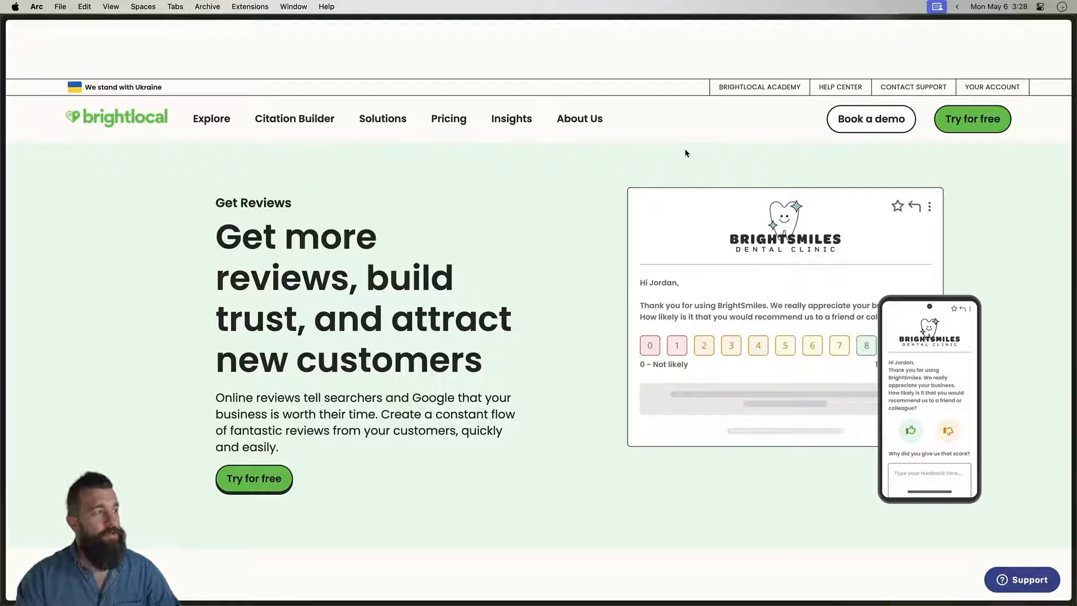
- Scroll the BrightLocal Get Reviews page down past its templates to the boosting-reviews section
{"action": "scroll", "scroll_direction": "down", "scroll_amount": 3}
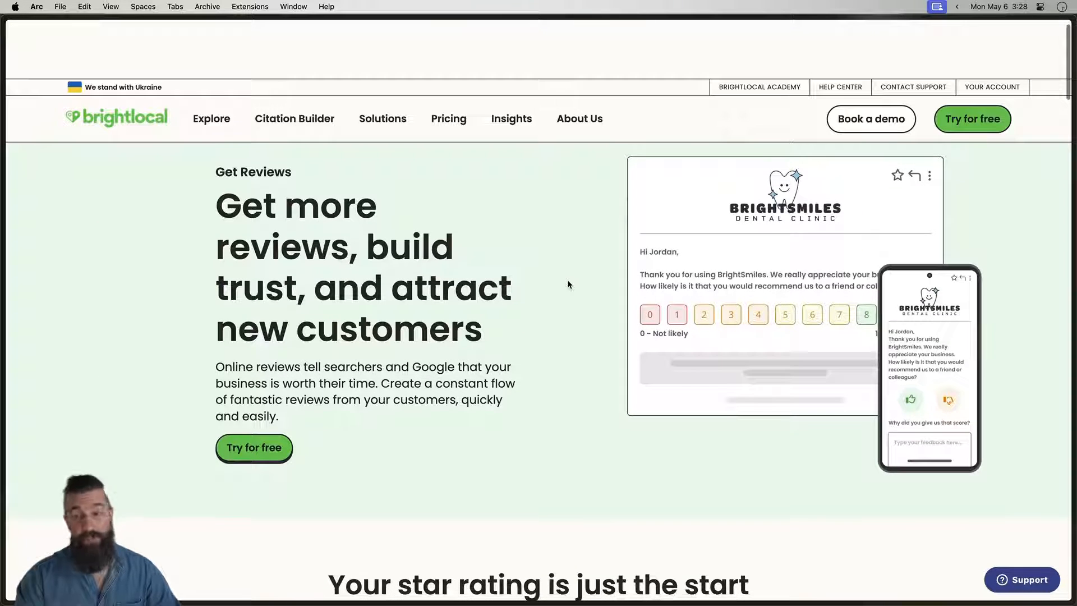
{"action": "scroll", "scroll_direction": "down", "scroll_amount": 3}
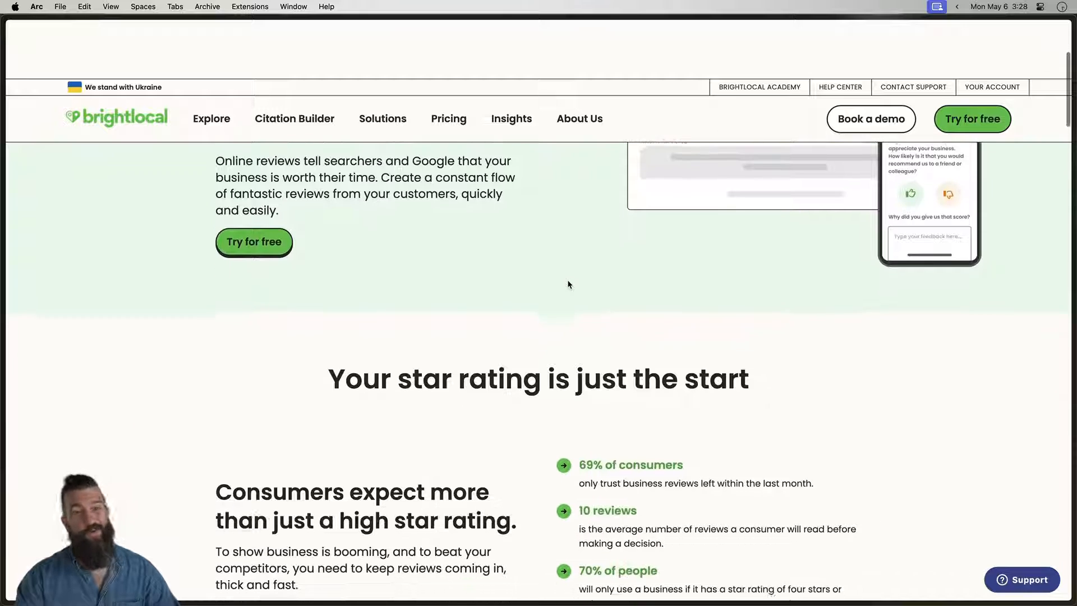
{"action": "scroll", "scroll_direction": "down", "scroll_amount": 3}
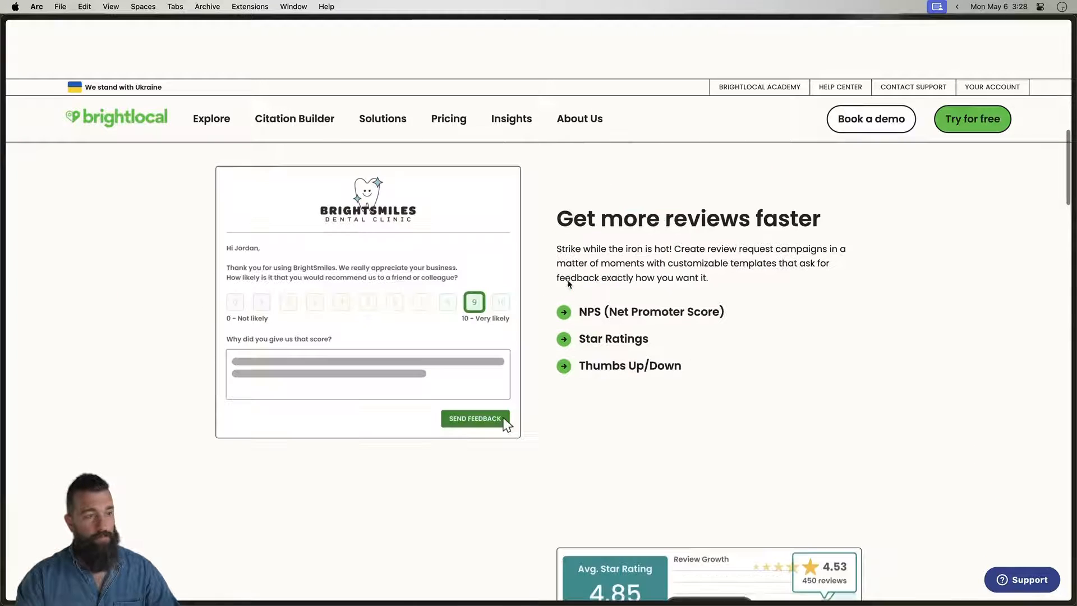
{"action": "scroll", "scroll_direction": "down", "scroll_amount": 3}
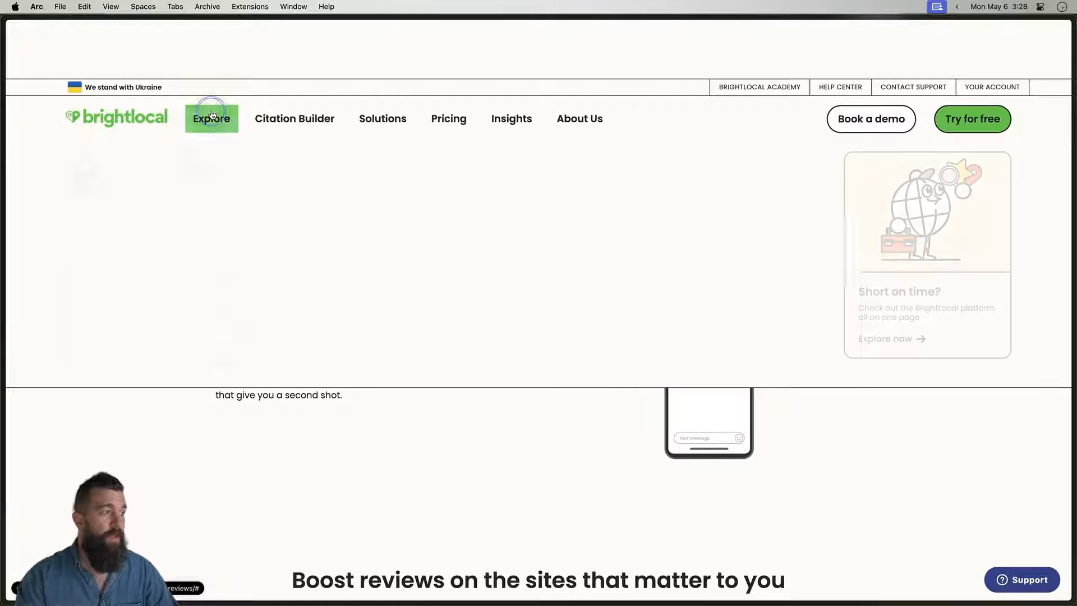
- From BrightLocal's Explore product list, return to the Get Reviews product page
{"action": "left_click", "coordinate": [211, 117]}
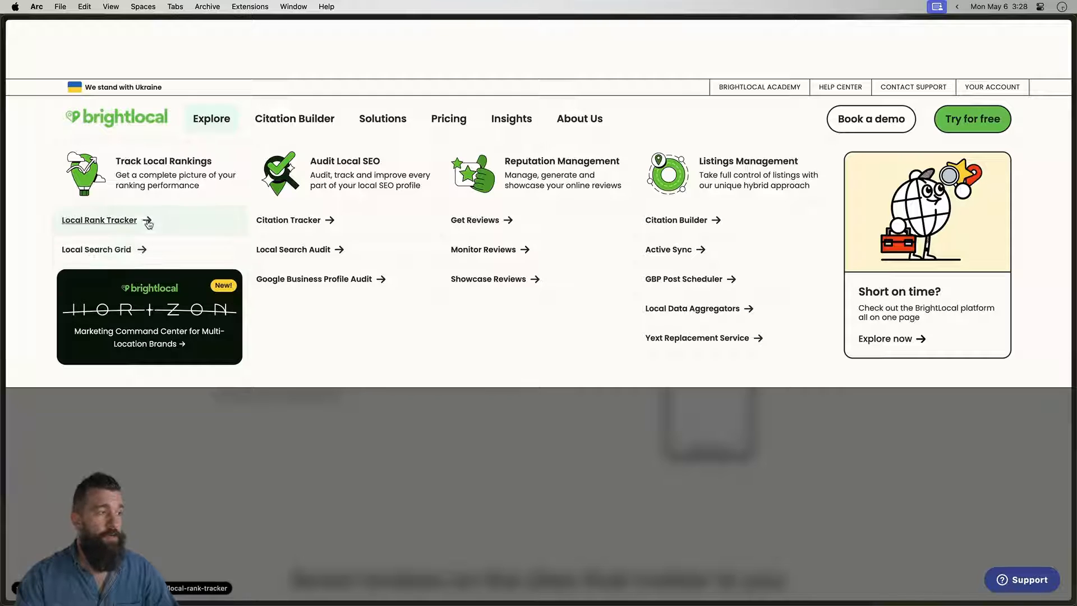
{"action": "mouse_move", "coordinate": [538, 383]}
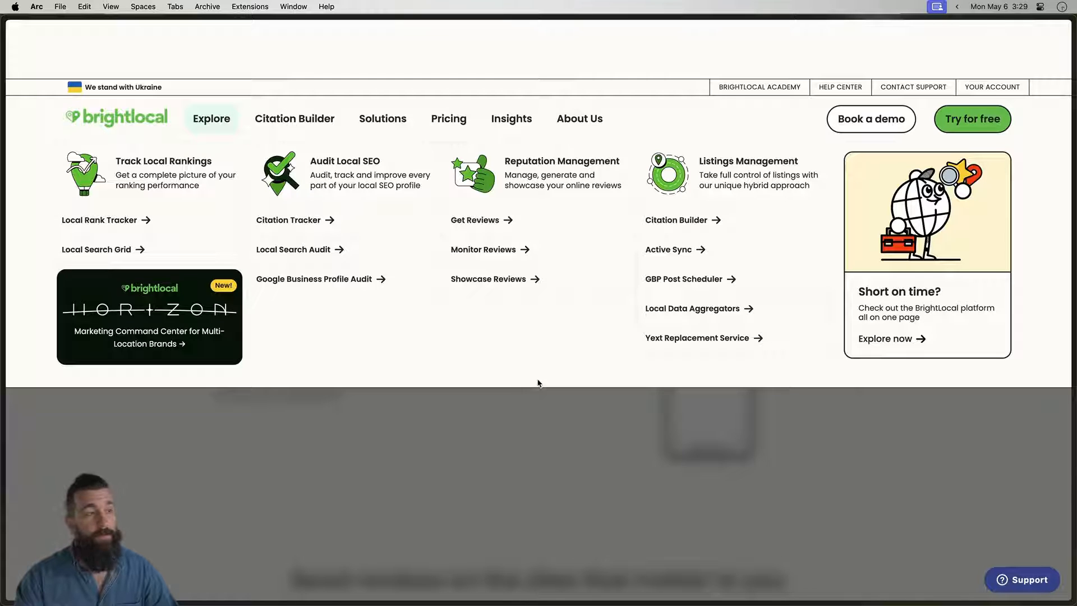
{"action": "mouse_move", "coordinate": [512, 174]}
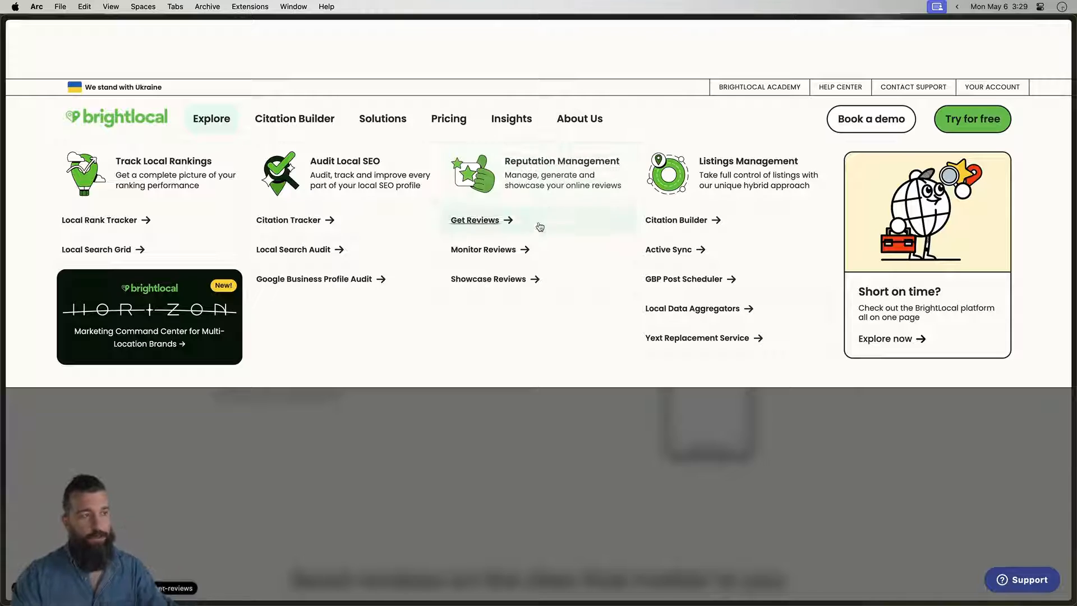
{"action": "left_click", "coordinate": [475, 219]}
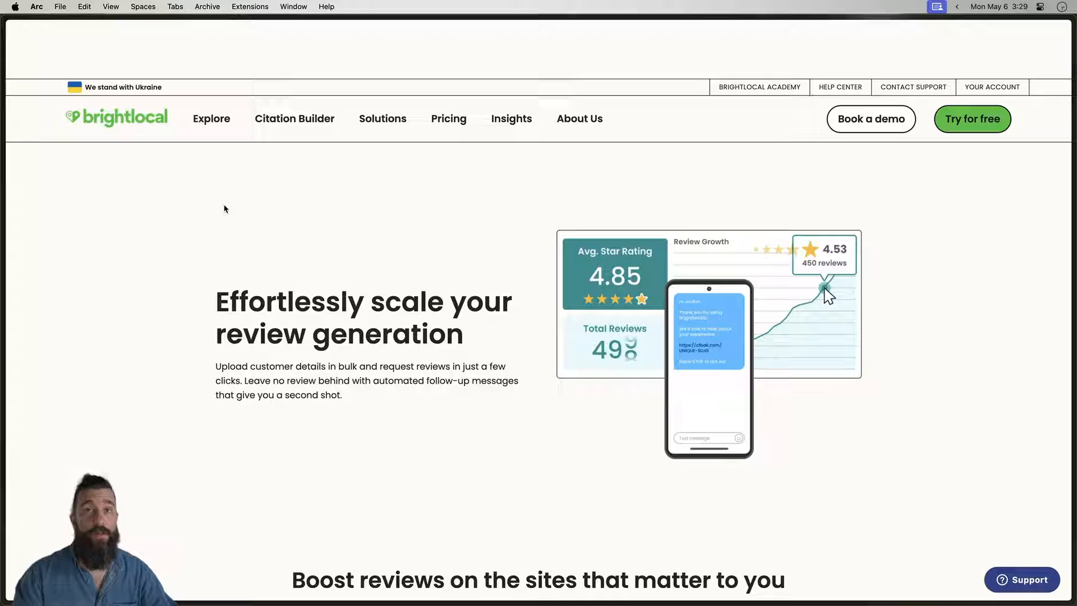
{"action": "mouse_move", "coordinate": [439, 250]}
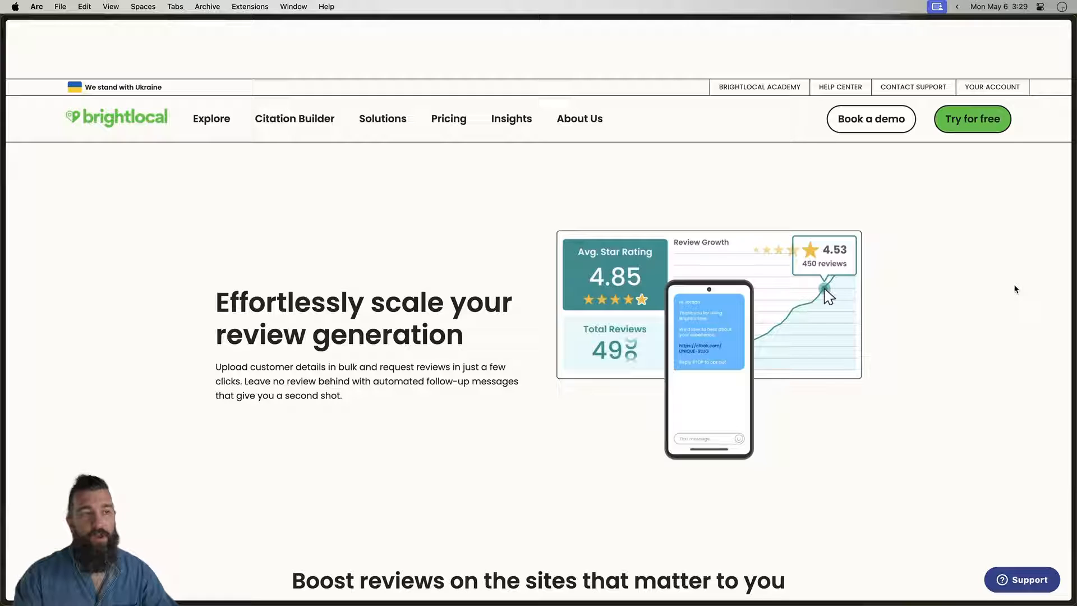
{"action": "mouse_move", "coordinate": [1019, 237]}
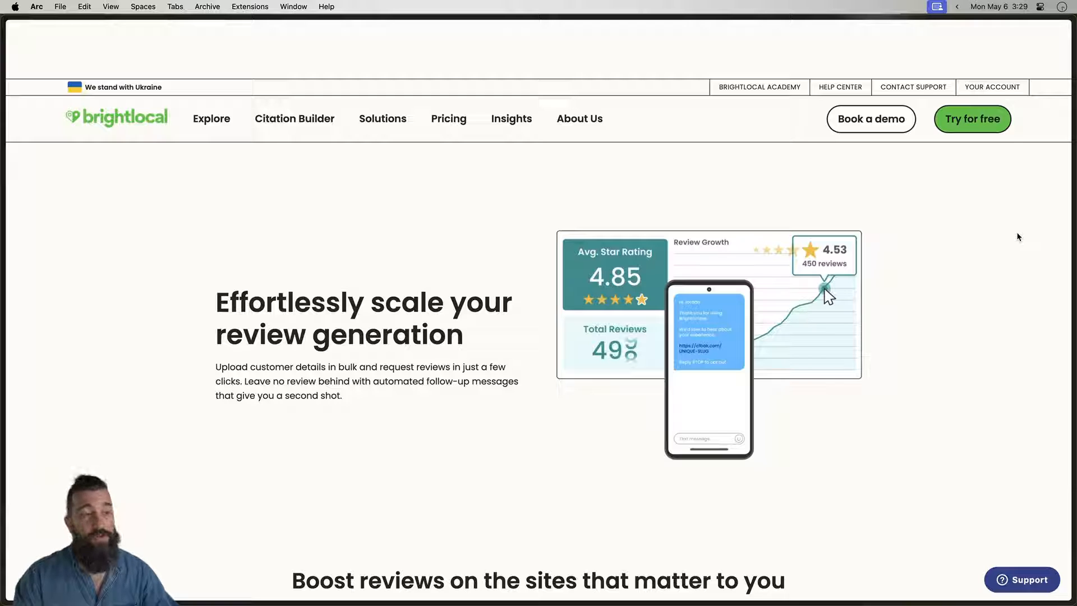
{"action": "mouse_move", "coordinate": [987, 189]}
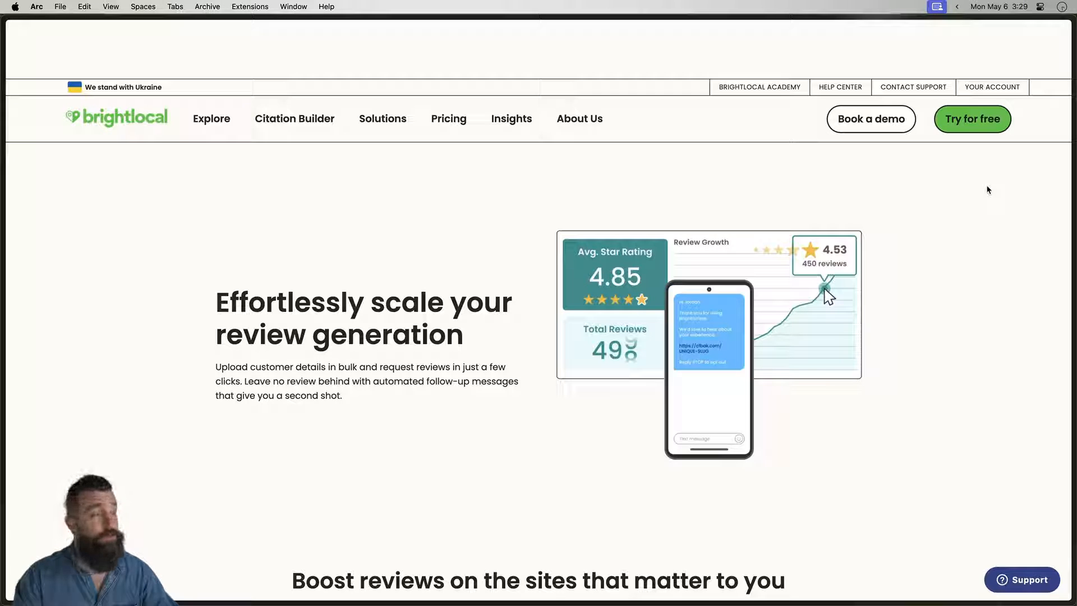
{"action": "mouse_move", "coordinate": [145, 256]}
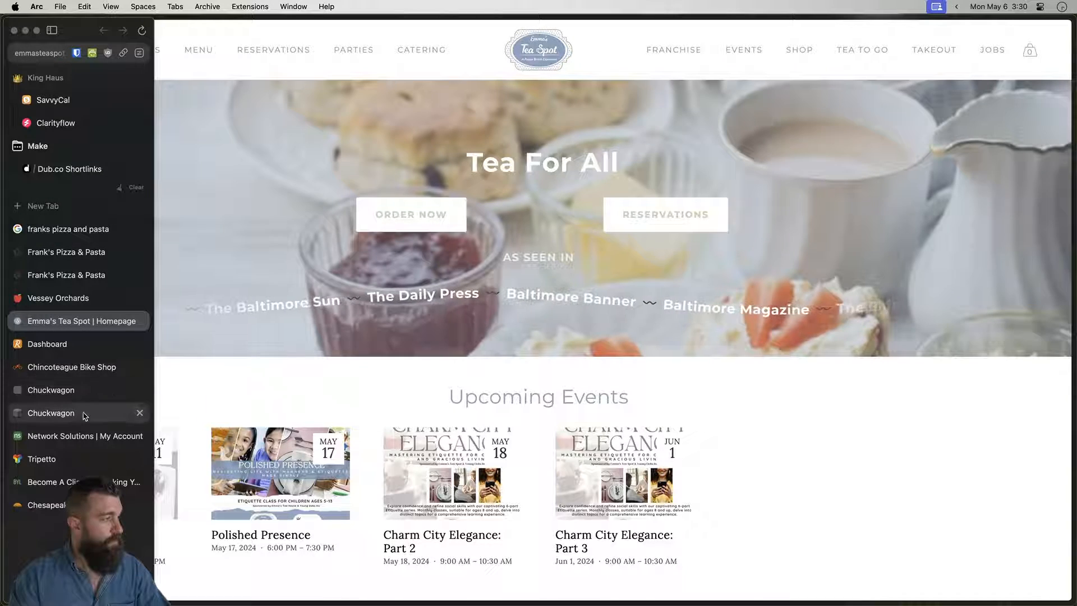
- In the Chincoteague Bike Shop editor, follow the footer's Leave A Review link
{"action": "left_click", "coordinate": [72, 367]}
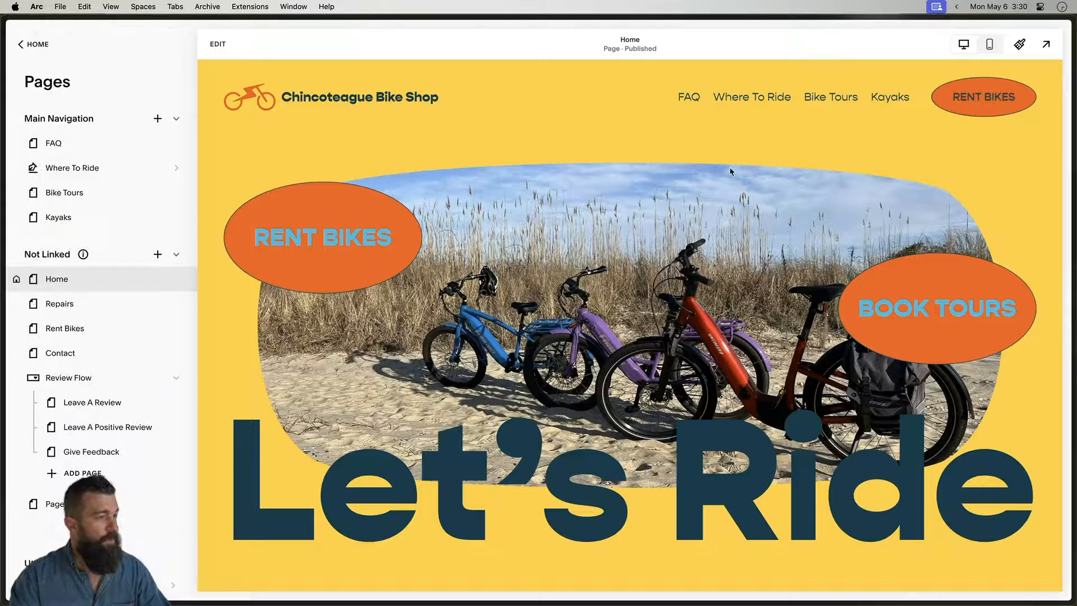
{"action": "mouse_move", "coordinate": [191, 440]}
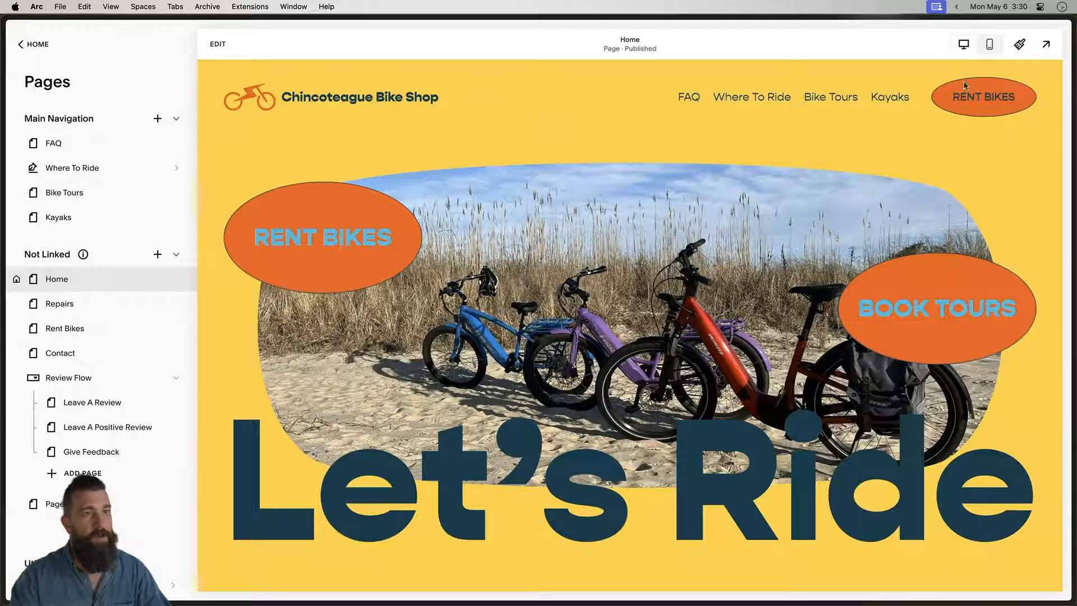
{"action": "scroll", "scroll_direction": "down", "scroll_amount": 3}
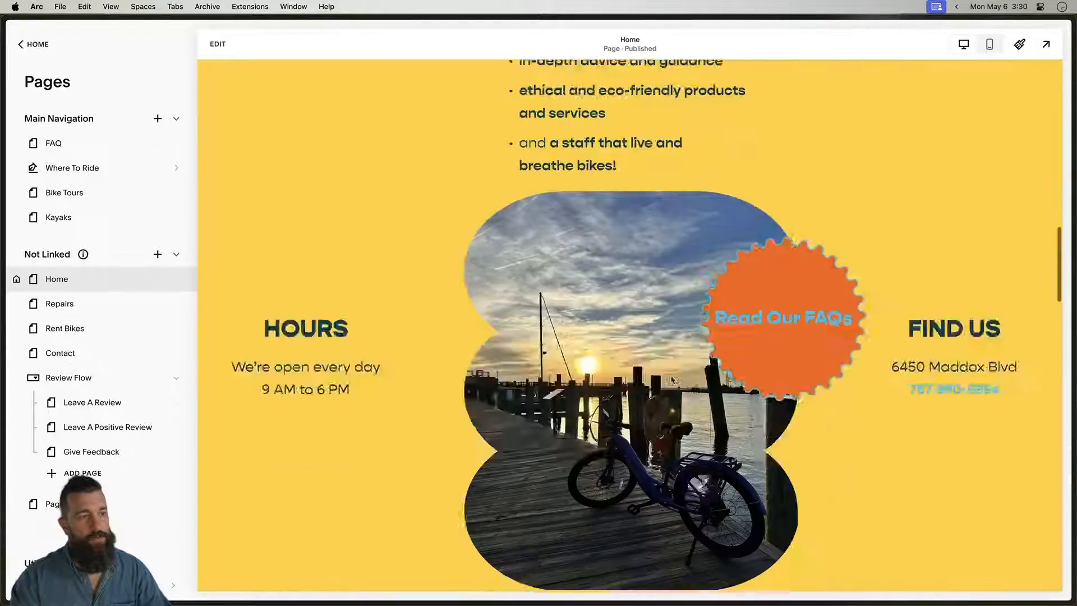
{"action": "scroll", "scroll_direction": "down", "scroll_amount": 3}
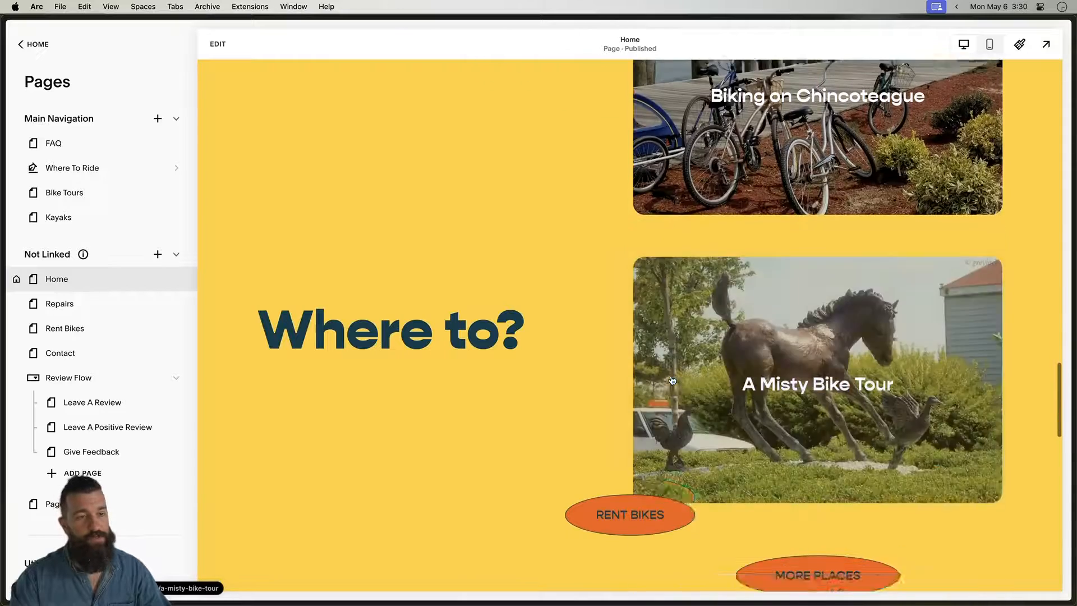
{"action": "scroll", "scroll_direction": "down", "scroll_amount": 3}
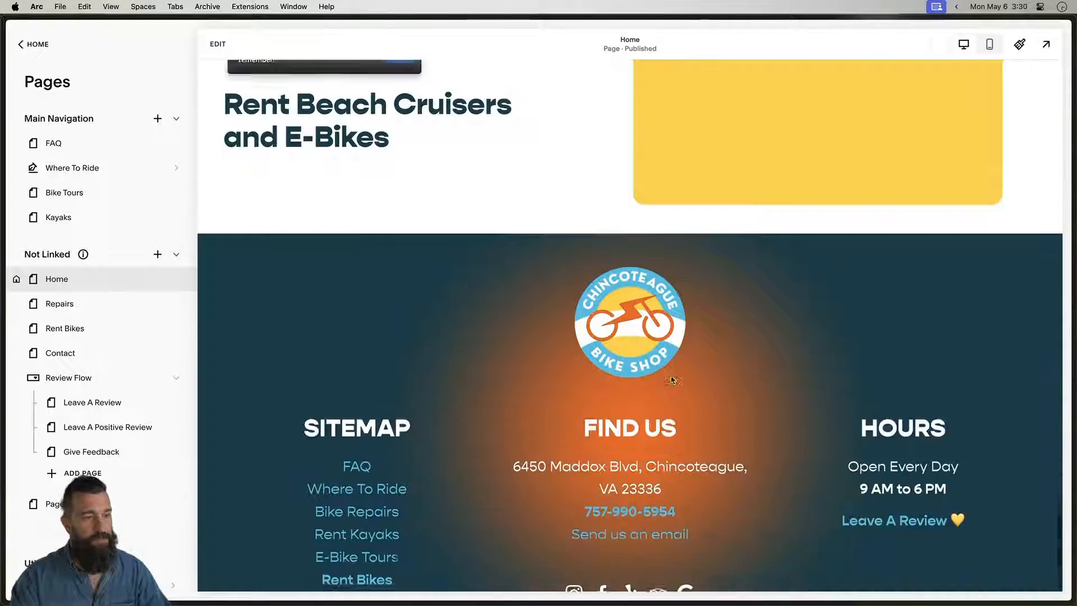
{"action": "scroll", "scroll_direction": "down", "scroll_amount": 3}
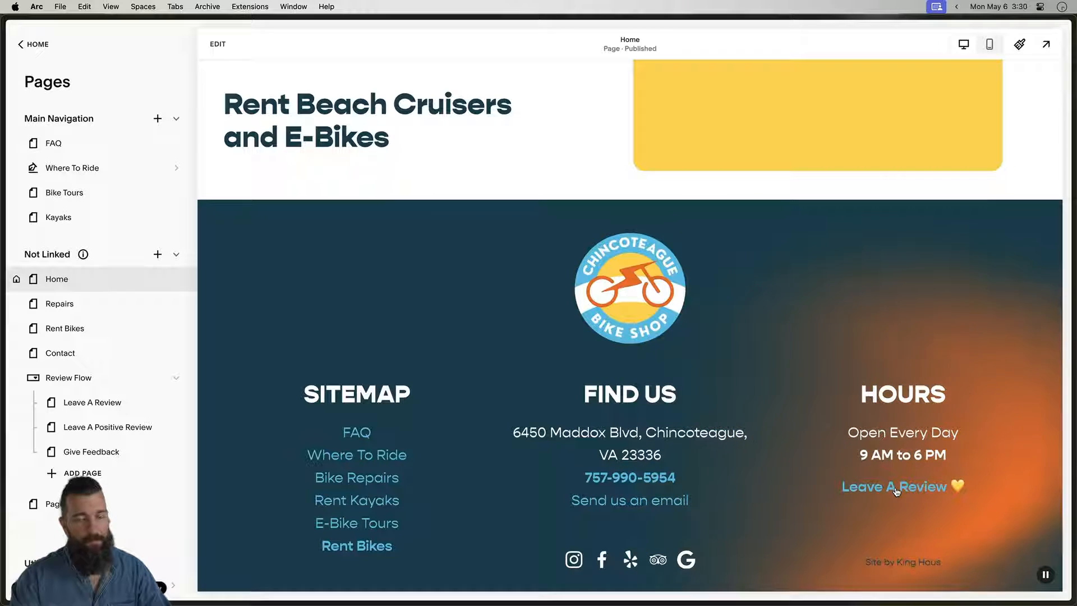
{"action": "left_click", "coordinate": [894, 487]}
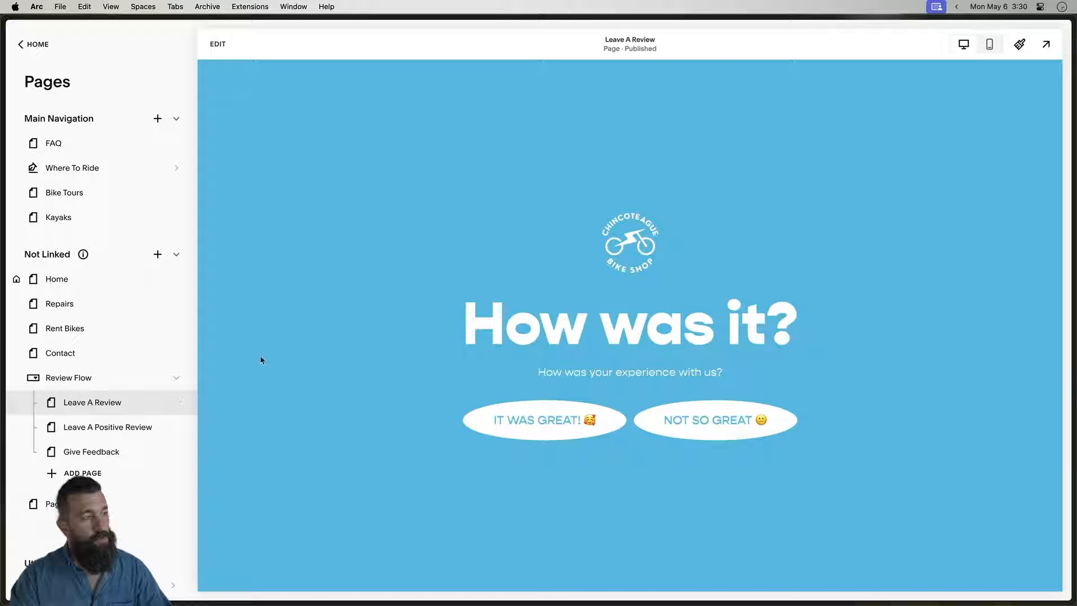
- From the homepage, reach the How was it? page via the Leave A Review page link
{"action": "left_click", "coordinate": [56, 278]}
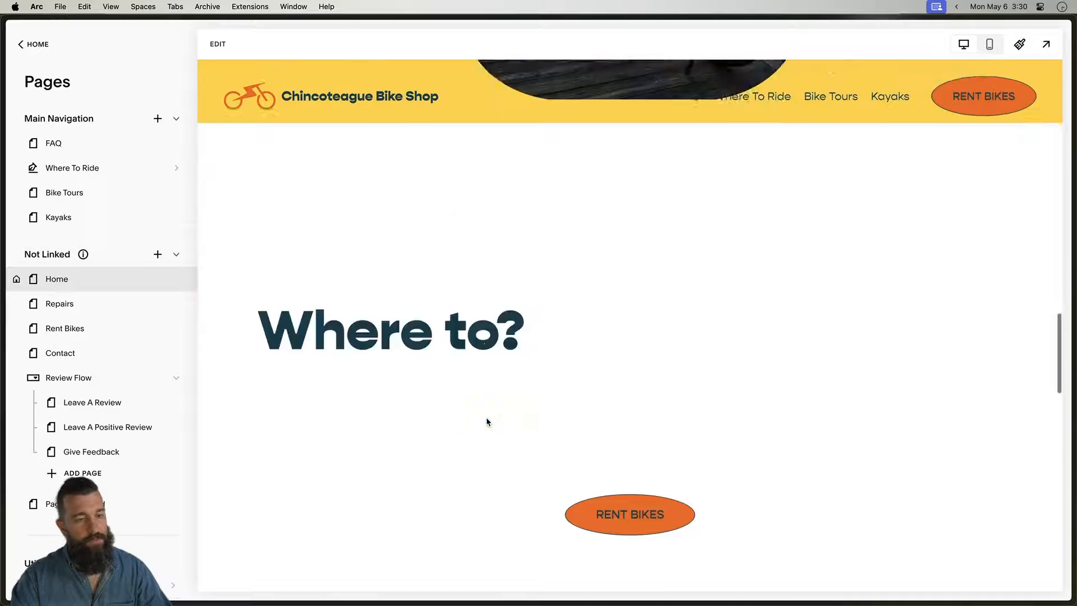
{"action": "scroll", "scroll_direction": "down", "scroll_amount": 3}
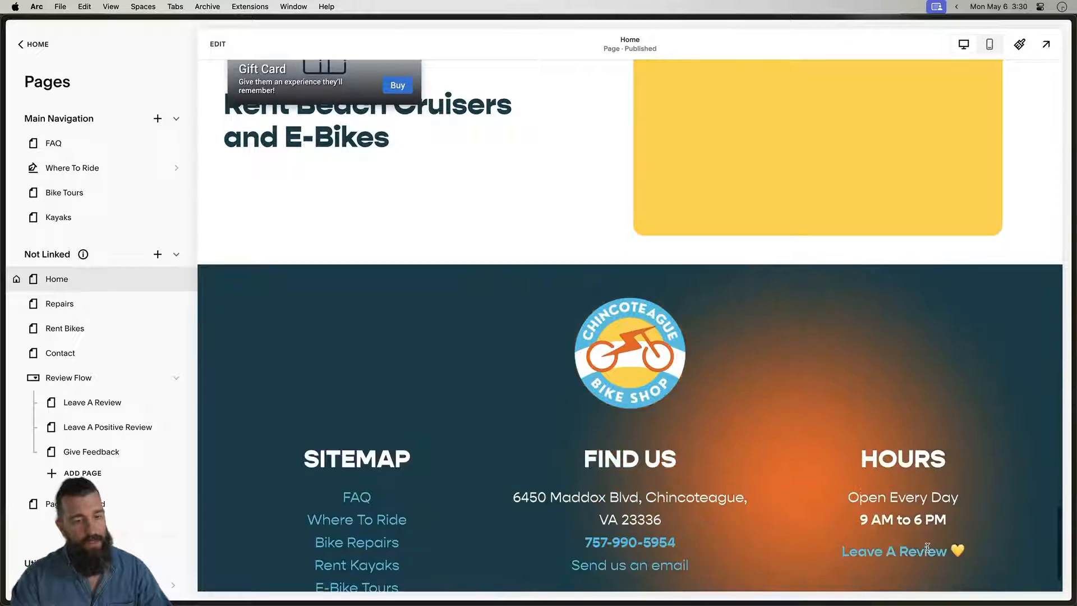
{"action": "left_click", "coordinate": [92, 401]}
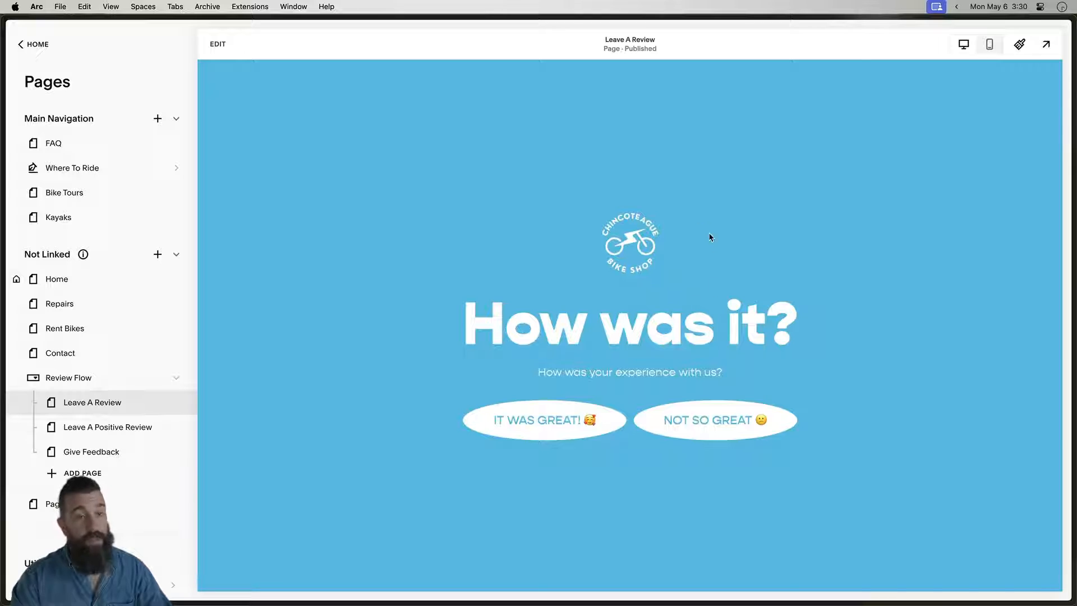
{"action": "mouse_move", "coordinate": [691, 232]}
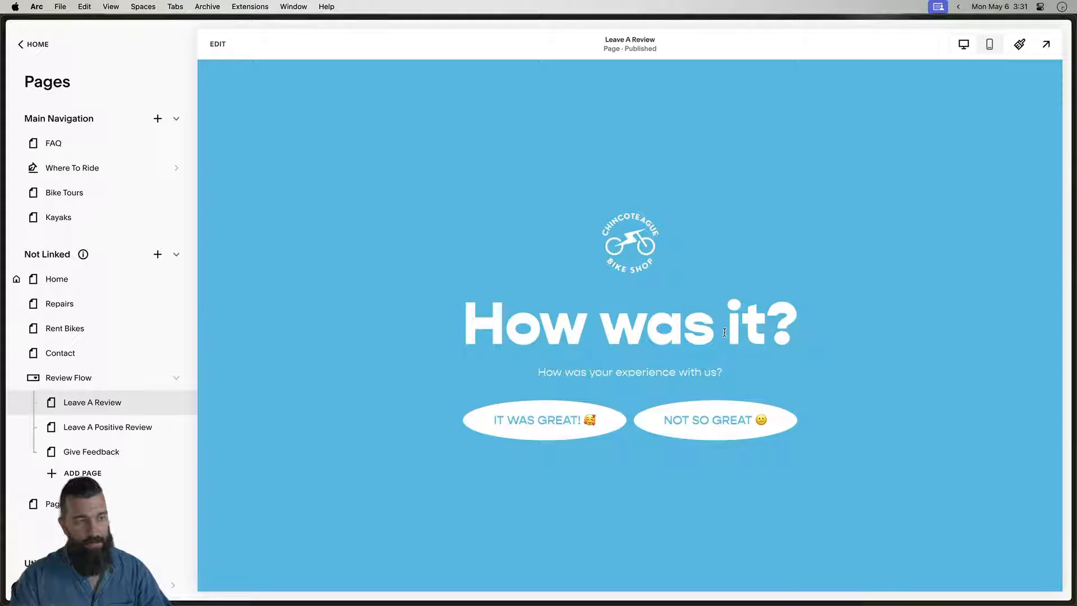
{"action": "mouse_move", "coordinate": [636, 371]}
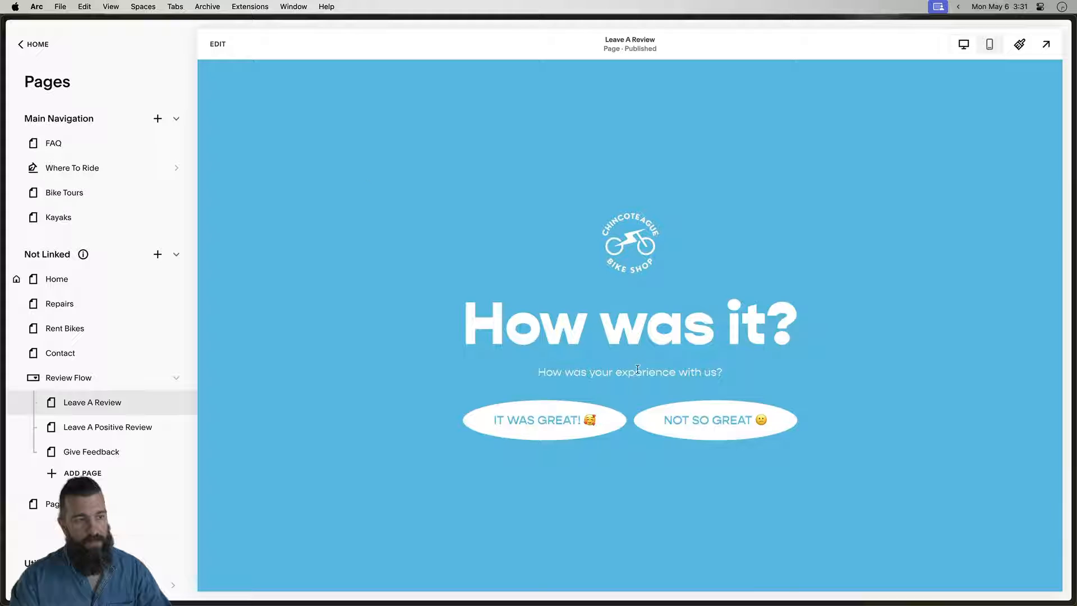
{"action": "left_click", "coordinate": [218, 44]}
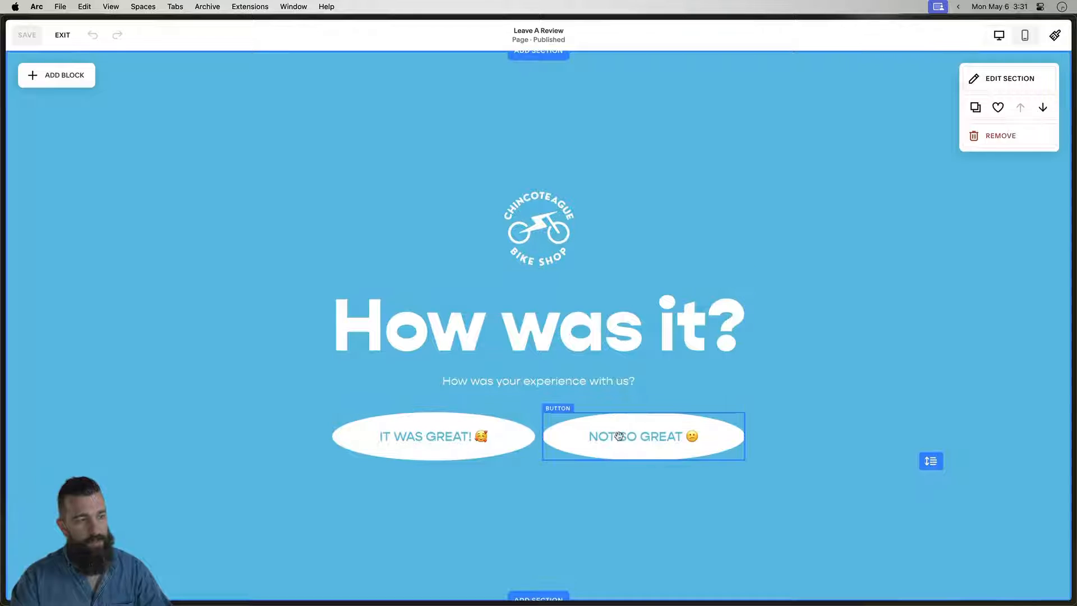
{"action": "left_click", "coordinate": [433, 435]}
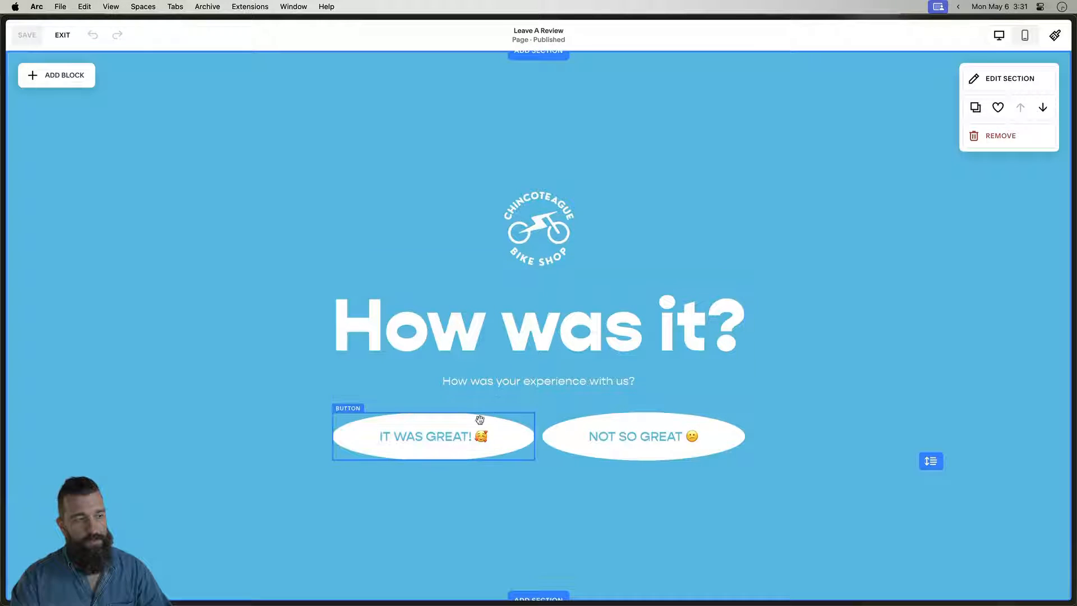
{"action": "left_click", "coordinate": [650, 439]}
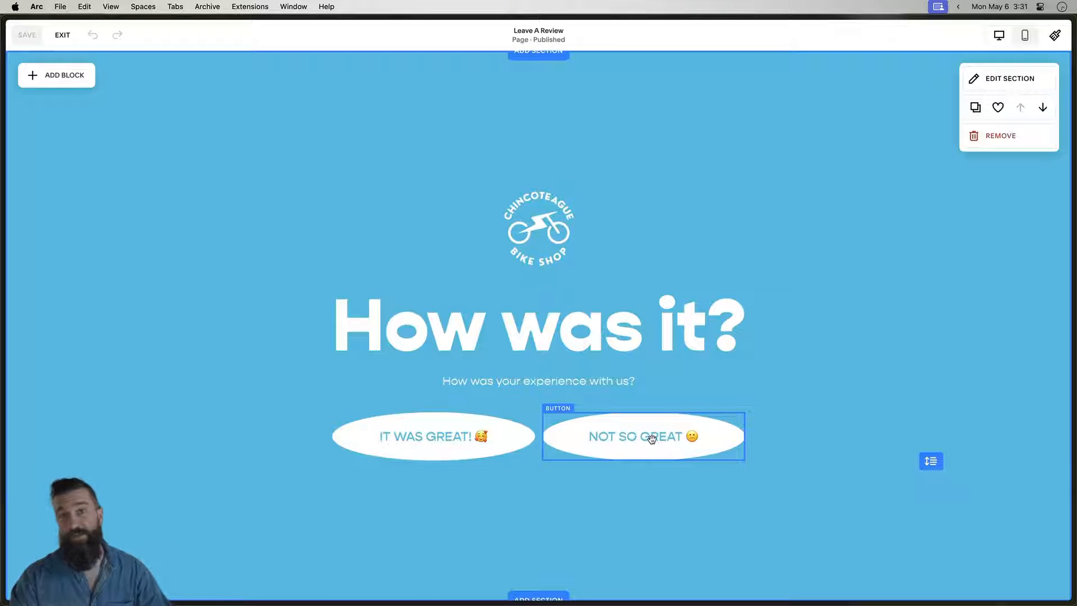
{"action": "left_click", "coordinate": [434, 435]}
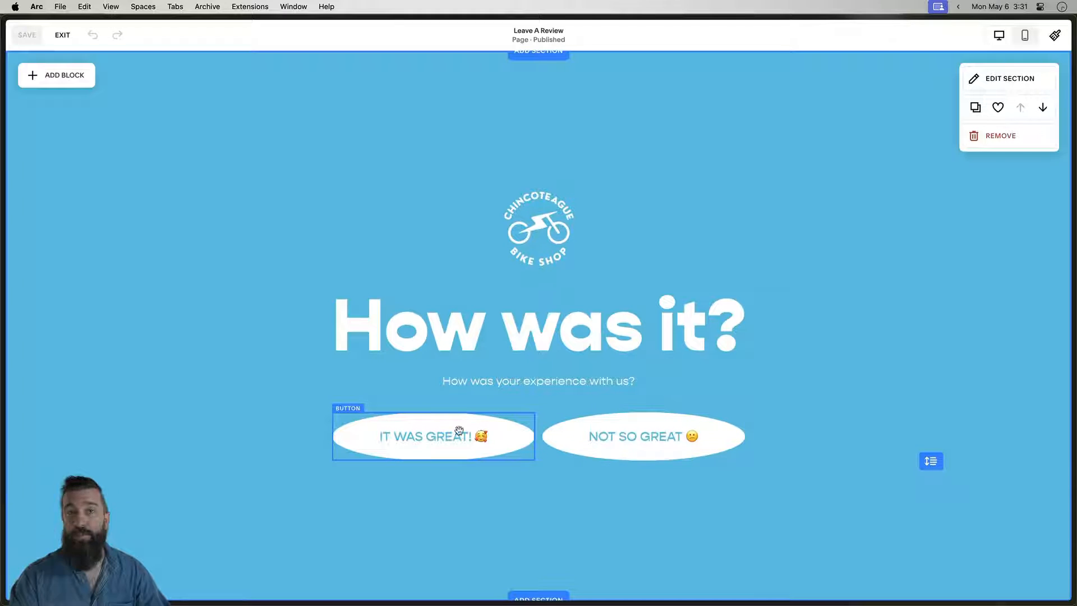
{"action": "left_click", "coordinate": [433, 435]}
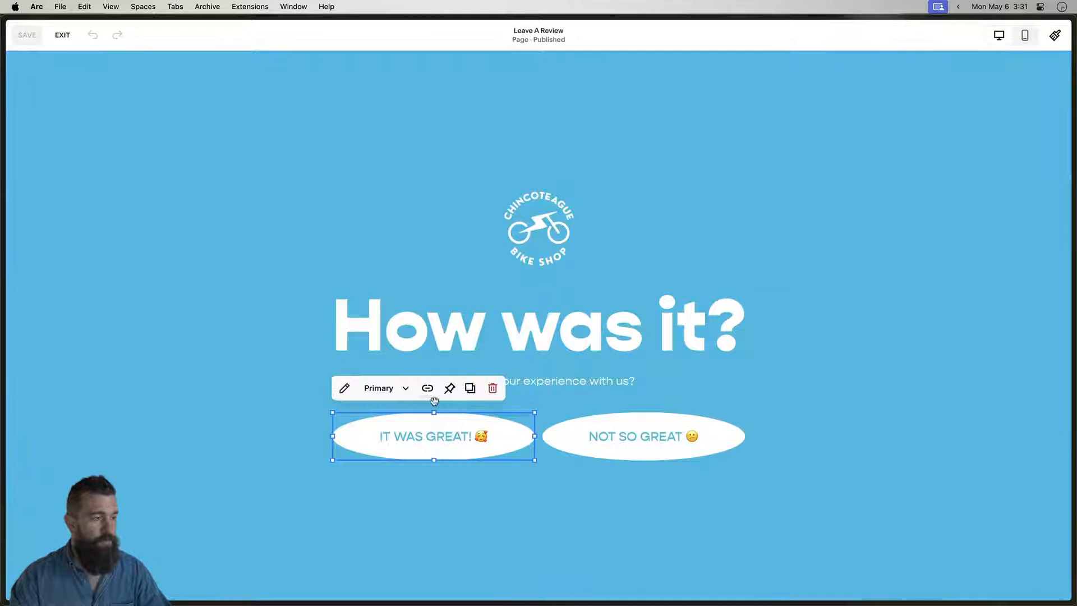
{"action": "left_click", "coordinate": [427, 389]}
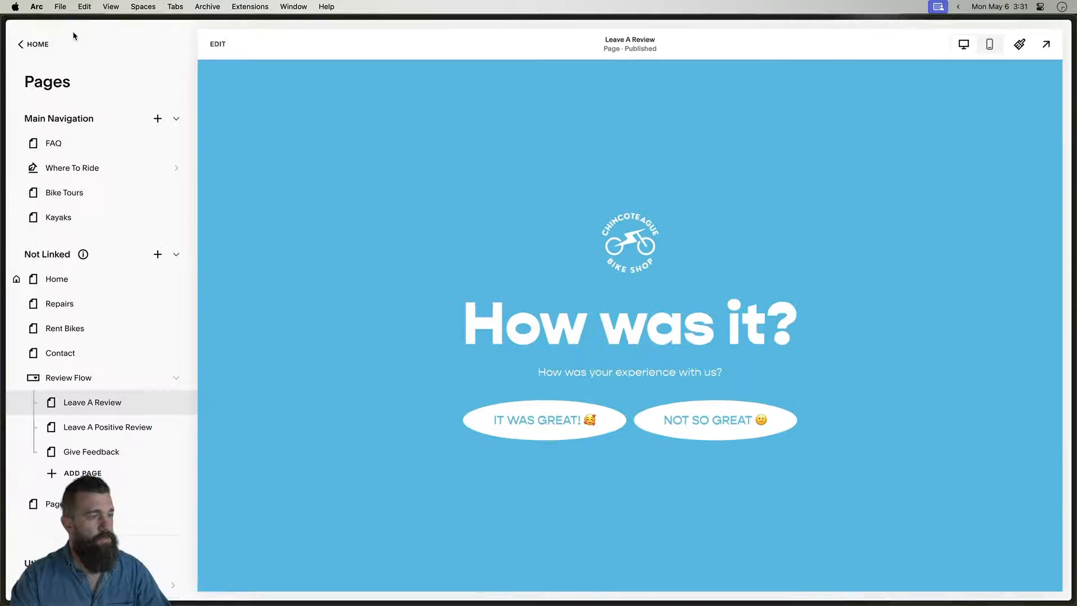
{"action": "mouse_move", "coordinate": [725, 421]}
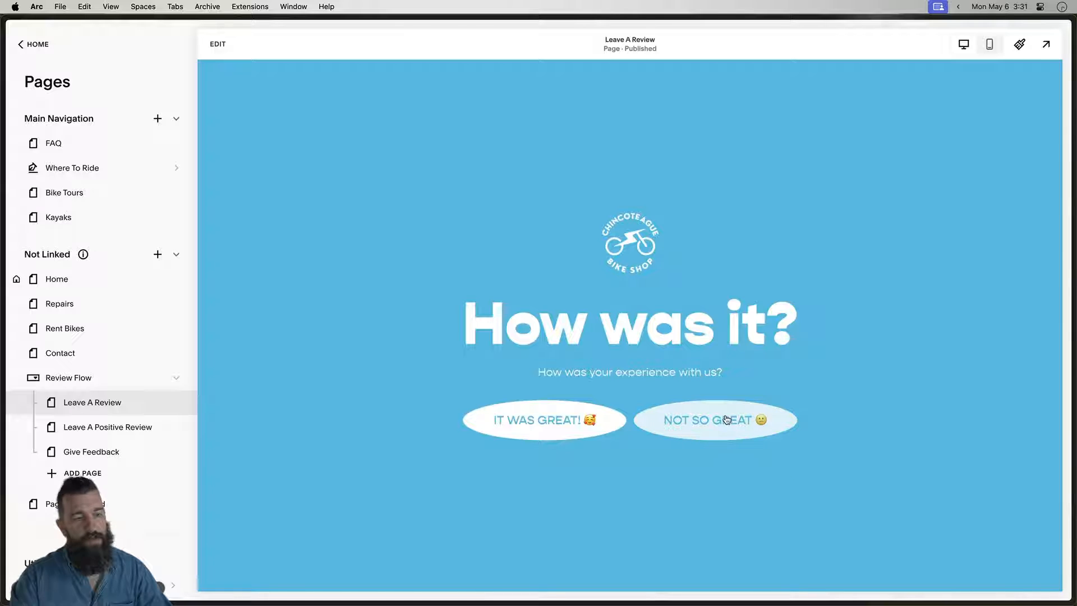
- Follow the NOT SO GREAT answer to the Give Feedback page and its Oh no! form
{"action": "left_click", "coordinate": [716, 420]}
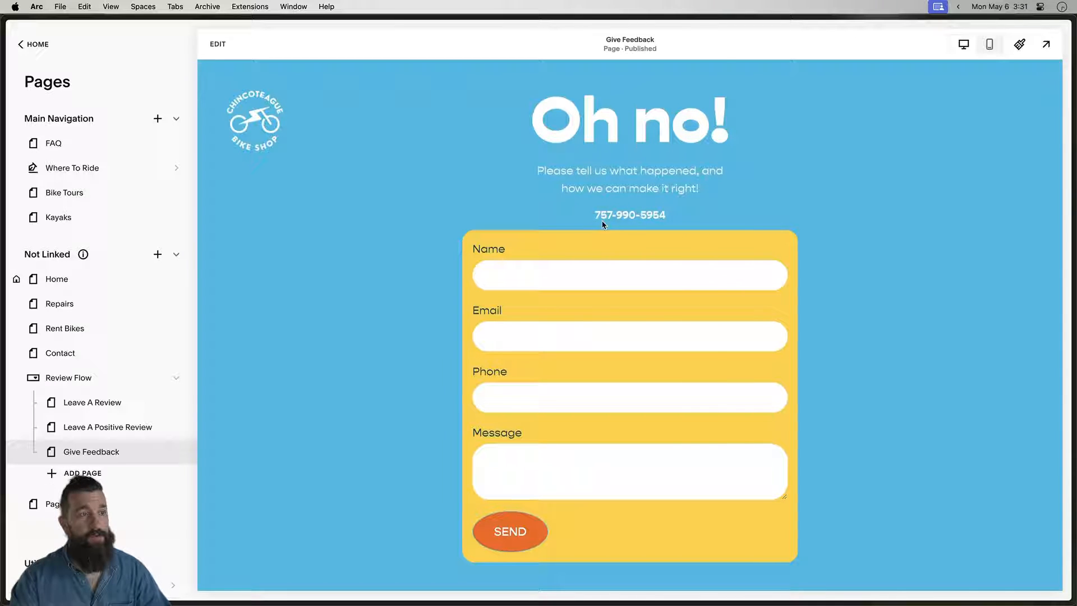
{"action": "mouse_move", "coordinate": [857, 233]}
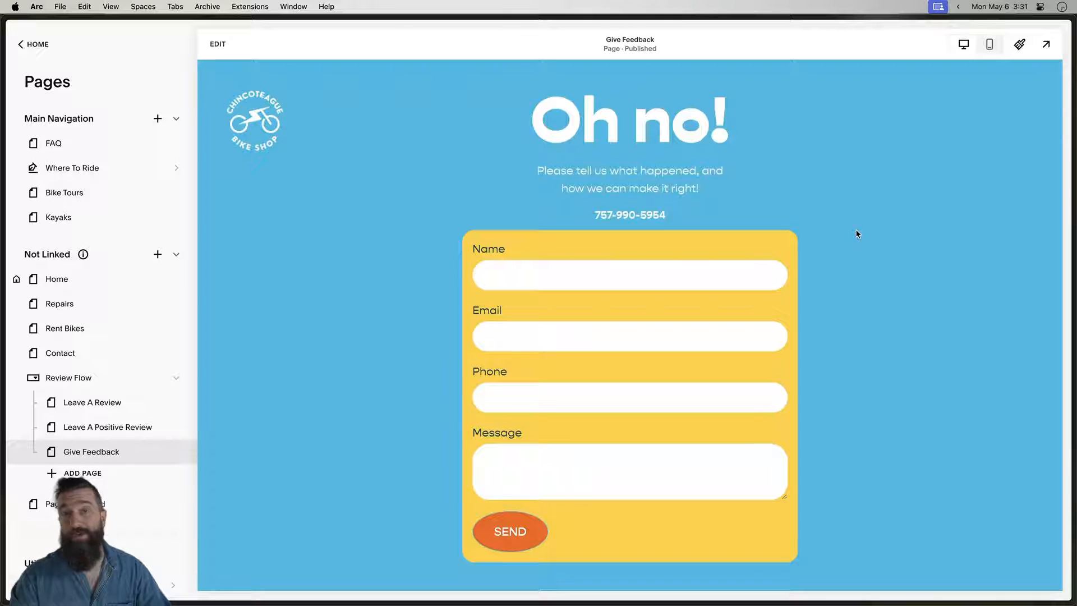
{"action": "mouse_move", "coordinate": [917, 166]}
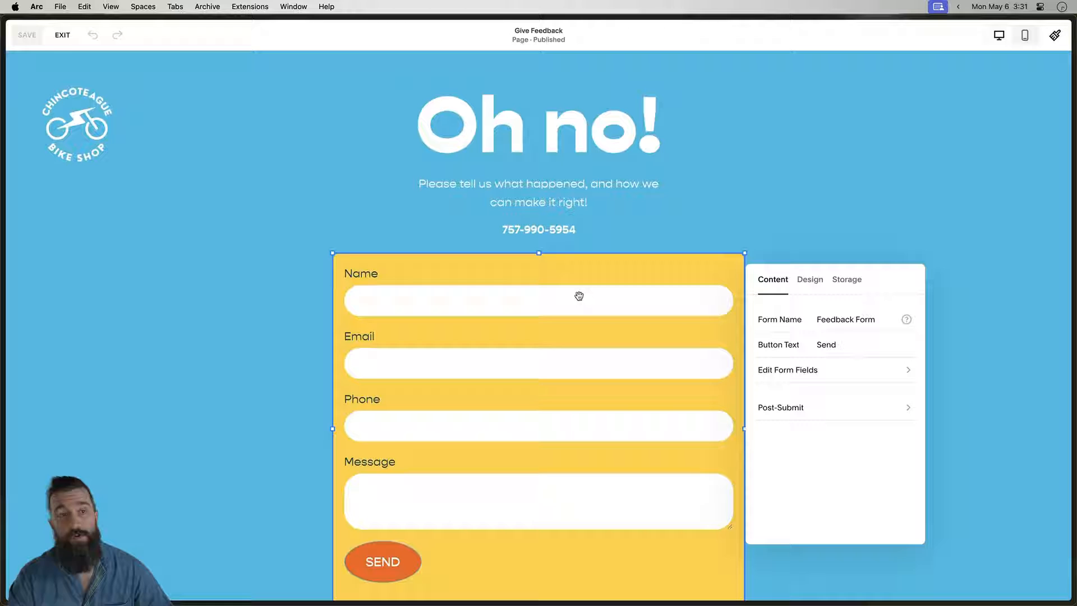
{"action": "scroll", "scroll_direction": "down", "scroll_amount": 3}
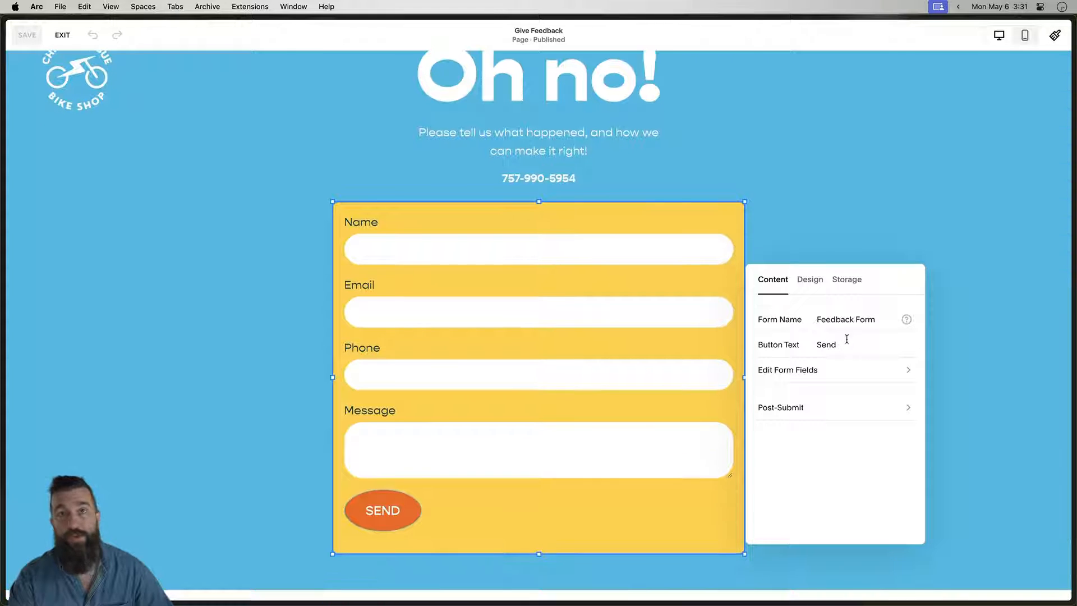
{"action": "mouse_move", "coordinate": [932, 197]}
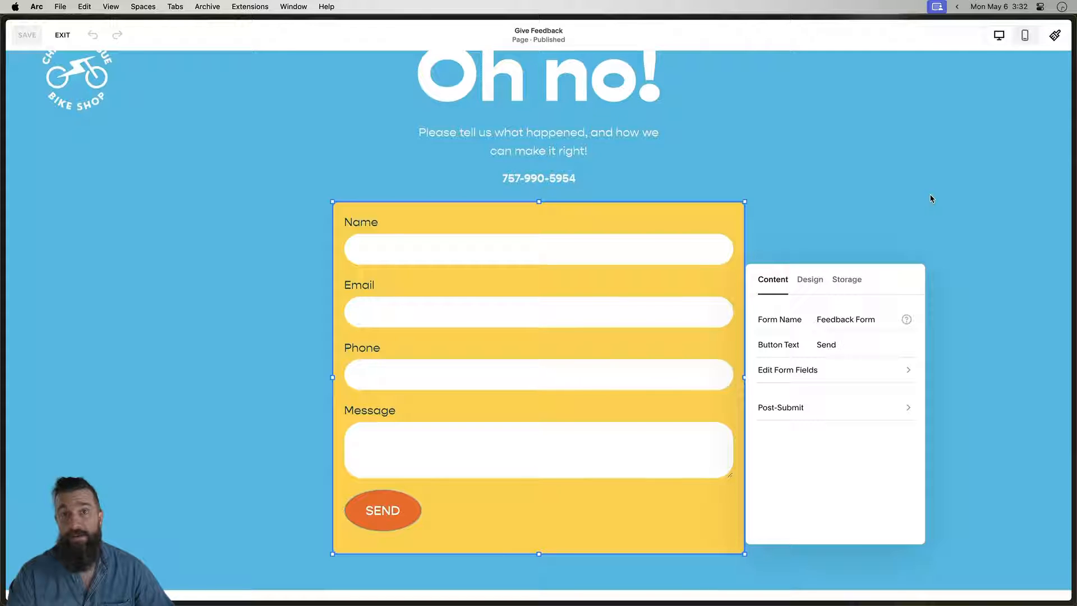
{"action": "mouse_move", "coordinate": [878, 181]}
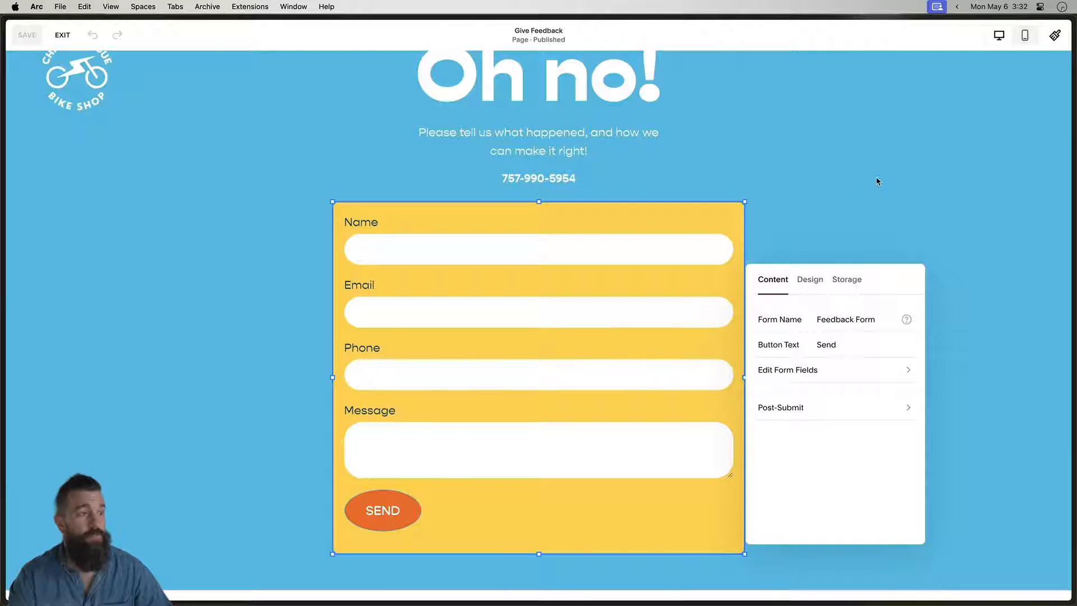
{"action": "mouse_move", "coordinate": [573, 81]}
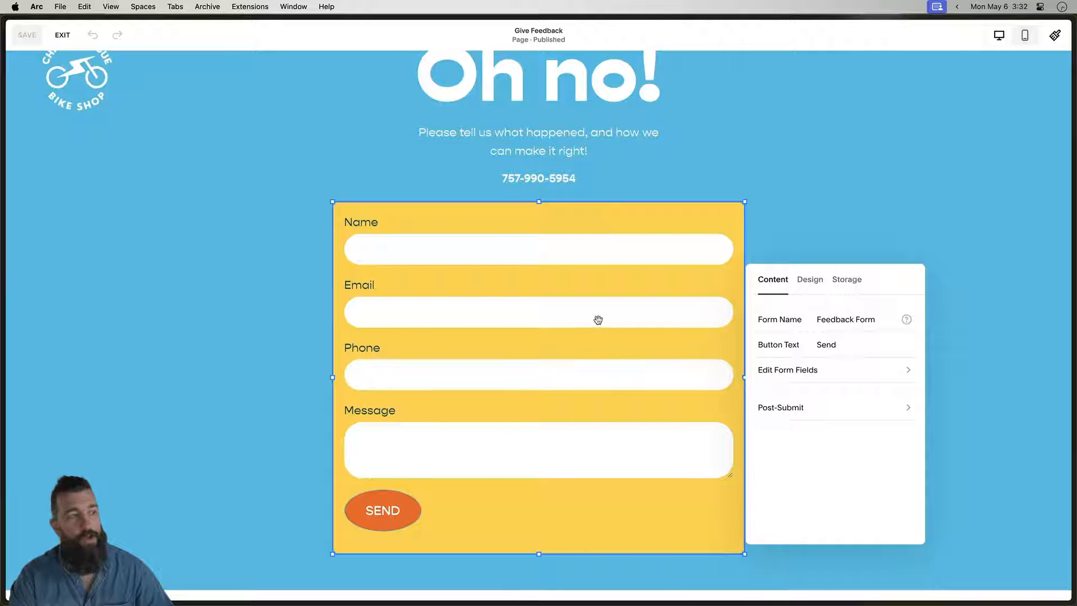
{"action": "mouse_move", "coordinate": [599, 174]}
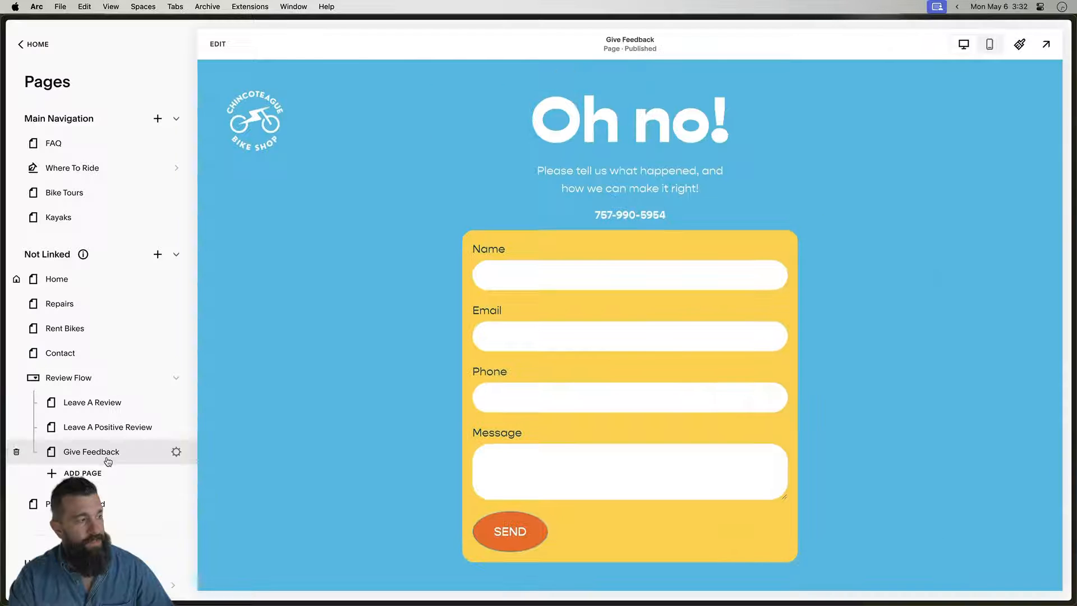
- From Leave A Review, follow IT WAS GREAT! to the Glad to hear it! review-links page
{"action": "left_click", "coordinate": [92, 402]}
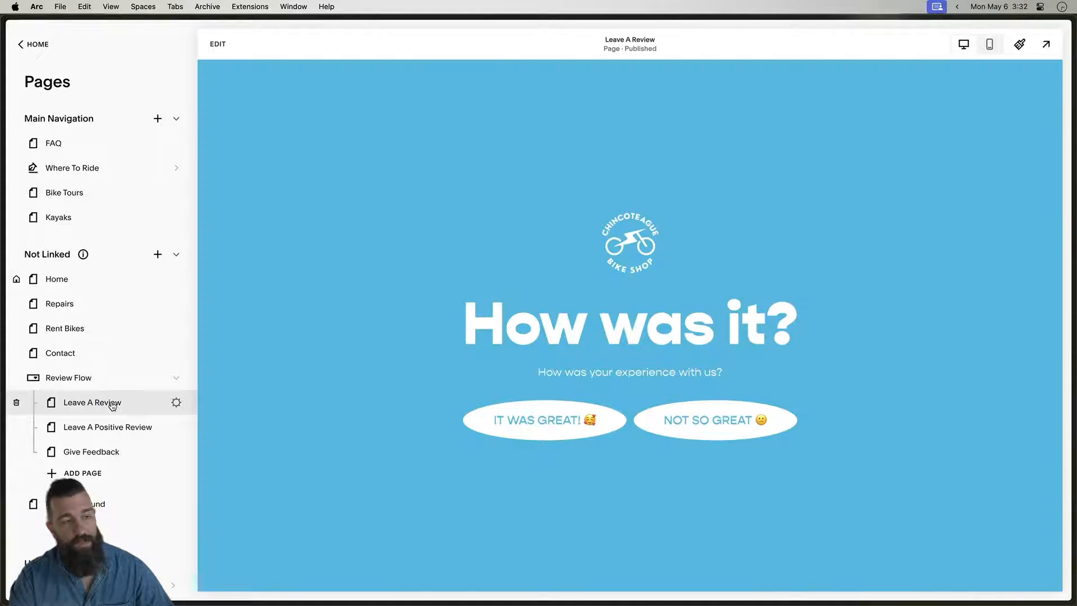
{"action": "left_click", "coordinate": [552, 419]}
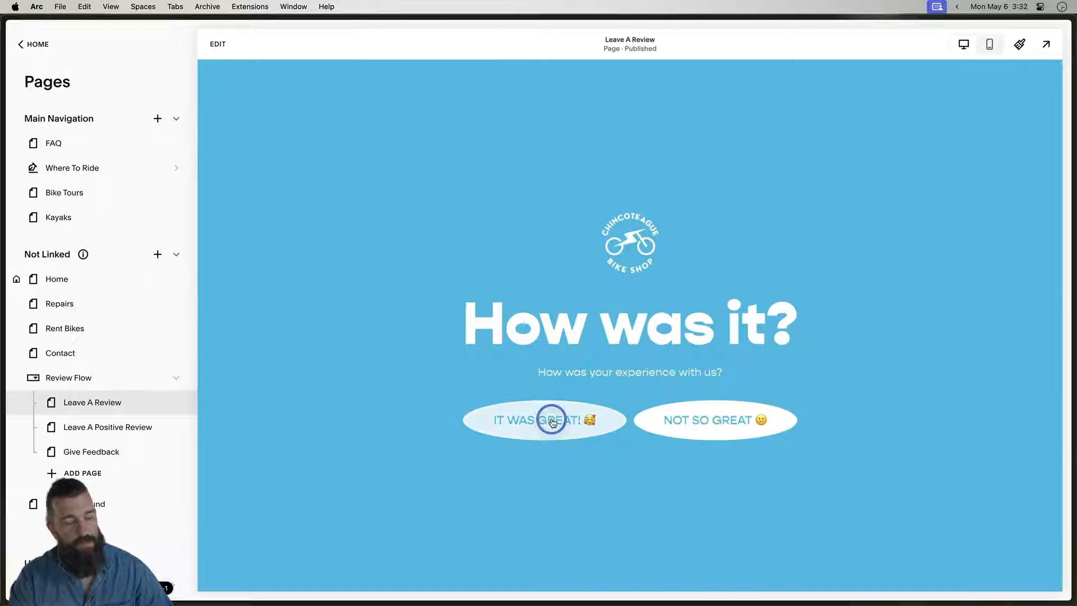
{"action": "left_click", "coordinate": [552, 420]}
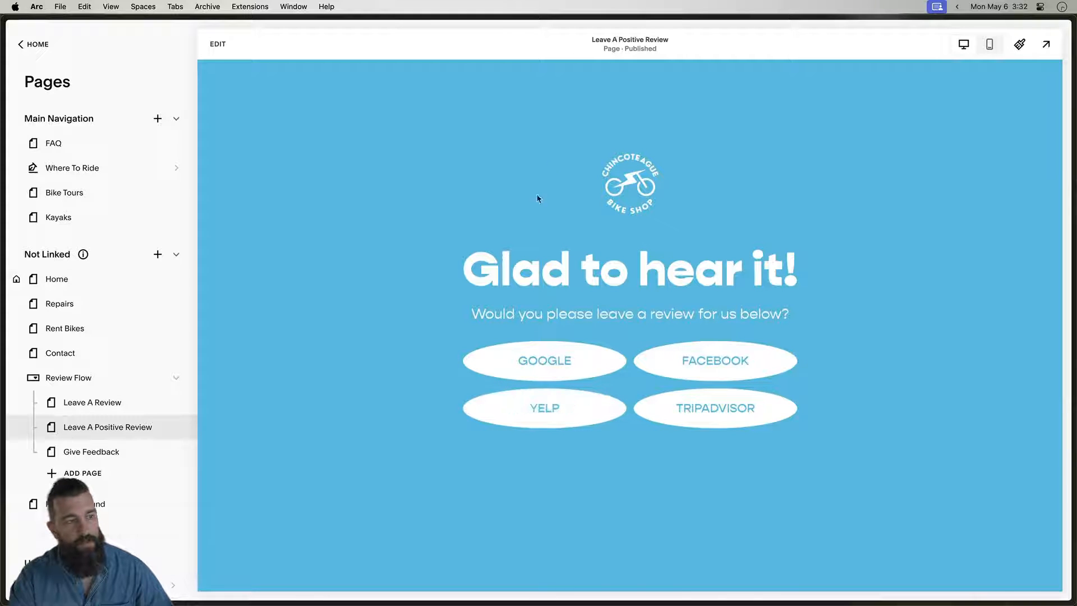
{"action": "mouse_move", "coordinate": [580, 305]}
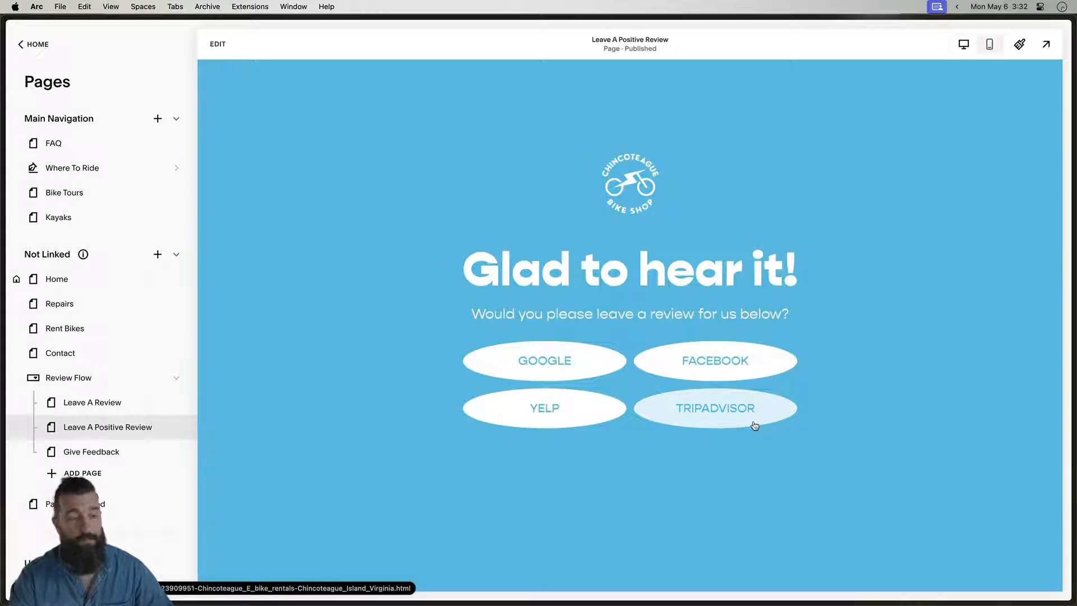
{"action": "mouse_move", "coordinate": [625, 222]}
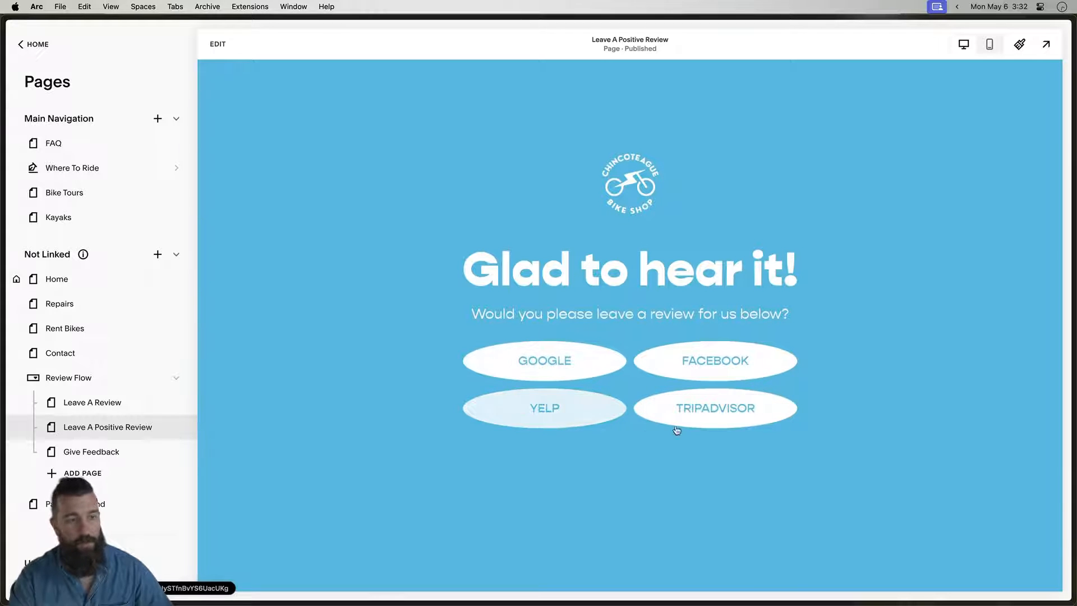
{"action": "mouse_move", "coordinate": [537, 364]}
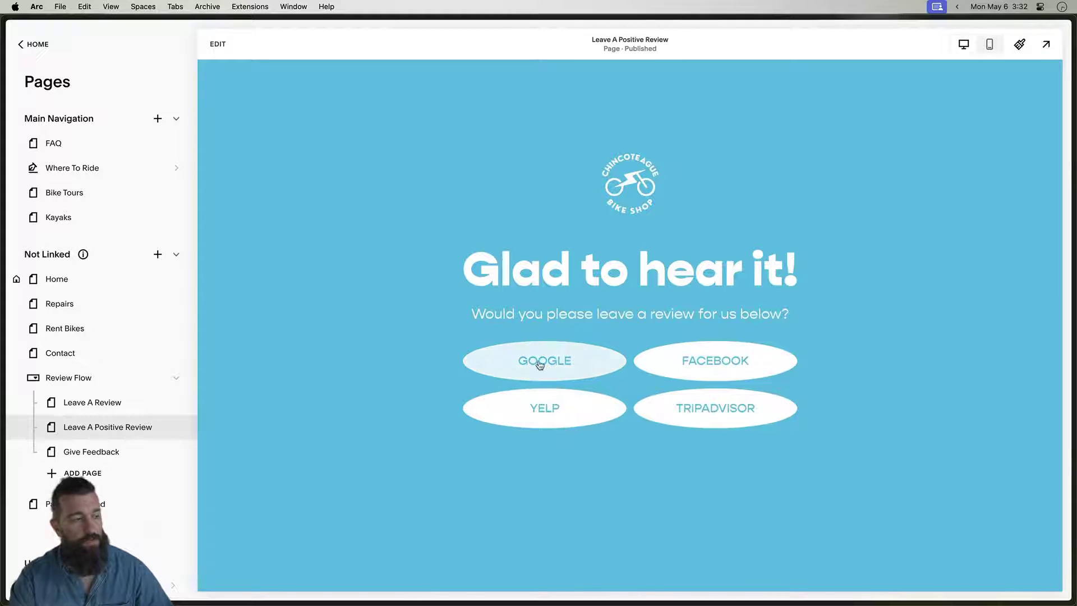
{"action": "mouse_move", "coordinate": [705, 374]}
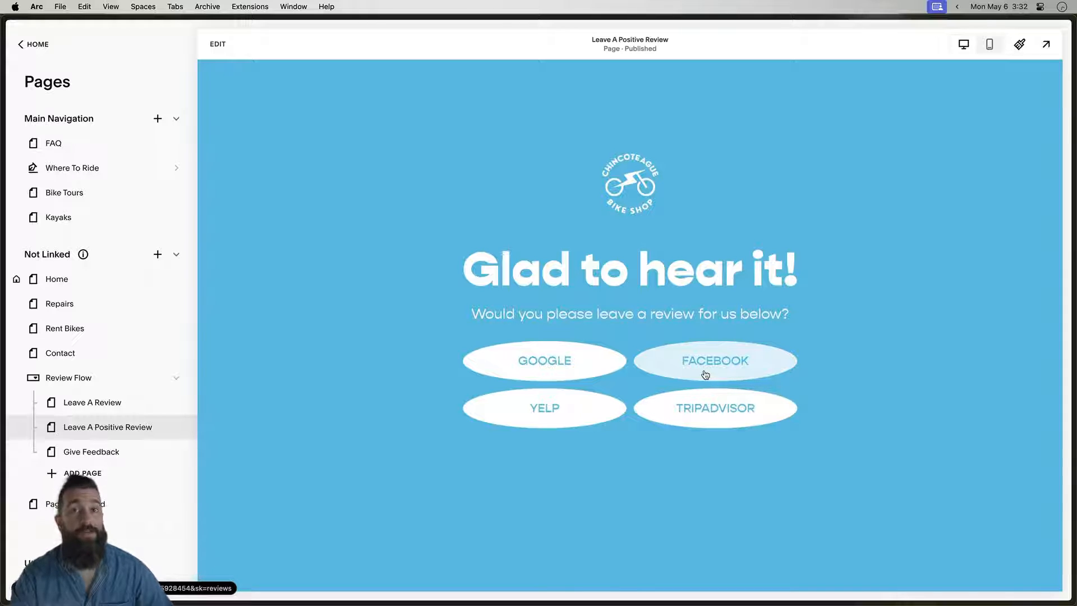
{"action": "mouse_move", "coordinate": [705, 401]}
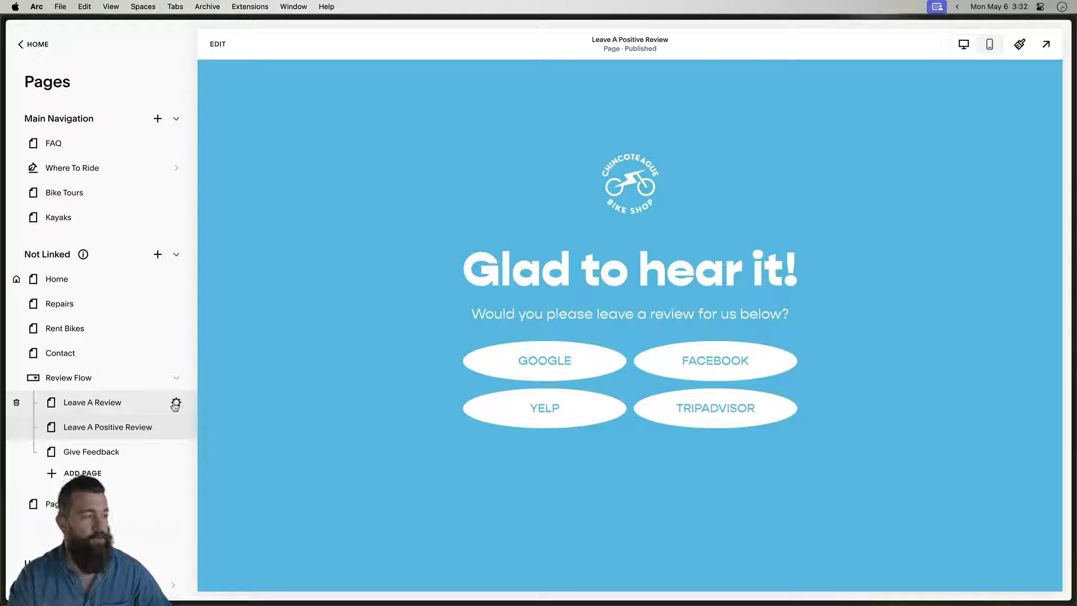
- Set the Leave A Review page's URL slug to /review and reload its How was it? page
{"action": "left_click", "coordinate": [175, 403]}
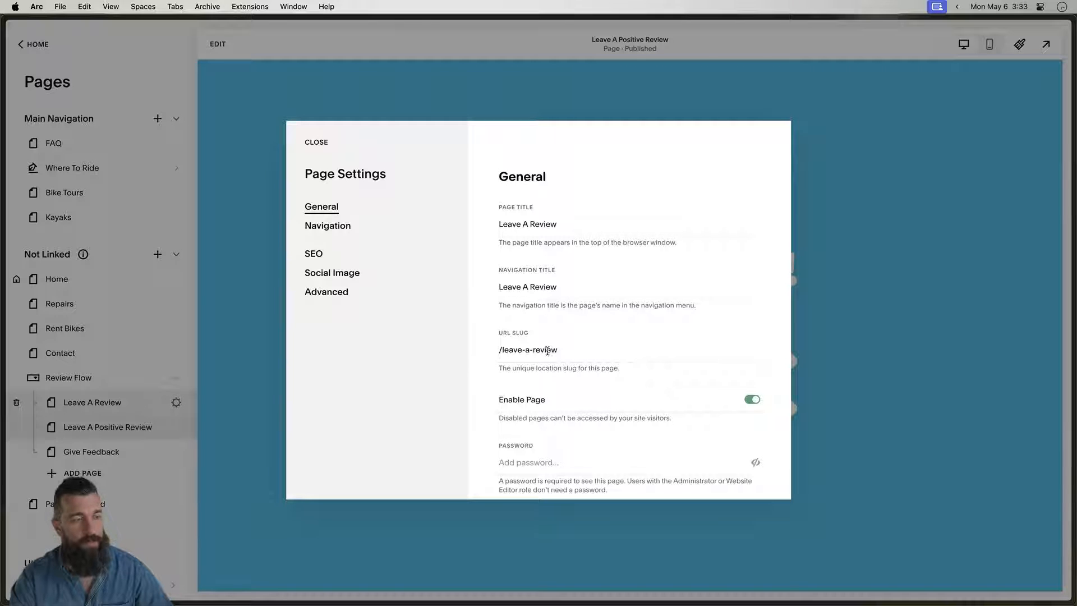
{"action": "type", "text": "review"}
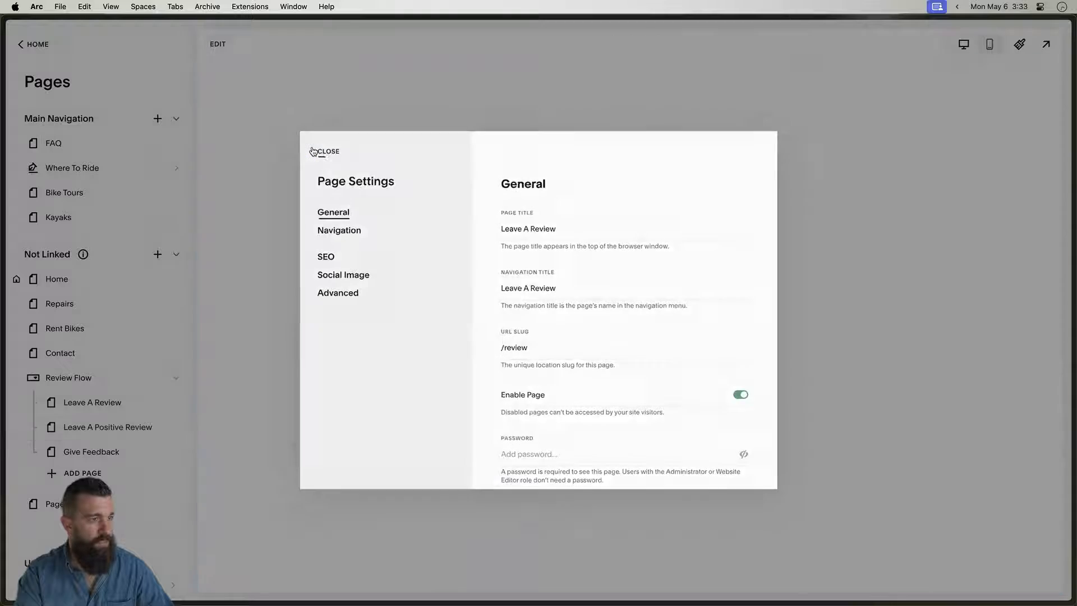
{"action": "left_click", "coordinate": [328, 152]}
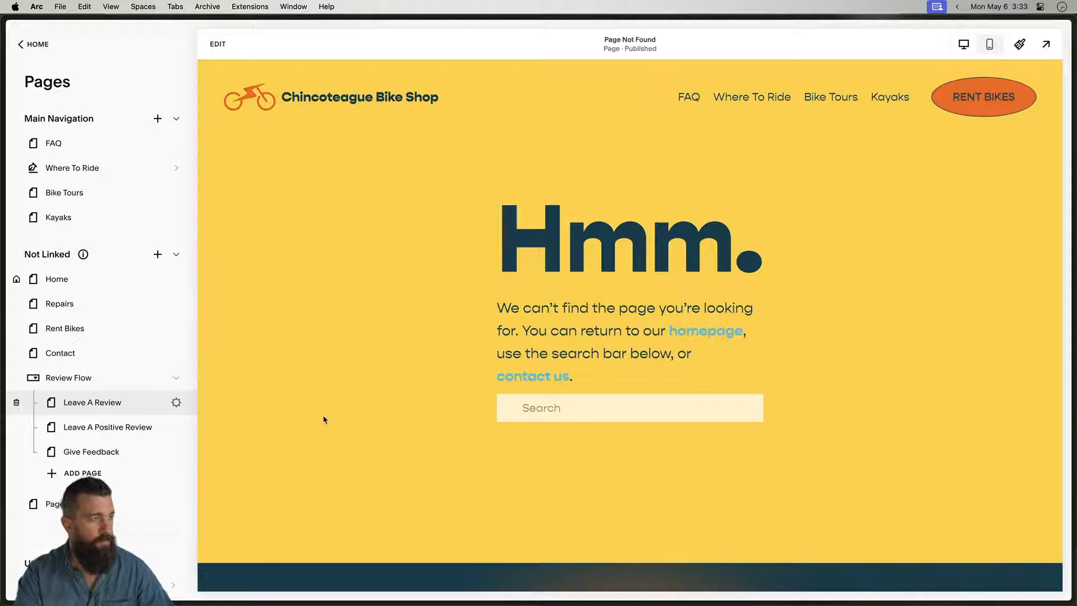
{"action": "left_click", "coordinate": [92, 401]}
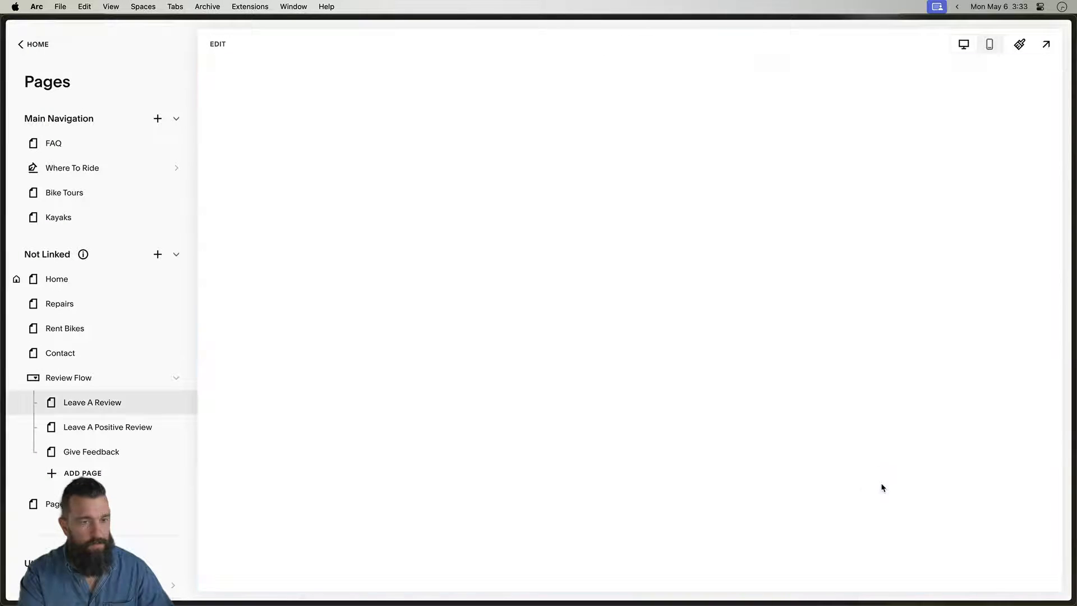
{"action": "left_click", "coordinate": [92, 402]}
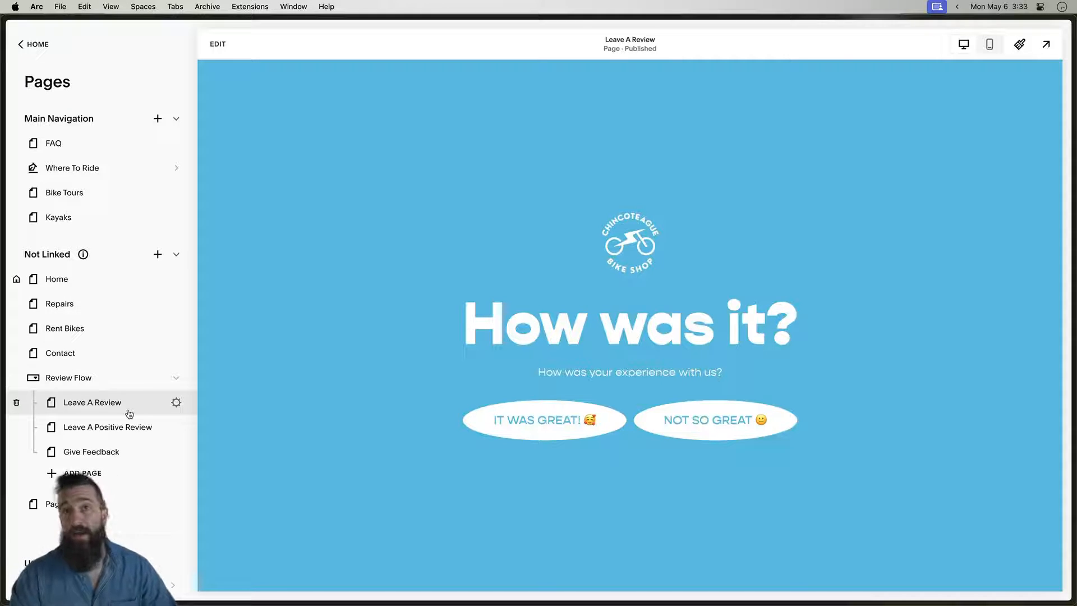
{"action": "mouse_move", "coordinate": [107, 404]}
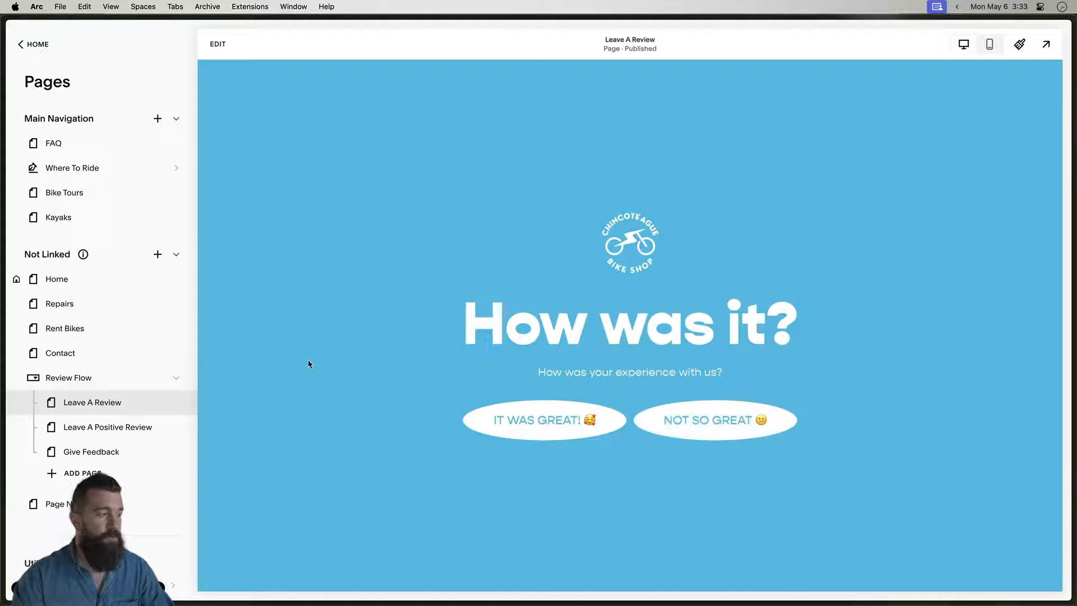
{"action": "left_click", "coordinate": [108, 427]}
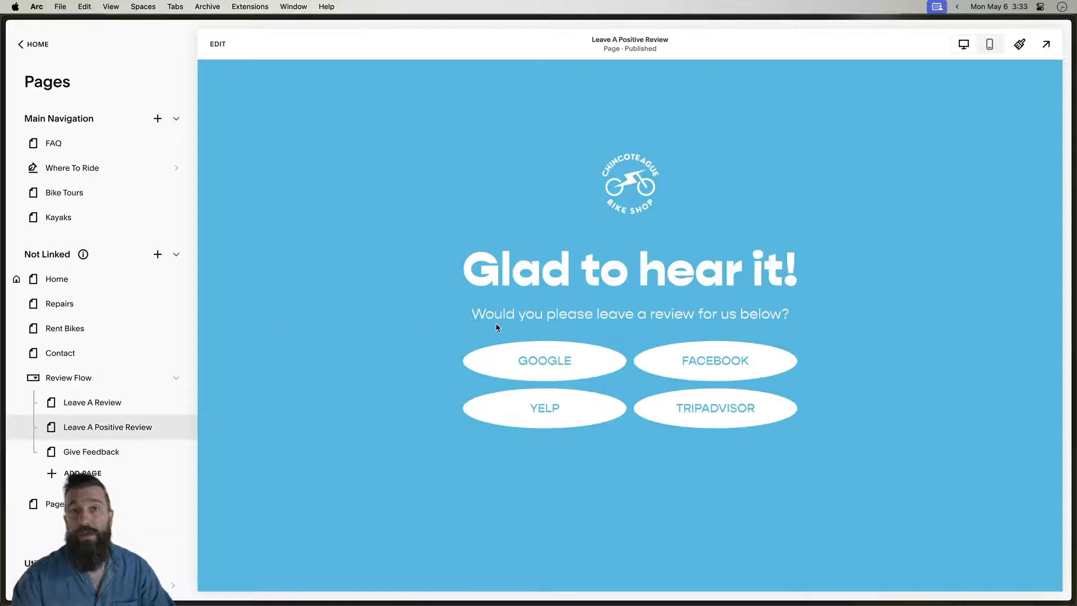
{"action": "mouse_move", "coordinate": [713, 307]}
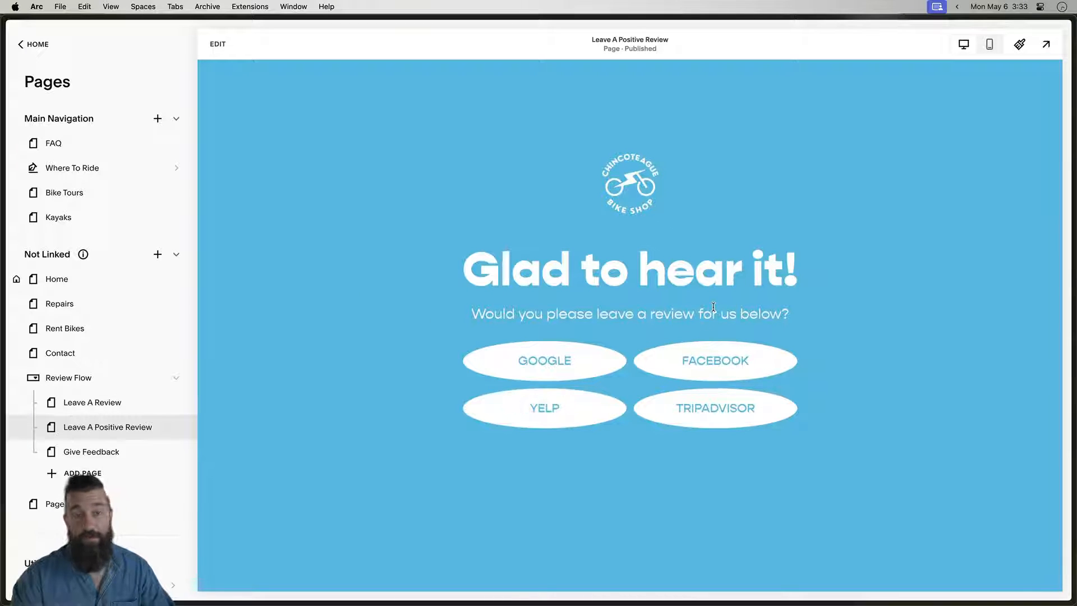
{"action": "mouse_move", "coordinate": [716, 384]}
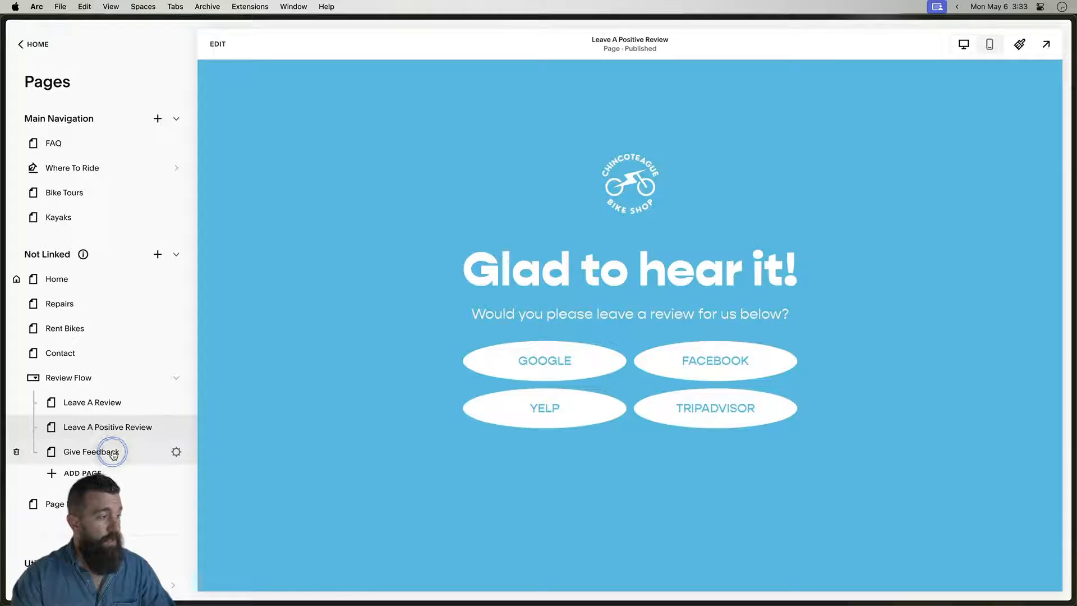
{"action": "left_click", "coordinate": [89, 452]}
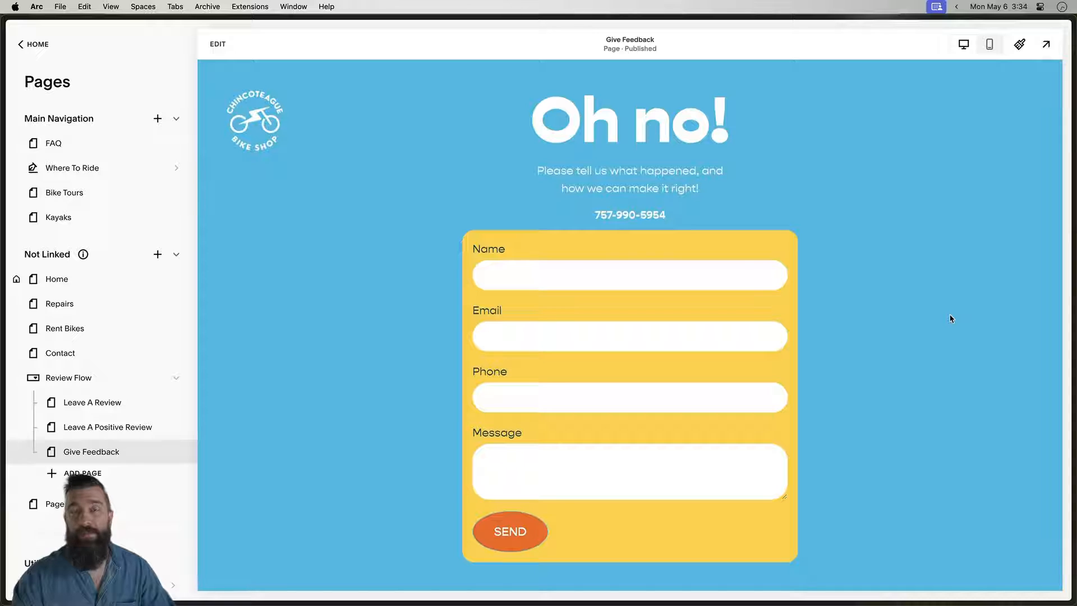
{"action": "mouse_move", "coordinate": [773, 324]}
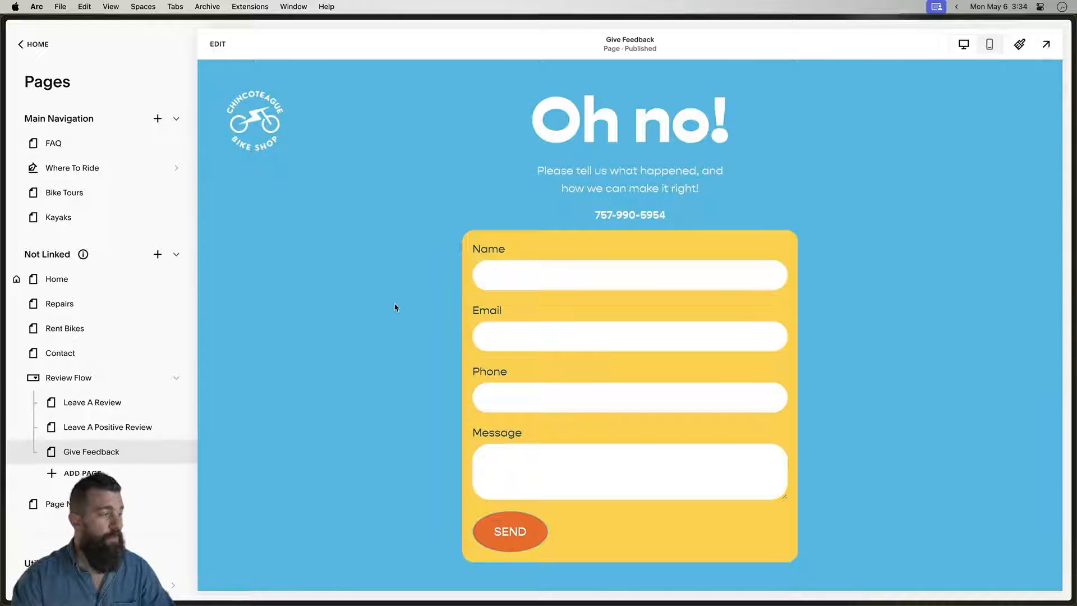
{"action": "mouse_move", "coordinate": [87, 430]}
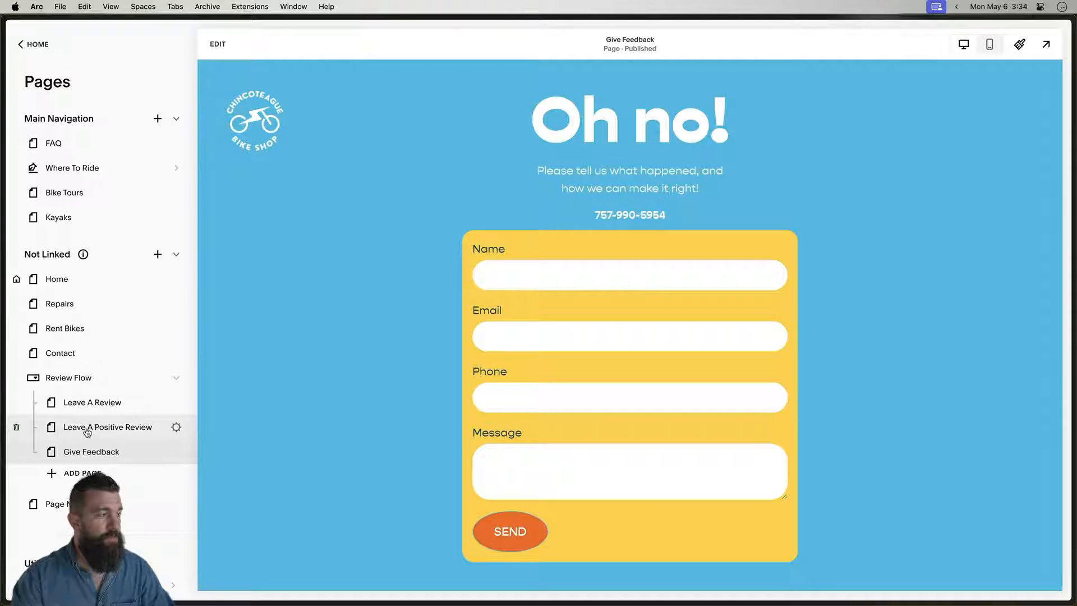
{"action": "mouse_move", "coordinate": [111, 402]}
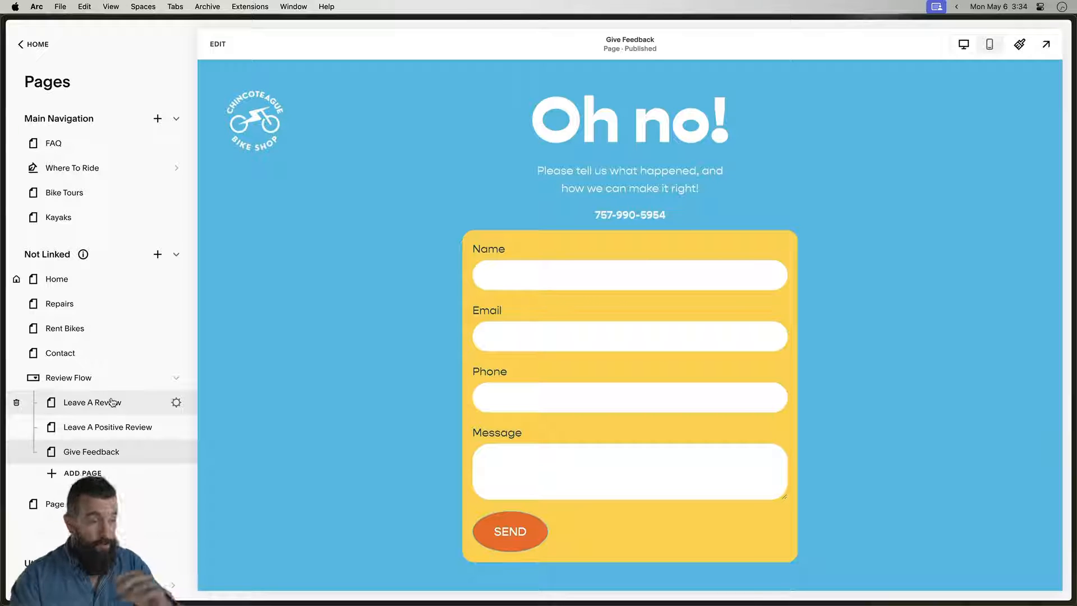
{"action": "left_click", "coordinate": [176, 401]}
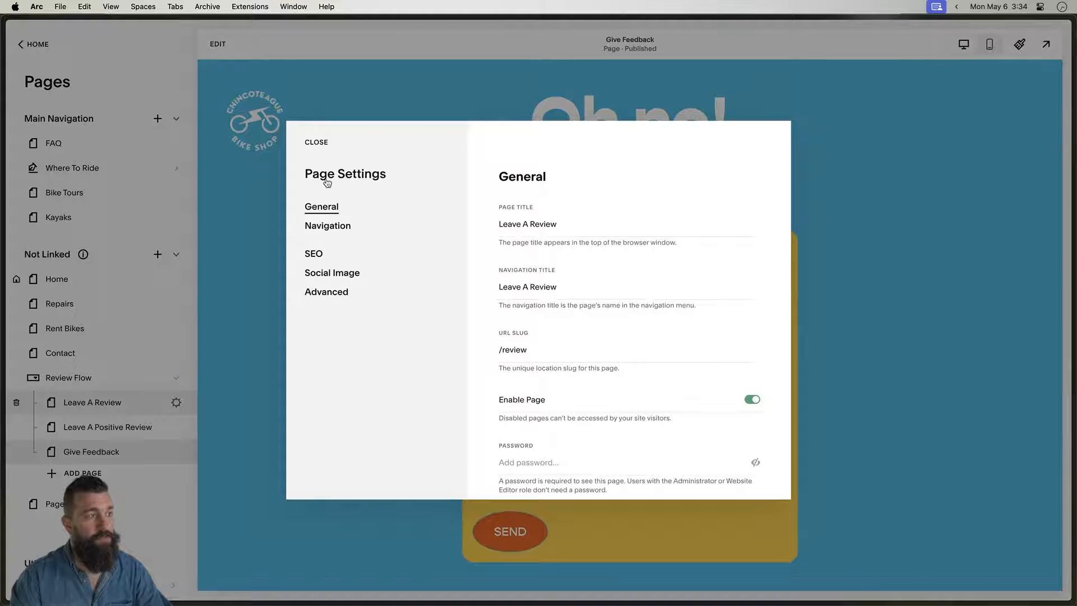
{"action": "left_click", "coordinate": [317, 142]}
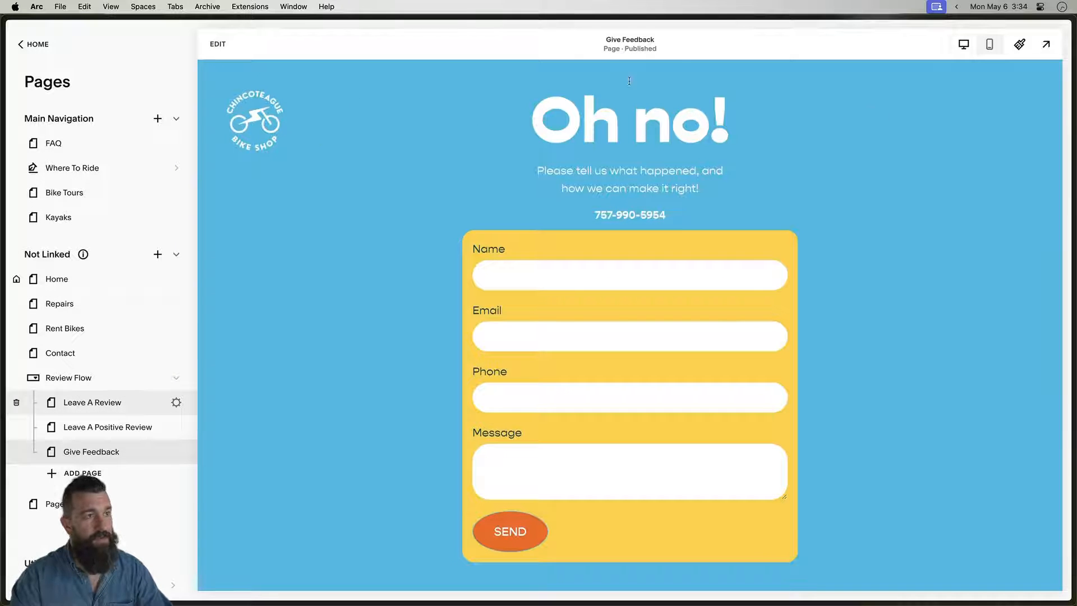
{"action": "mouse_move", "coordinate": [77, 251]}
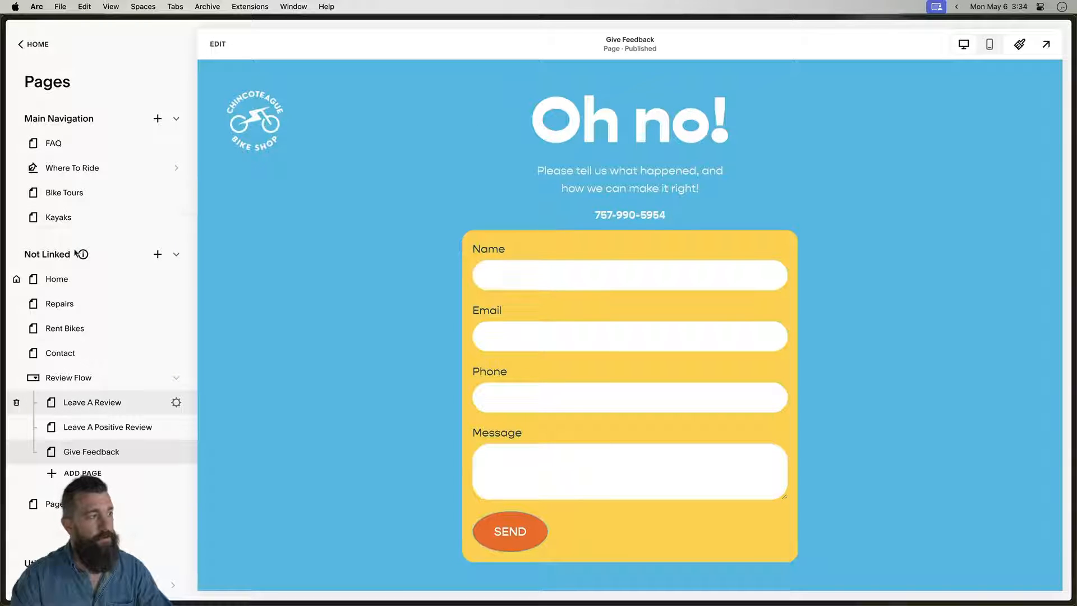
{"action": "left_click", "coordinate": [56, 278]}
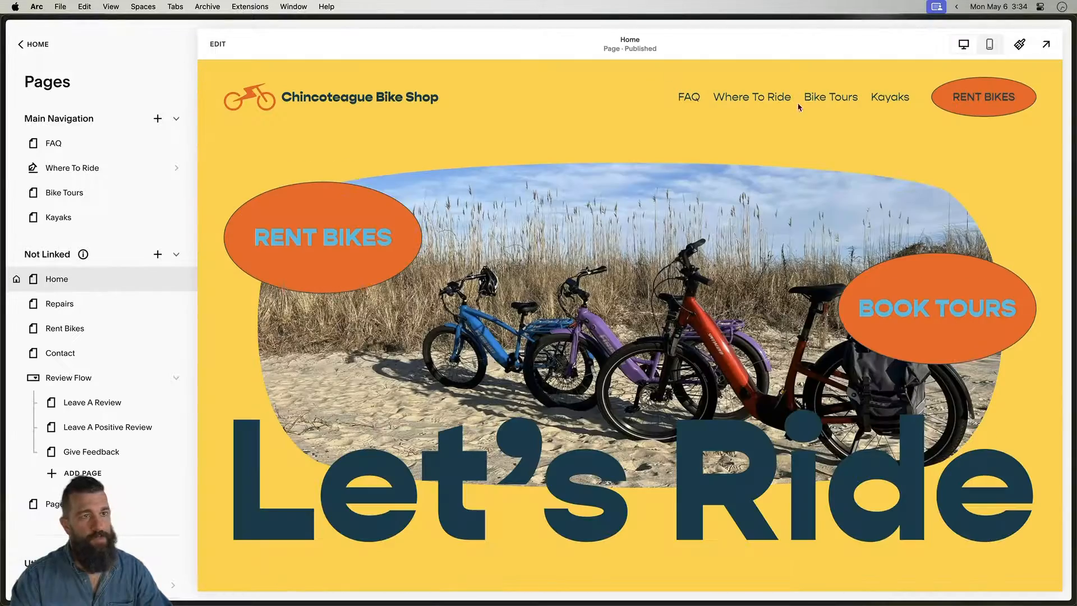
{"action": "scroll", "scroll_direction": "down", "scroll_amount": 3}
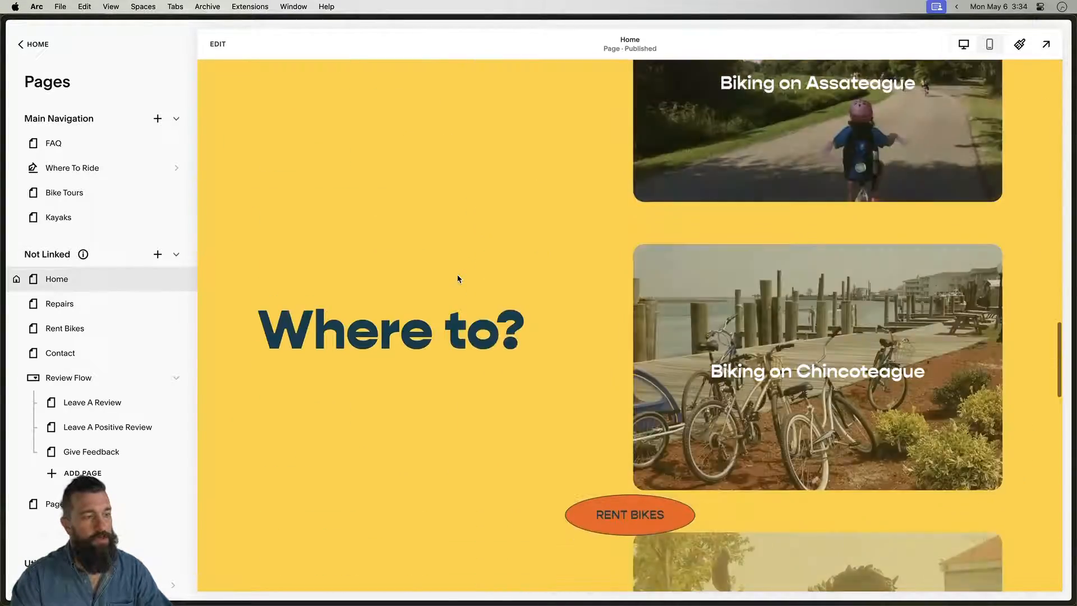
{"action": "scroll", "scroll_direction": "down", "scroll_amount": 3}
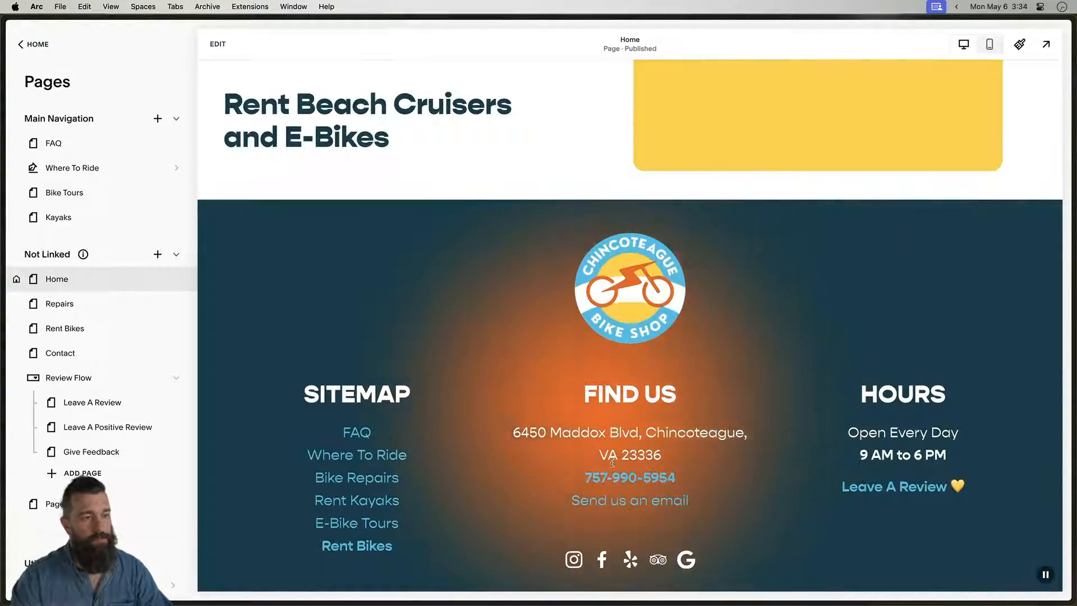
{"action": "mouse_move", "coordinate": [779, 300]}
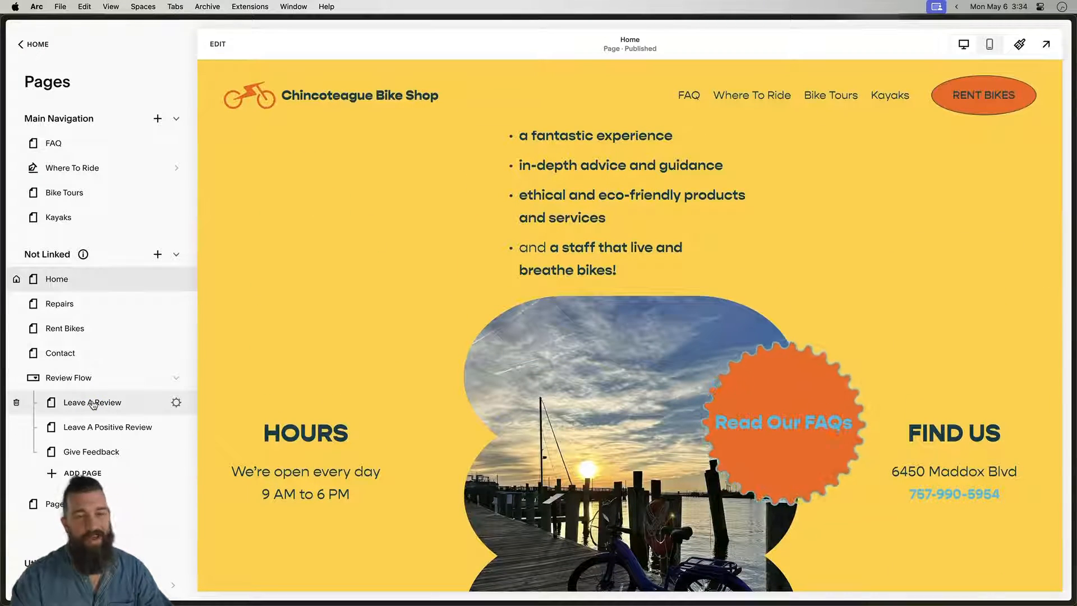
{"action": "left_click", "coordinate": [92, 401]}
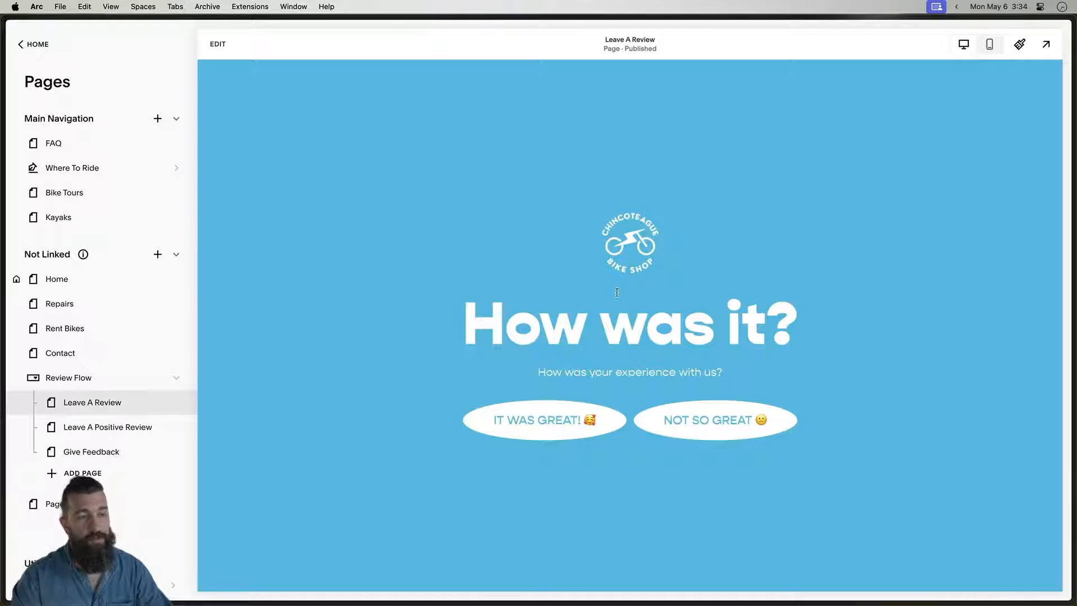
{"action": "mouse_move", "coordinate": [173, 402]}
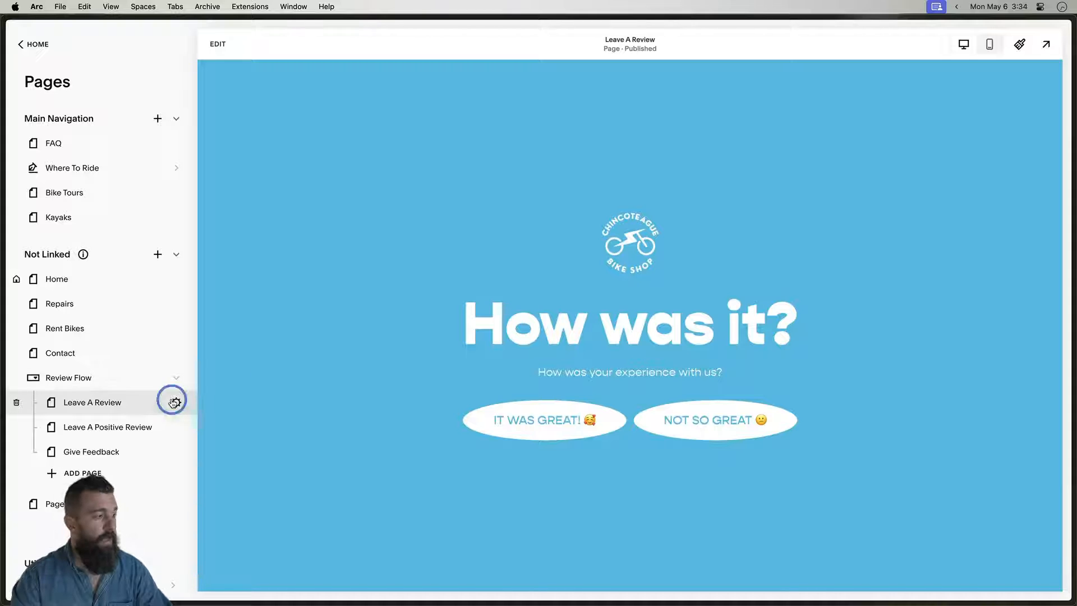
{"action": "left_click", "coordinate": [172, 401]}
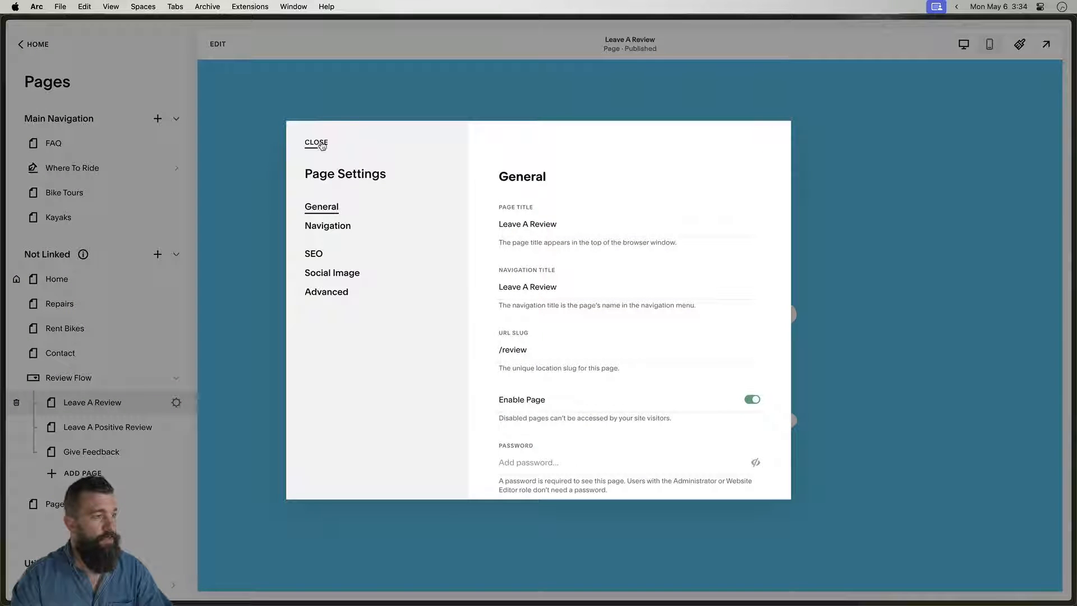
{"action": "left_click", "coordinate": [326, 292]}
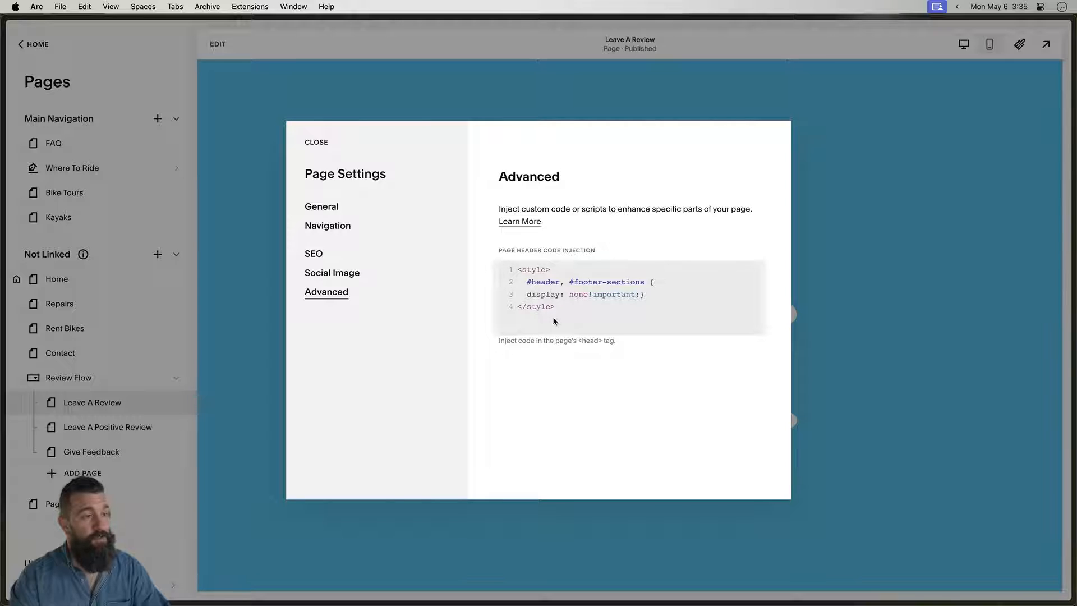
{"action": "left_click", "coordinate": [599, 282]}
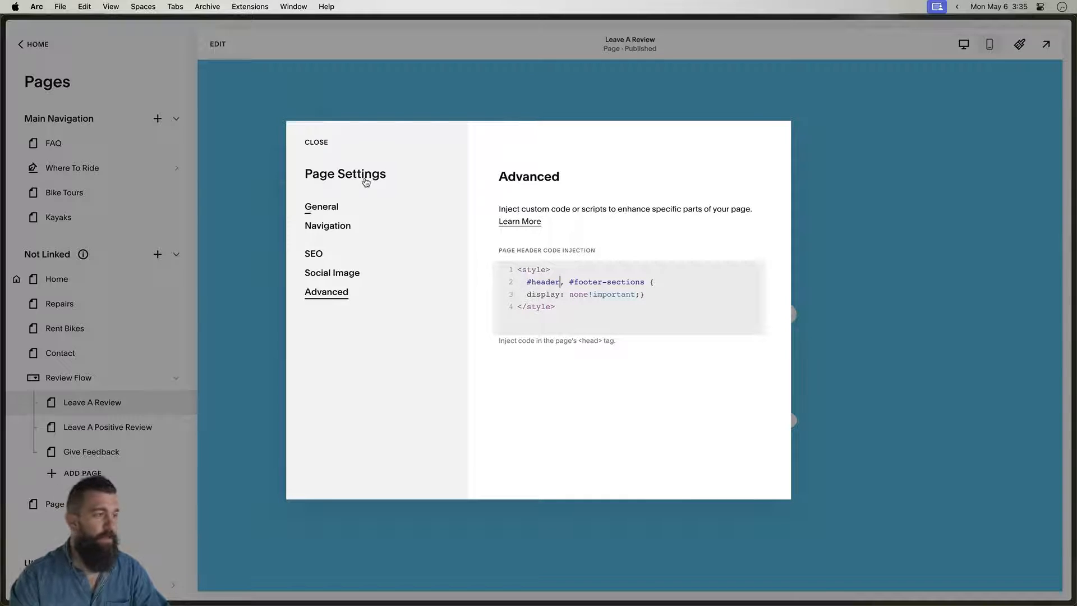
{"action": "left_click", "coordinate": [317, 142]}
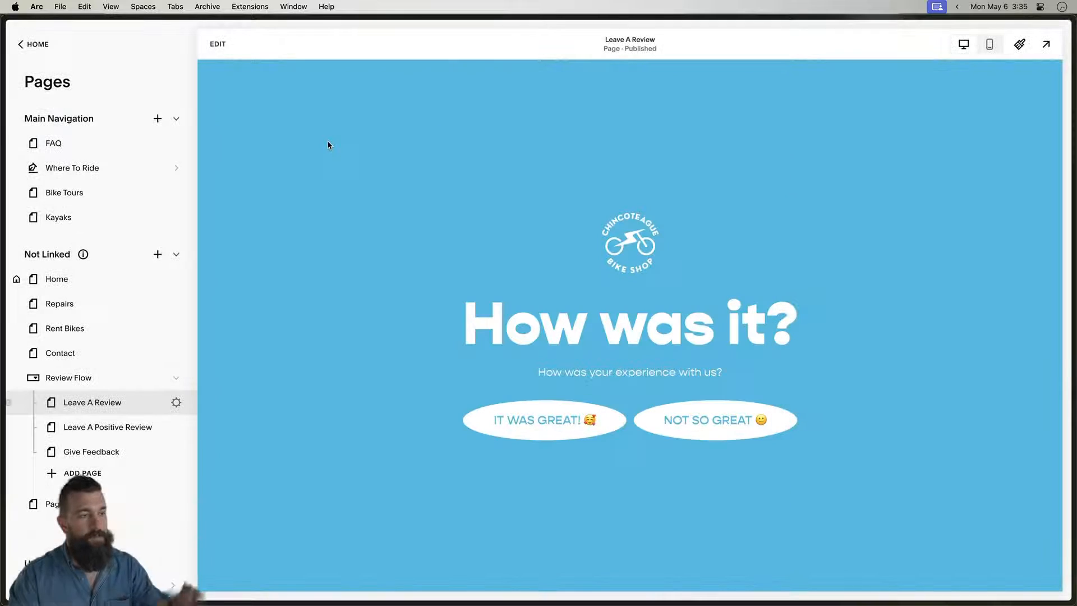
{"action": "mouse_move", "coordinate": [431, 232]}
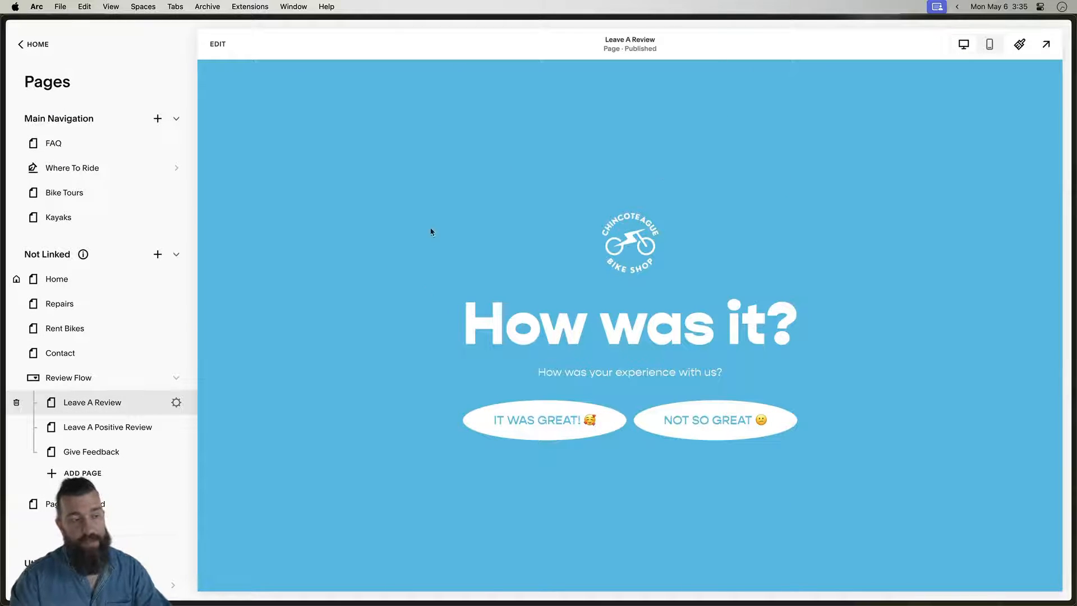
{"action": "left_click", "coordinate": [77, 426]}
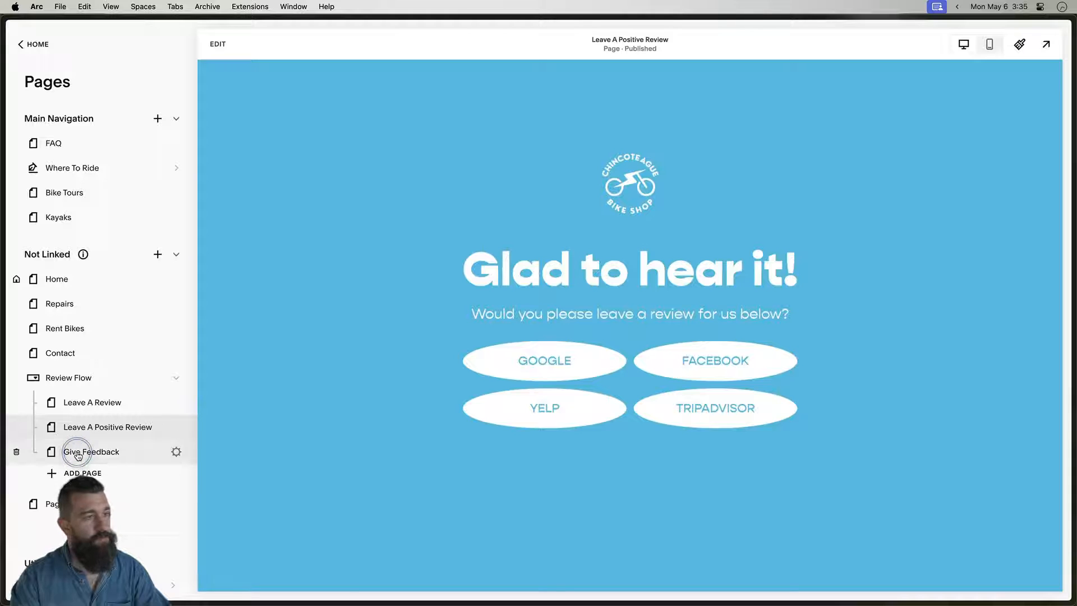
{"action": "left_click", "coordinate": [76, 452]}
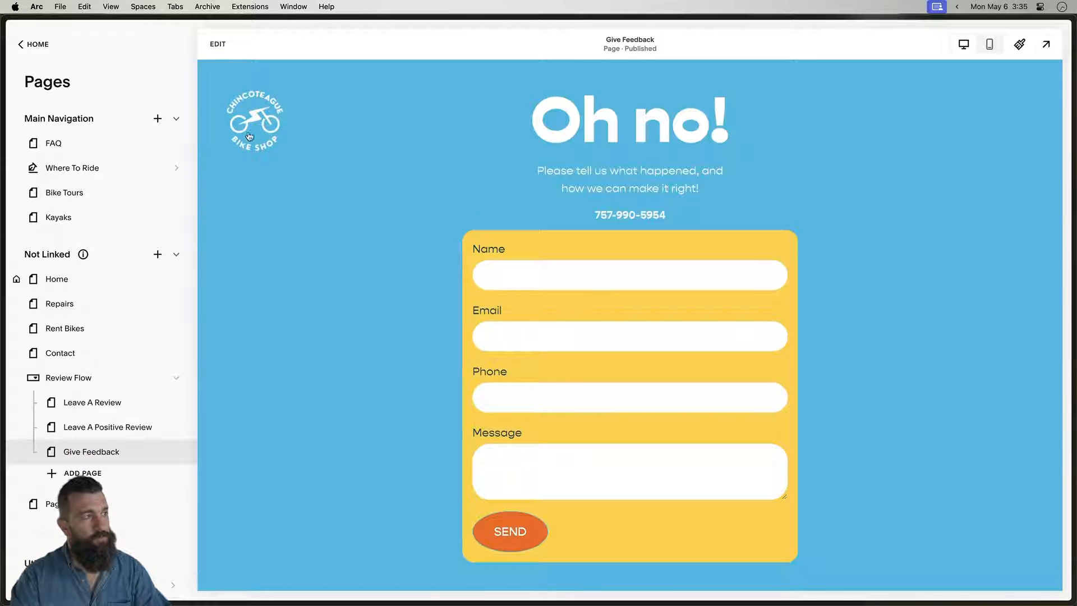
{"action": "left_click", "coordinate": [108, 426]}
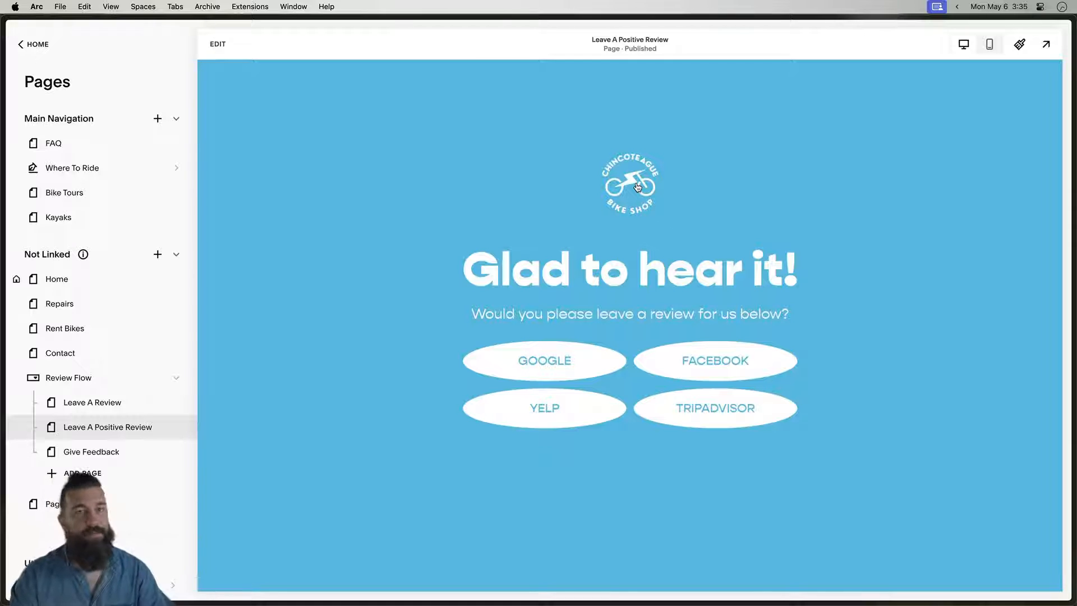
{"action": "mouse_move", "coordinate": [150, 350]}
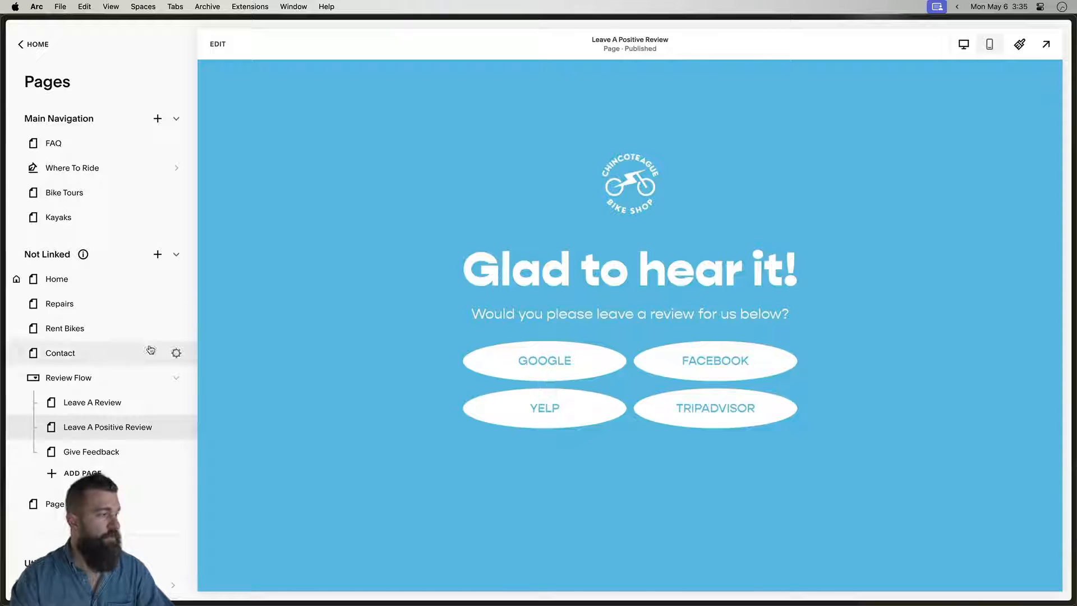
{"action": "left_click", "coordinate": [92, 402]}
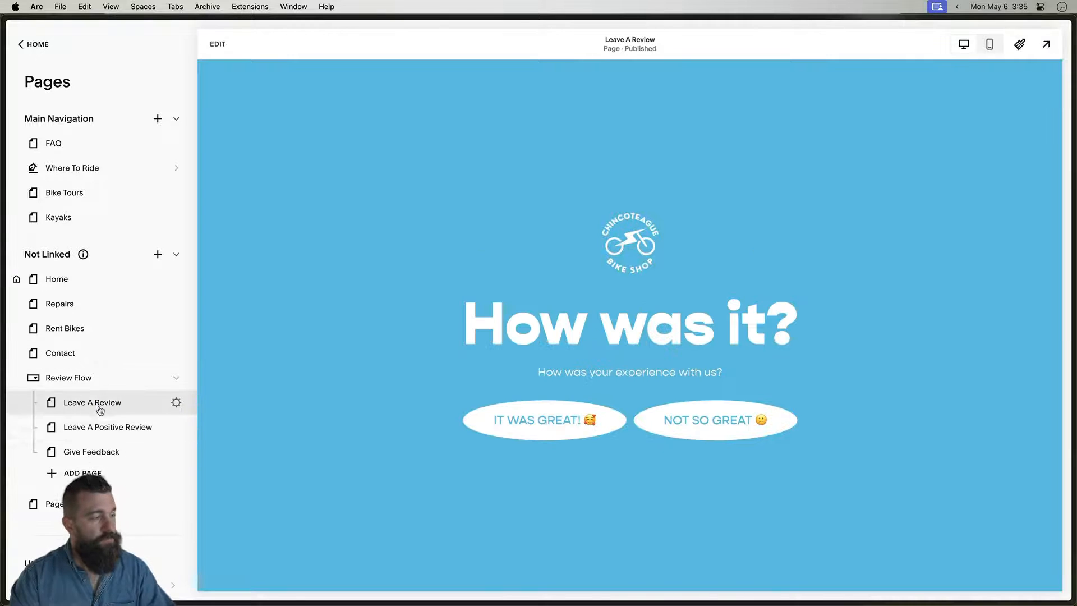
{"action": "scroll", "scroll_direction": "down", "scroll_amount": 3}
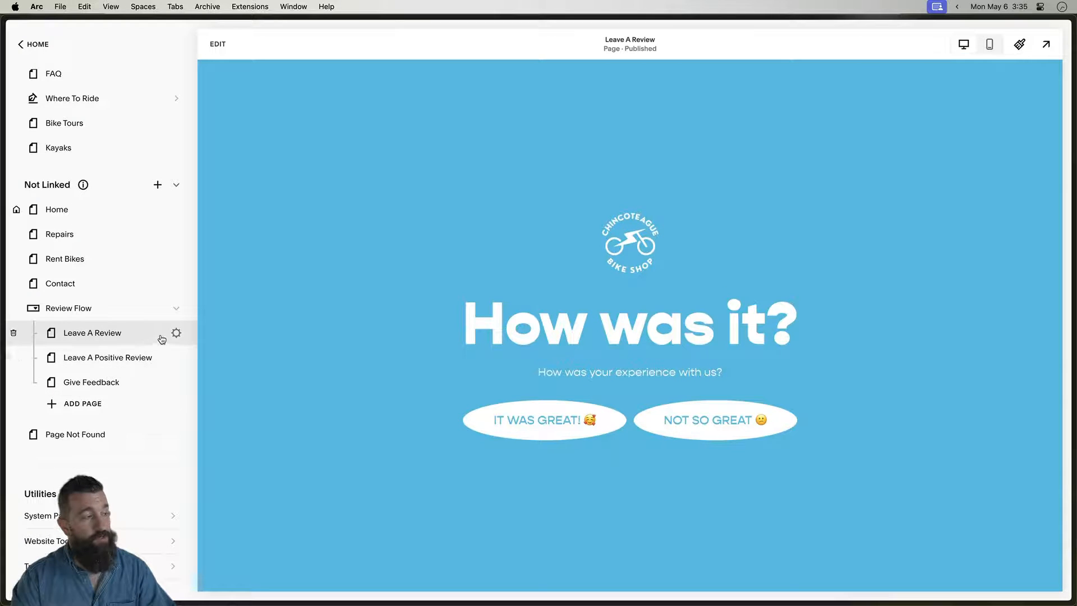
- Review the Leave A Review page's SEO hide-from-search setting
{"action": "left_click", "coordinate": [176, 332]}
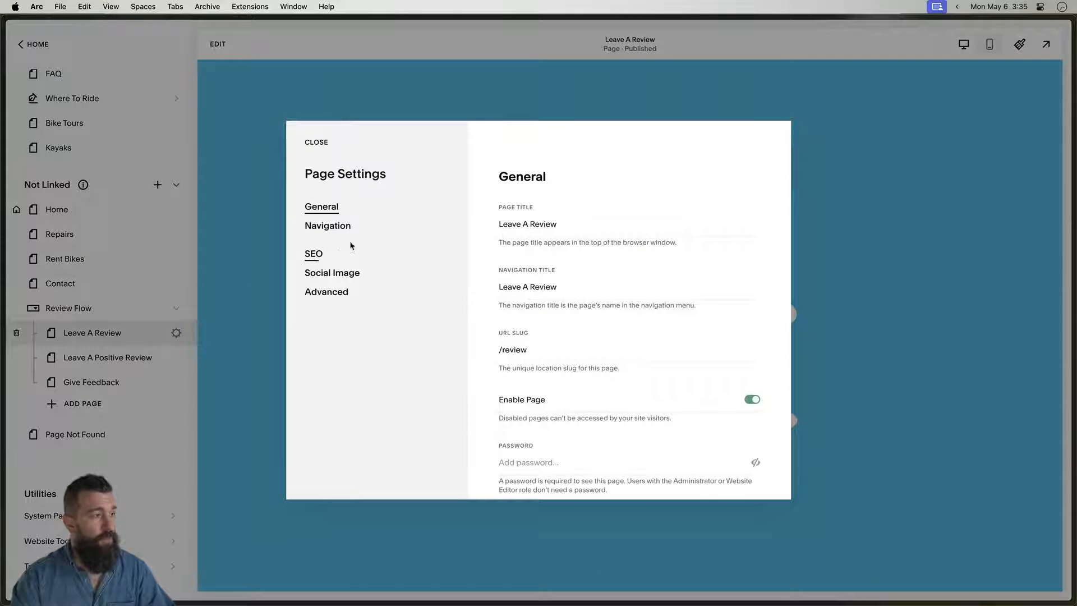
{"action": "left_click", "coordinate": [313, 254]}
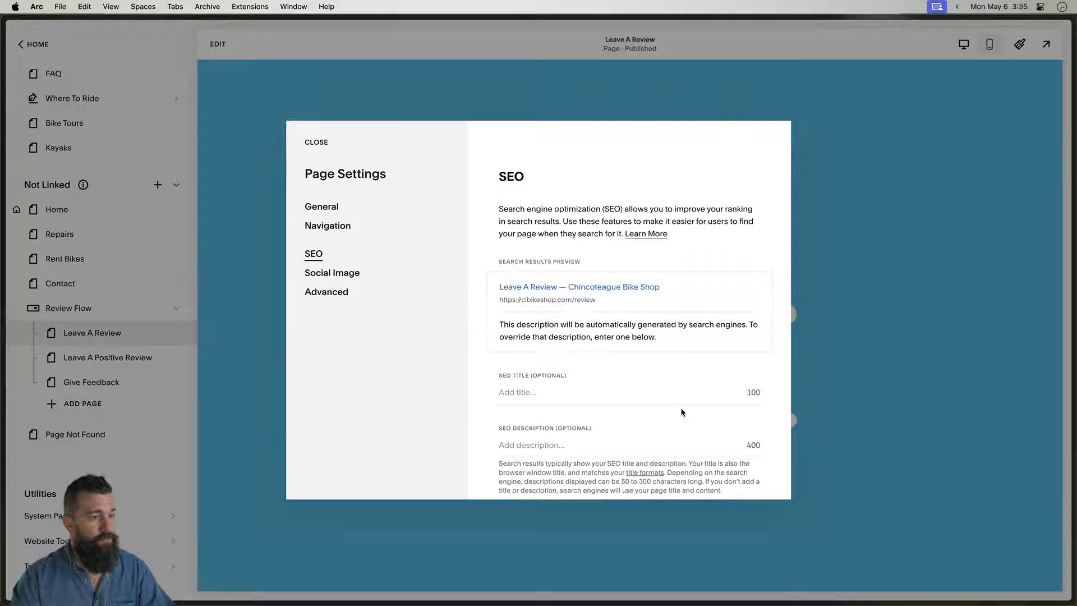
{"action": "left_click", "coordinate": [316, 143]}
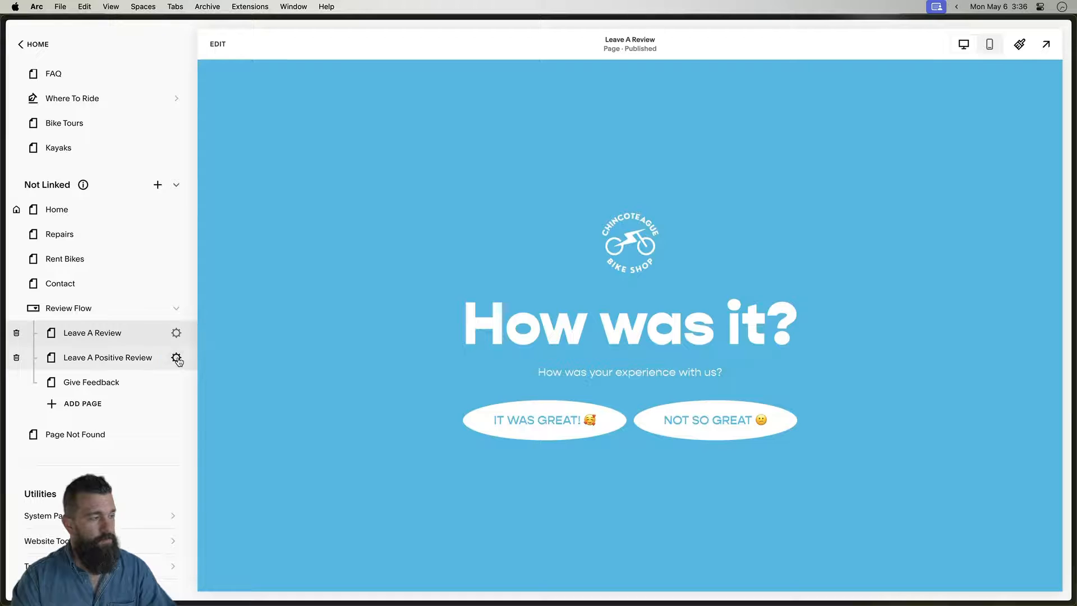
- Hide the Leave A Positive Review and Give Feedback pages from search results in SEO settings
{"action": "left_click", "coordinate": [176, 359]}
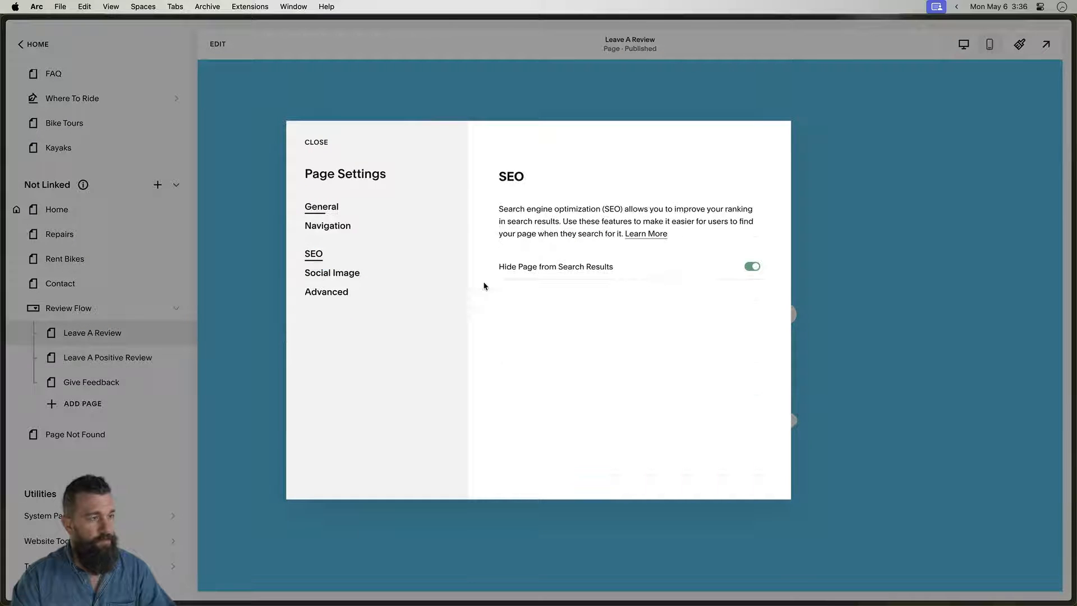
{"action": "left_click", "coordinate": [317, 143]}
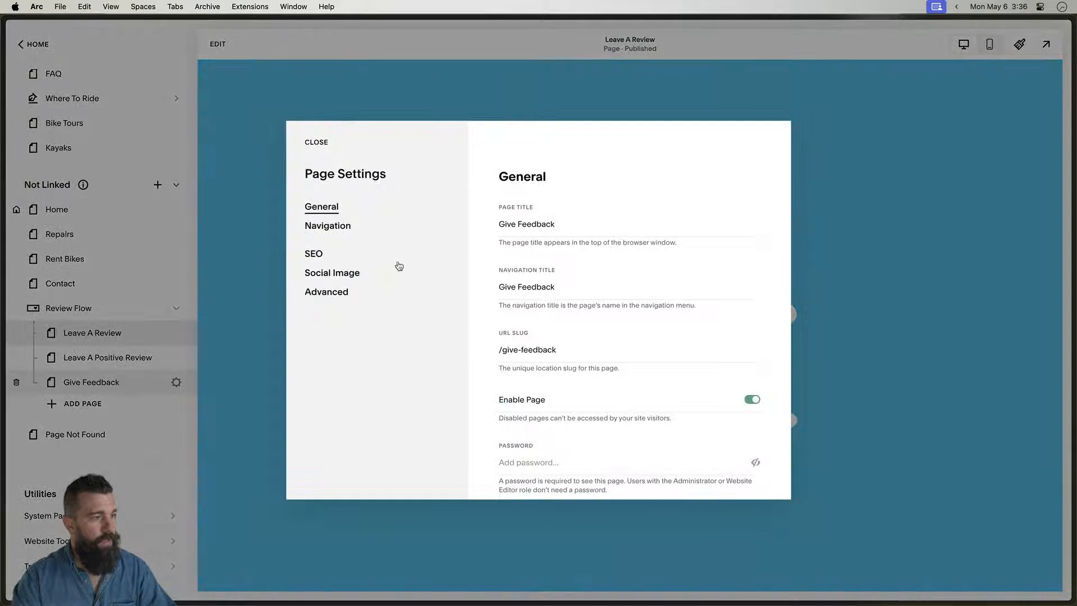
{"action": "left_click", "coordinate": [314, 254]}
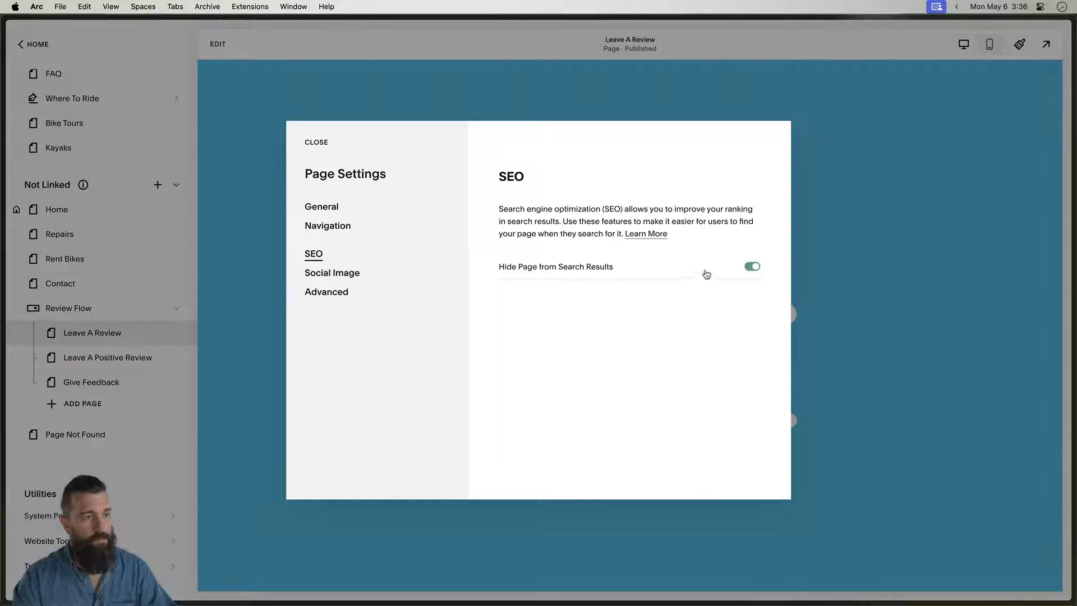
{"action": "left_click", "coordinate": [317, 142]}
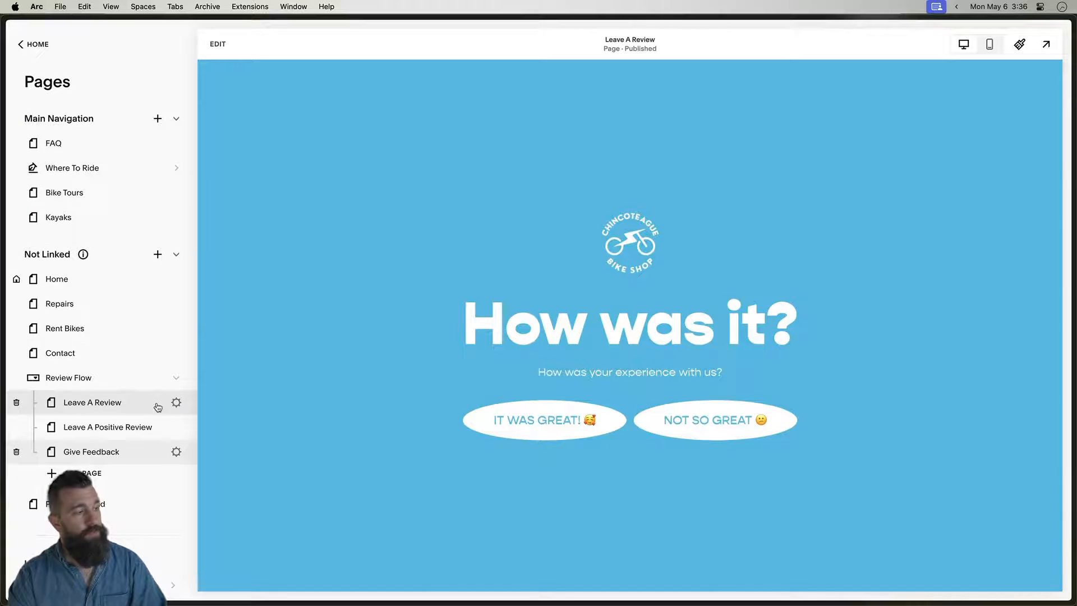
- Confirm the Leave A Review page's /review address in its settings, then return to the editor
{"action": "left_click", "coordinate": [177, 402]}
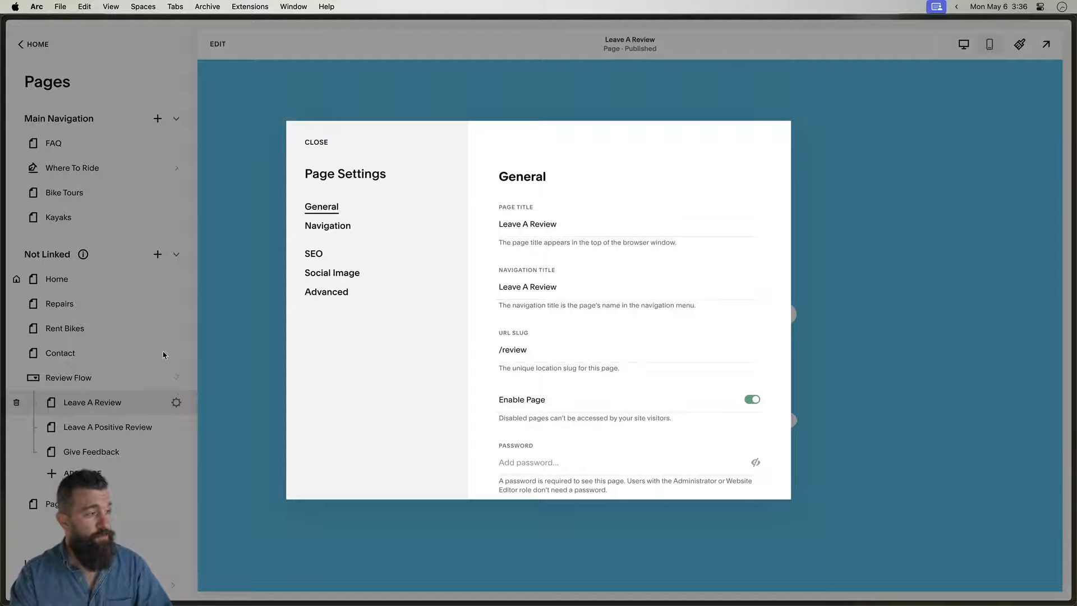
{"action": "left_click", "coordinate": [317, 143]}
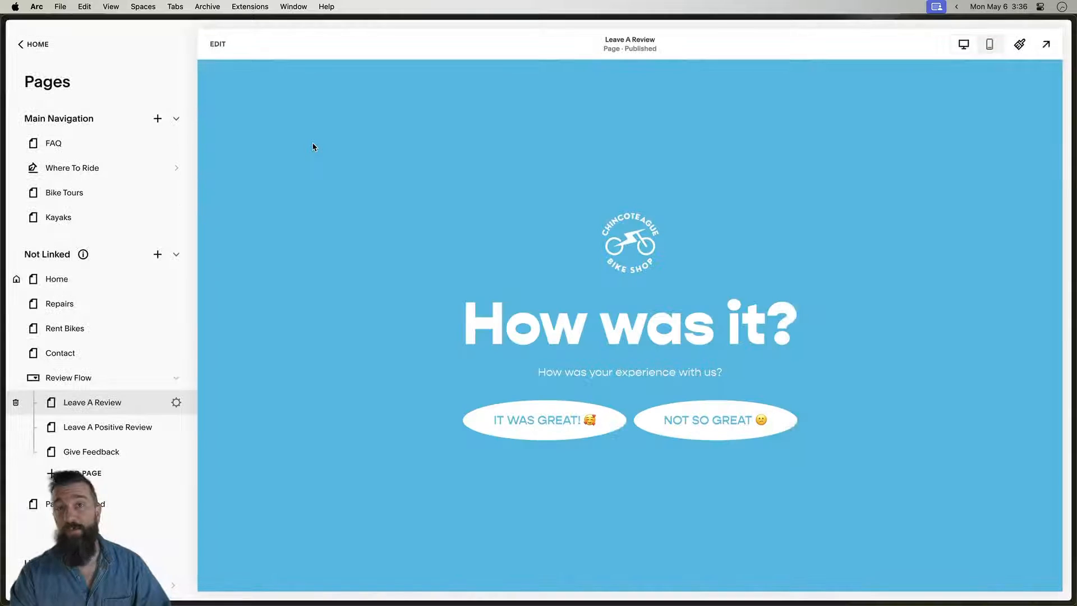
{"action": "mouse_move", "coordinate": [380, 414]}
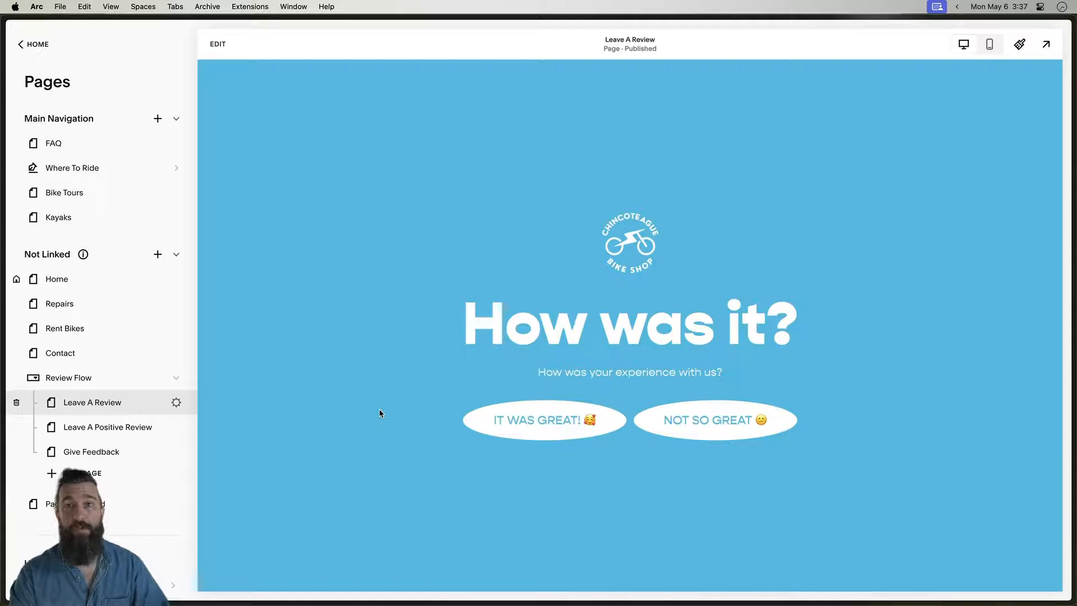
{"action": "mouse_move", "coordinate": [505, 493]}
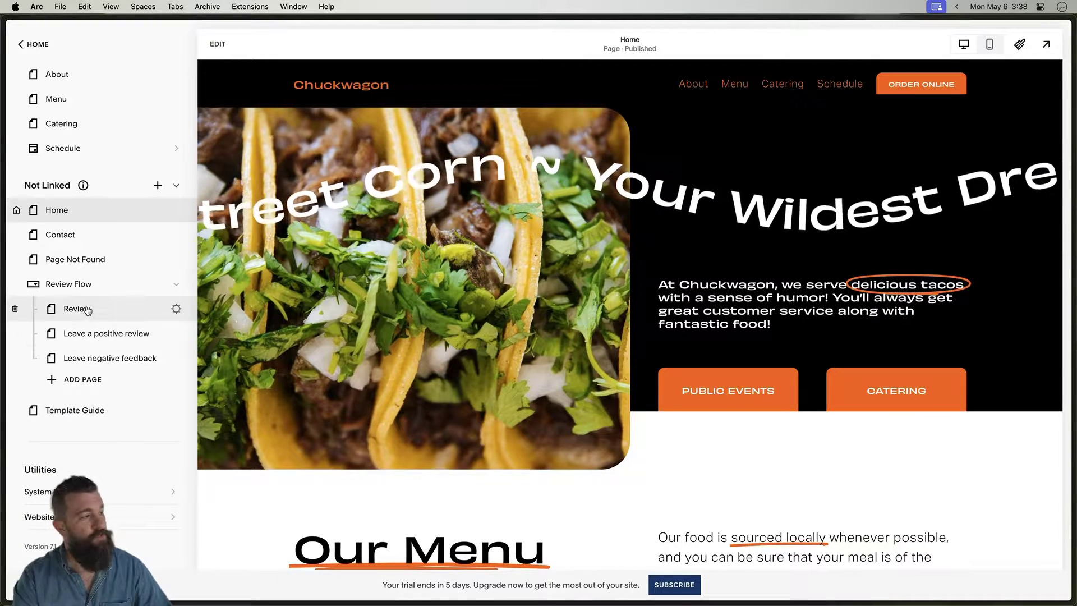
{"action": "left_click", "coordinate": [75, 309]}
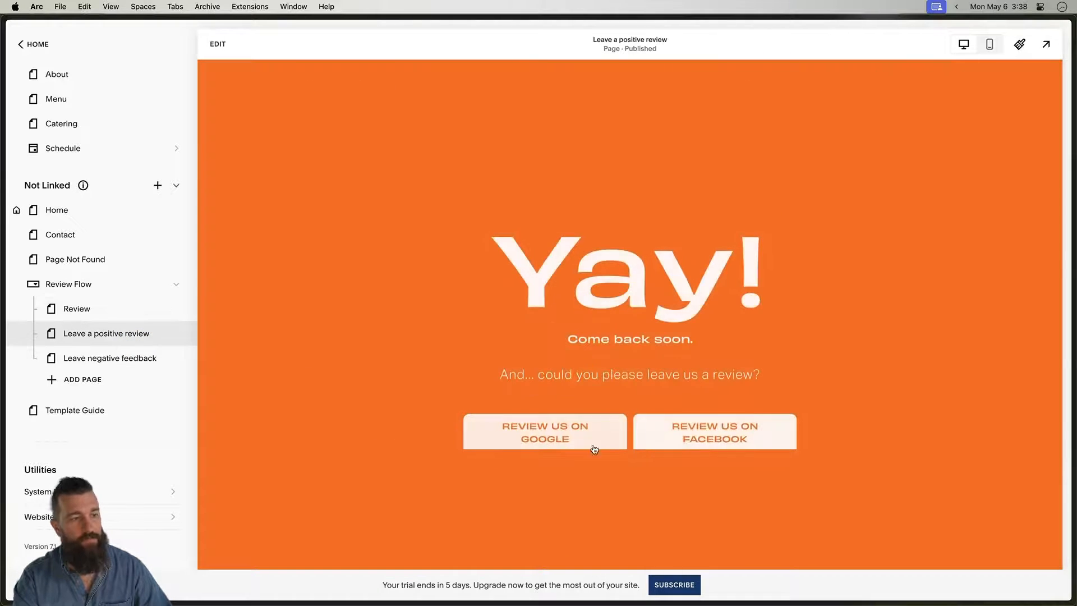
{"action": "left_click", "coordinate": [110, 358]}
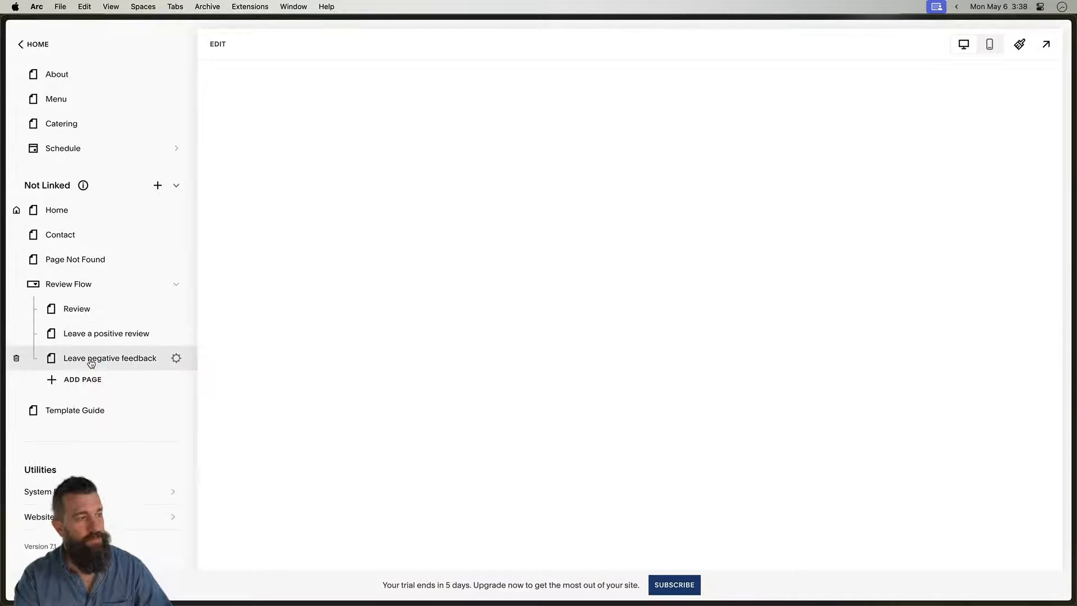
{"action": "left_click", "coordinate": [110, 358]}
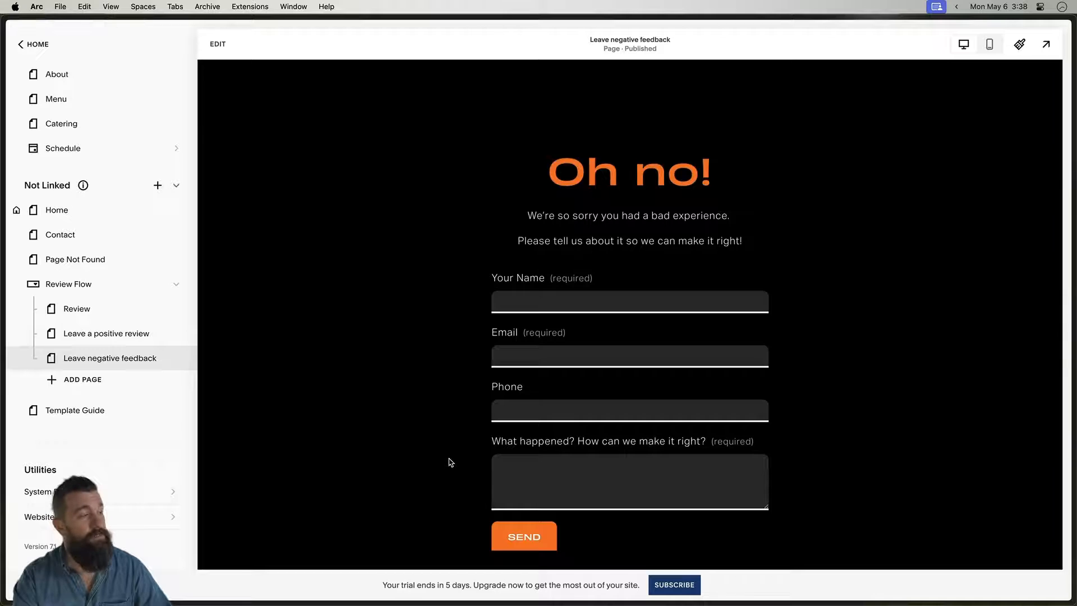
{"action": "mouse_move", "coordinate": [101, 333]}
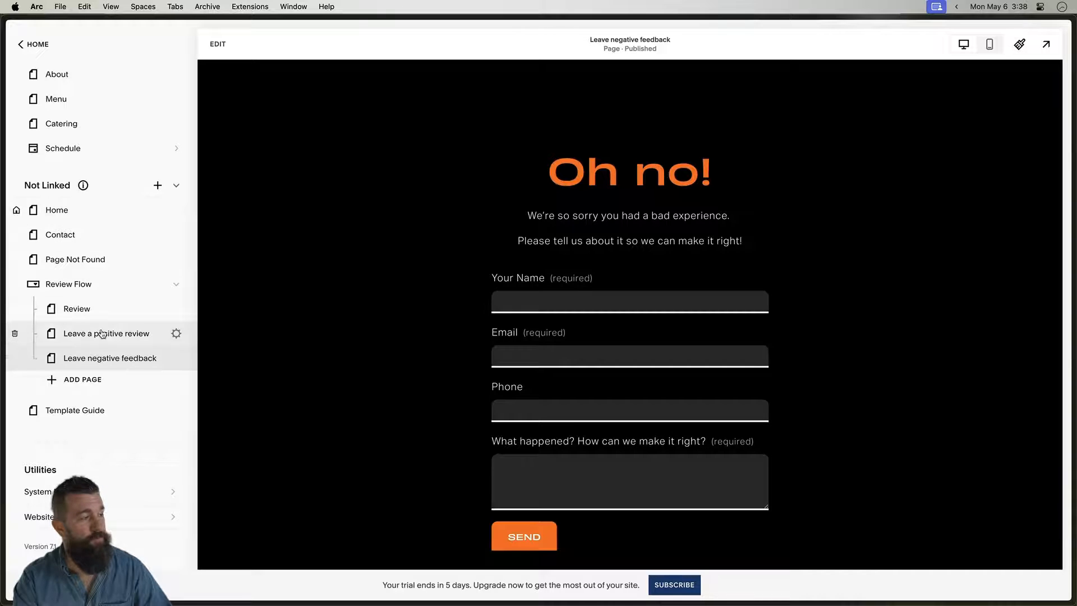
{"action": "left_click", "coordinate": [106, 334]}
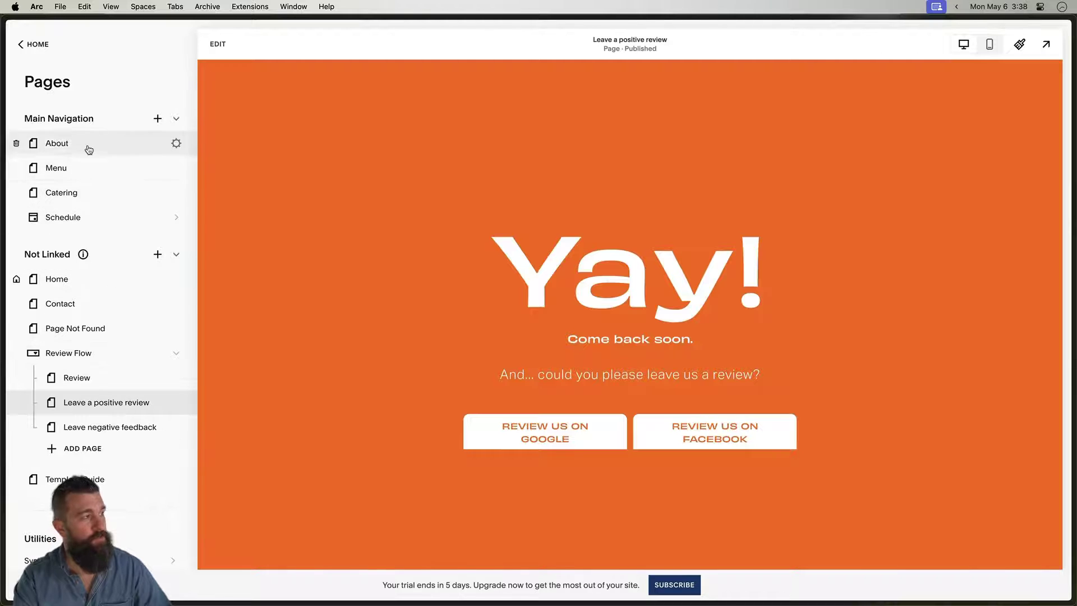
{"action": "mouse_move", "coordinate": [52, 278]}
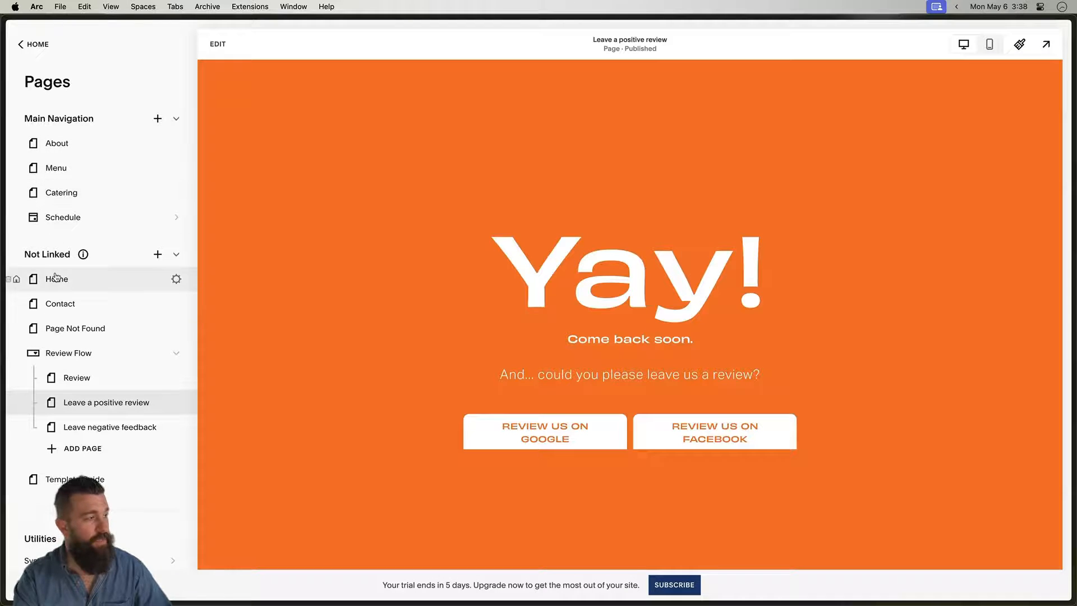
{"action": "left_click", "coordinate": [56, 278]}
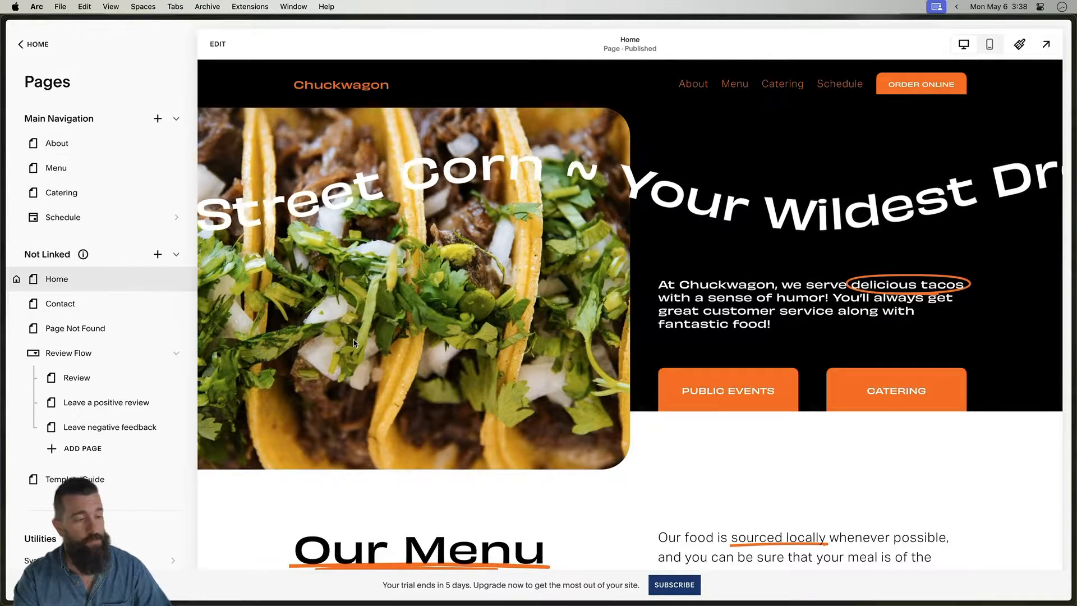
{"action": "left_click", "coordinate": [55, 168]}
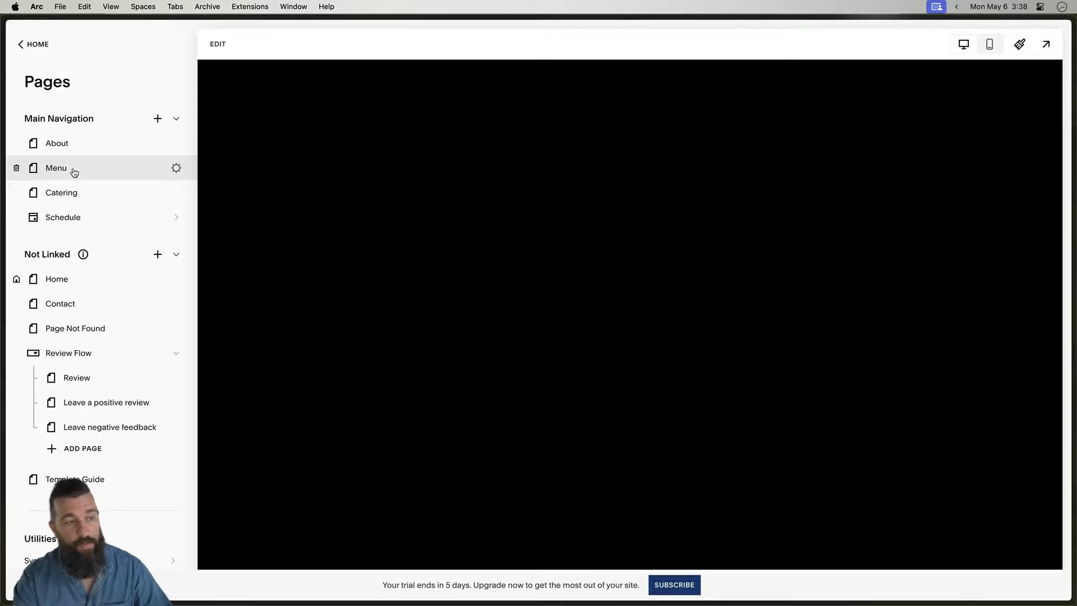
{"action": "left_click", "coordinate": [55, 168]}
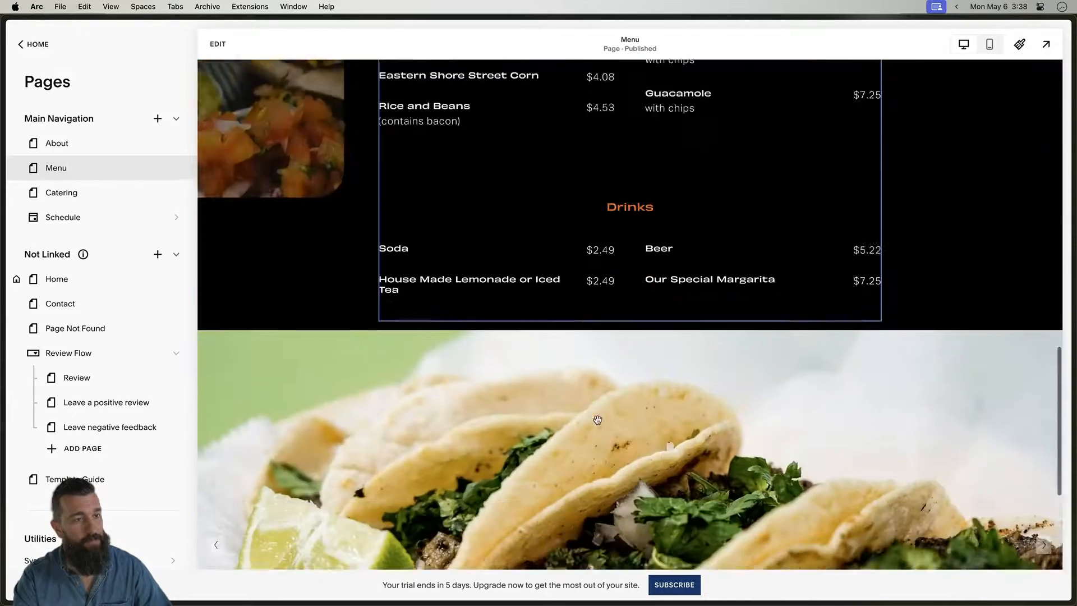
{"action": "scroll", "scroll_direction": "up", "scroll_amount": 3}
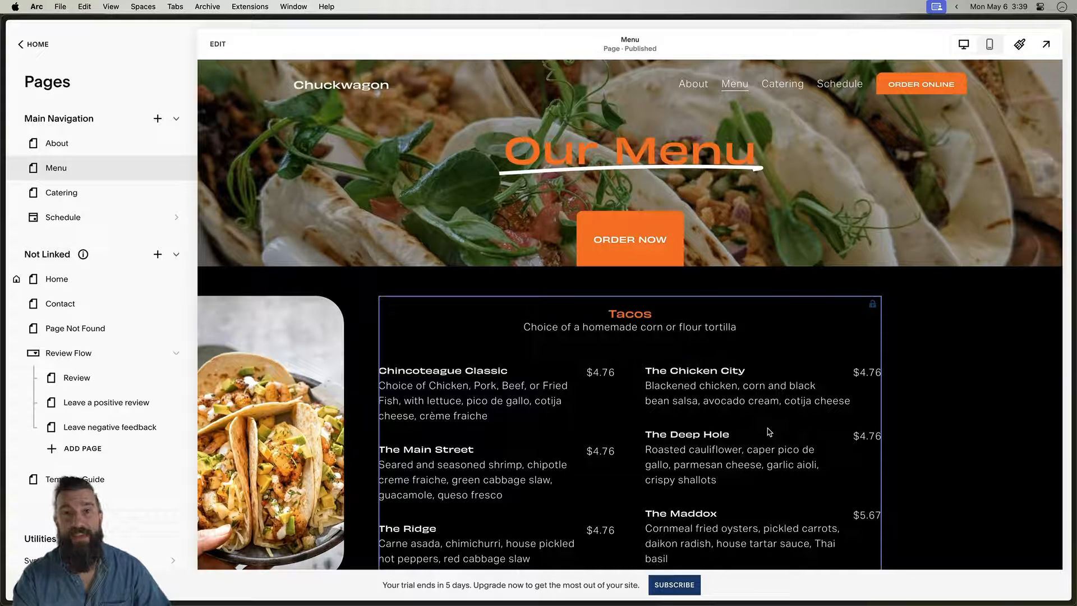
{"action": "mouse_move", "coordinate": [84, 173]}
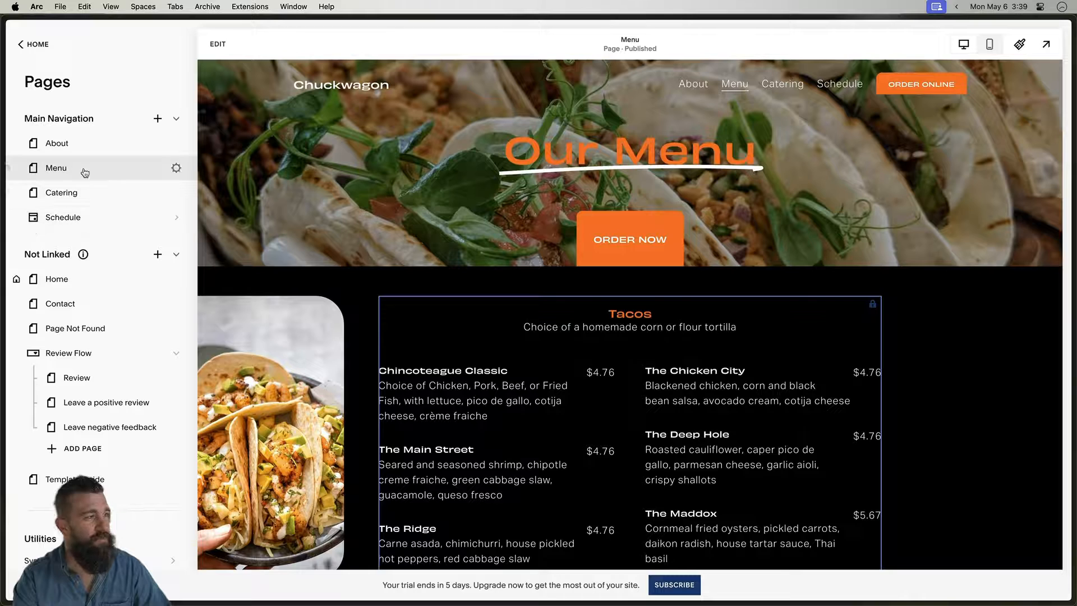
{"action": "mouse_move", "coordinate": [471, 391]}
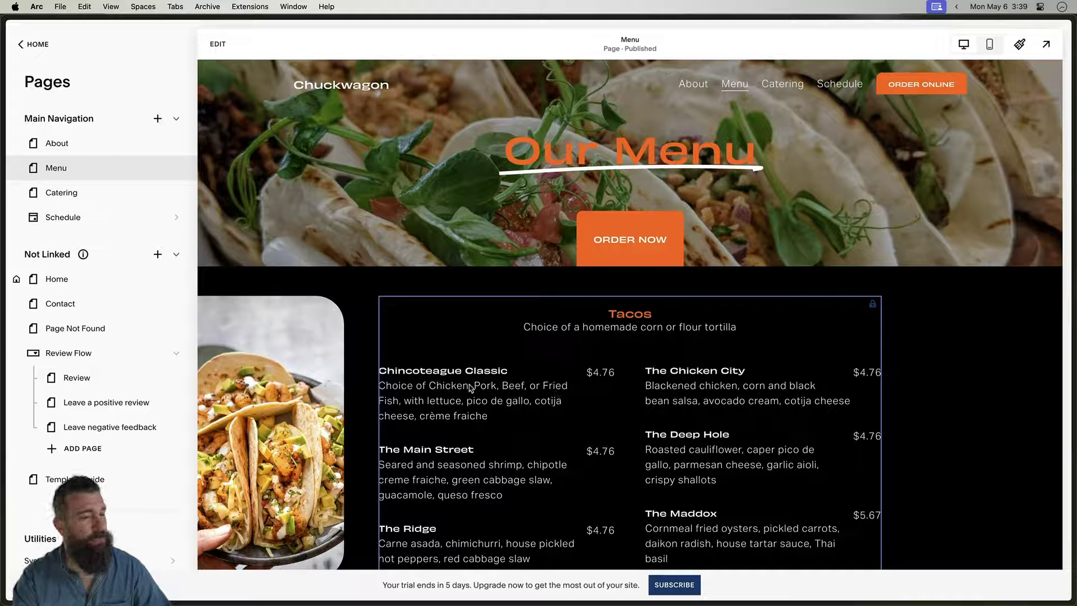
{"action": "left_click", "coordinate": [62, 193]}
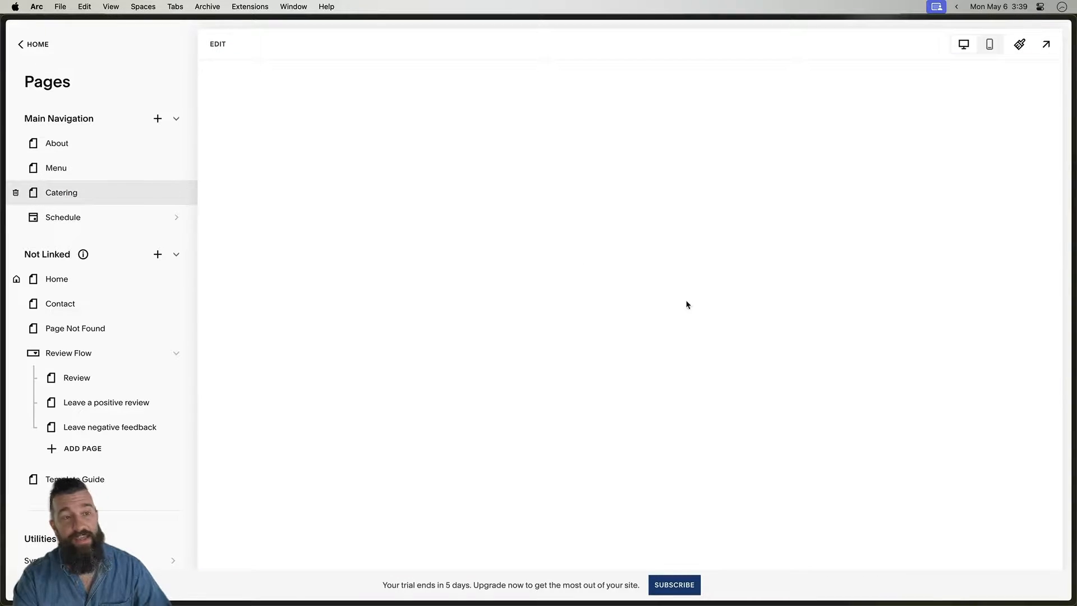
{"action": "left_click", "coordinate": [60, 193]}
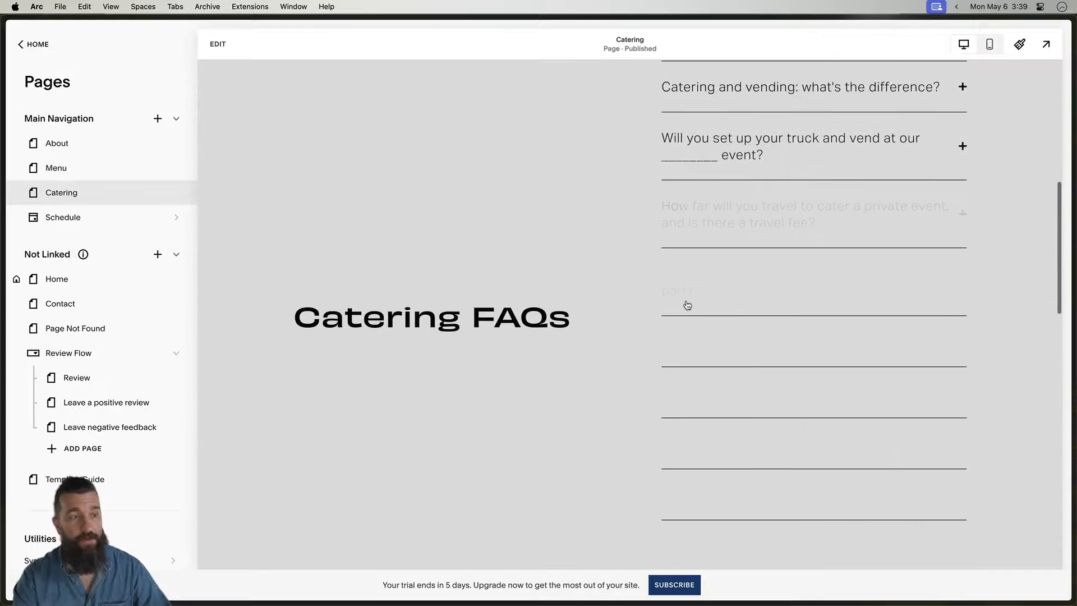
{"action": "scroll", "scroll_direction": "down", "scroll_amount": 3}
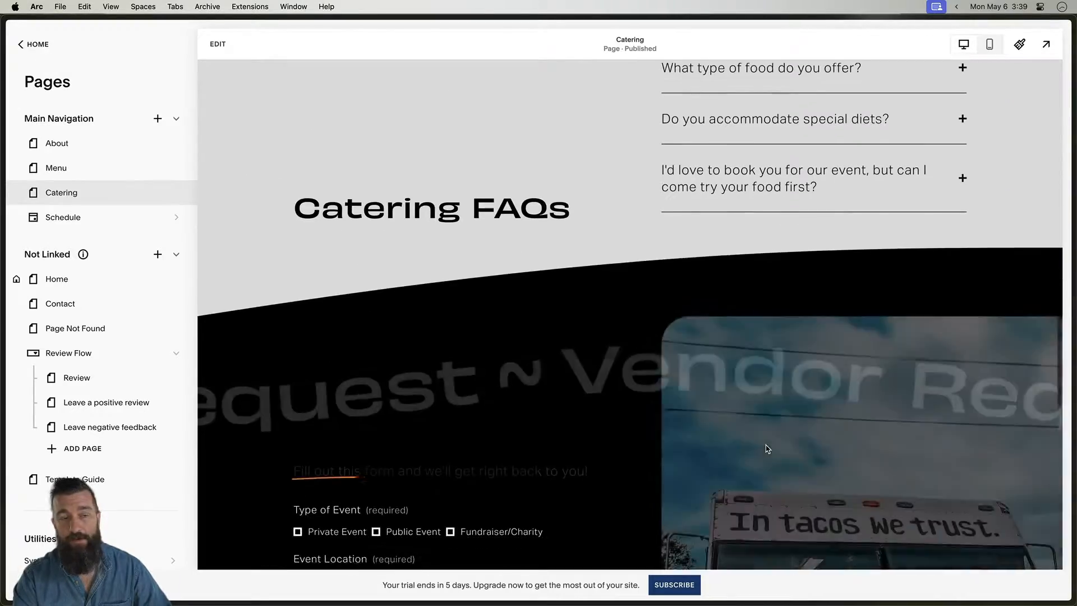
{"action": "scroll", "scroll_direction": "down", "scroll_amount": 3}
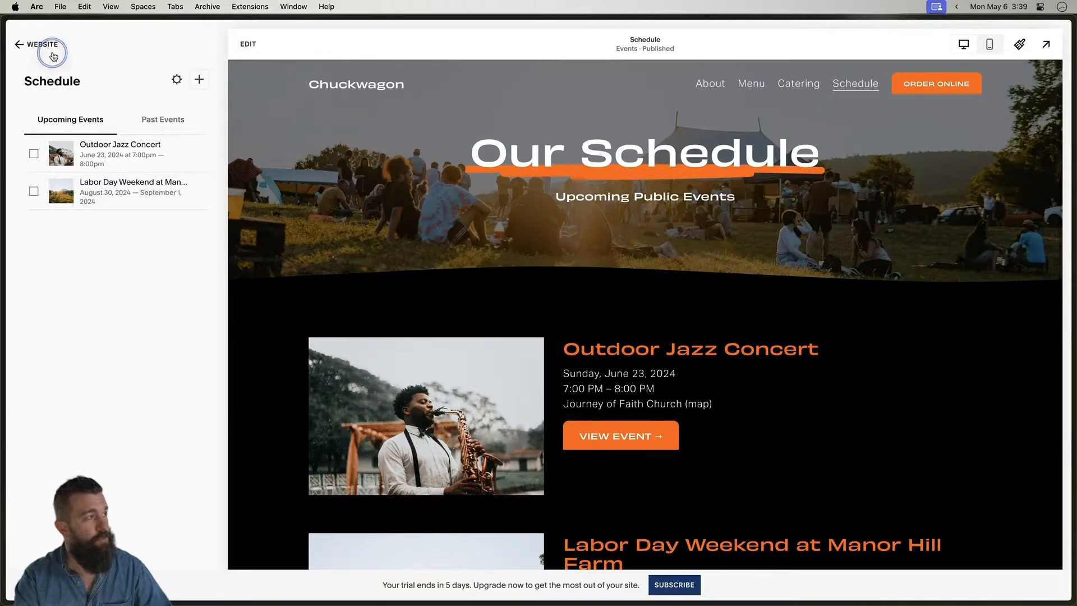
{"action": "left_click", "coordinate": [35, 43]}
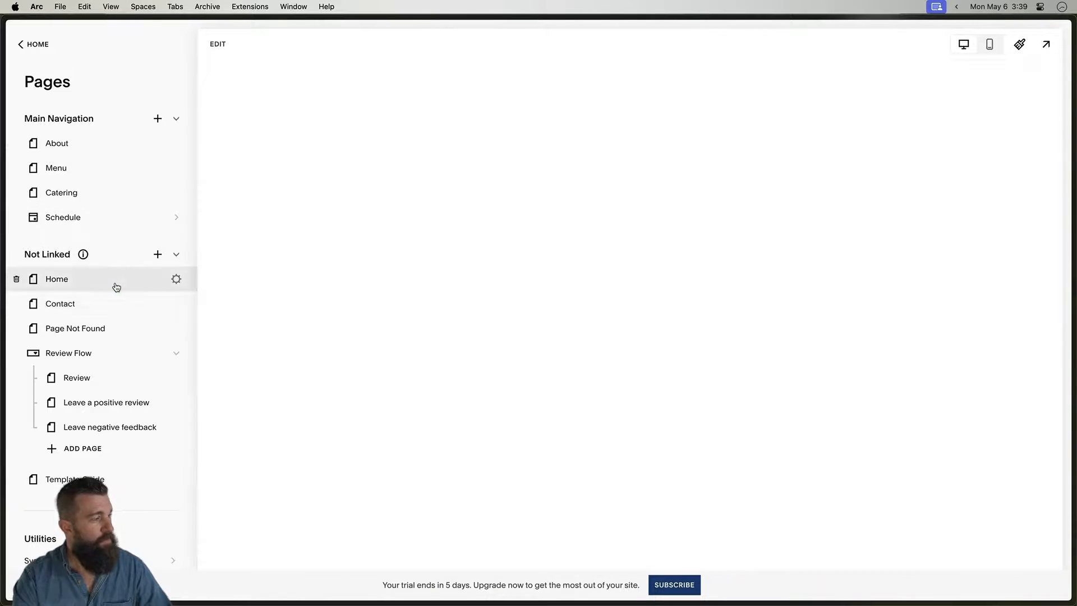
{"action": "left_click", "coordinate": [56, 278]}
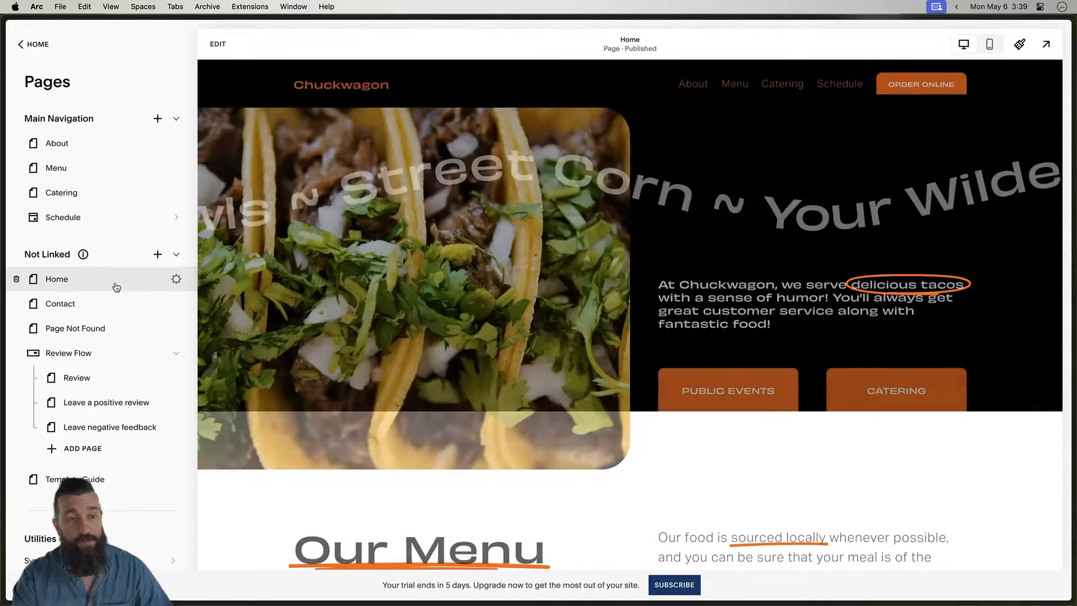